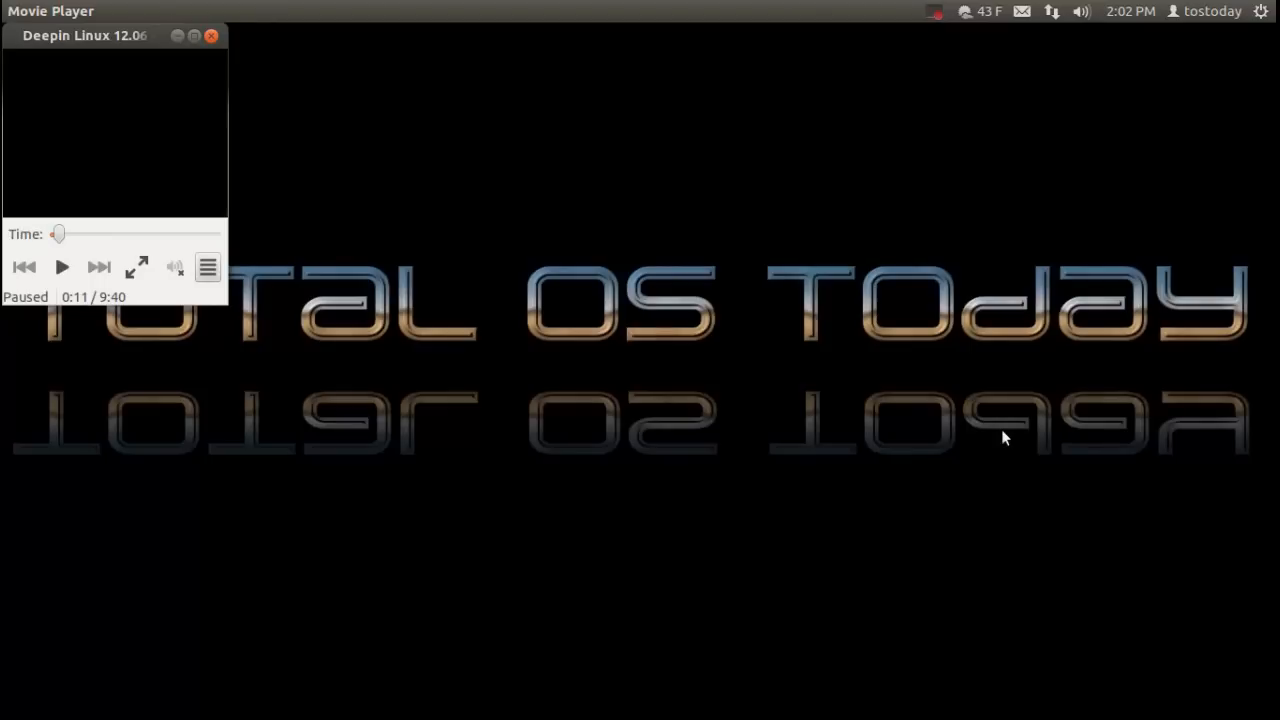
mouse_move(1176, 32)
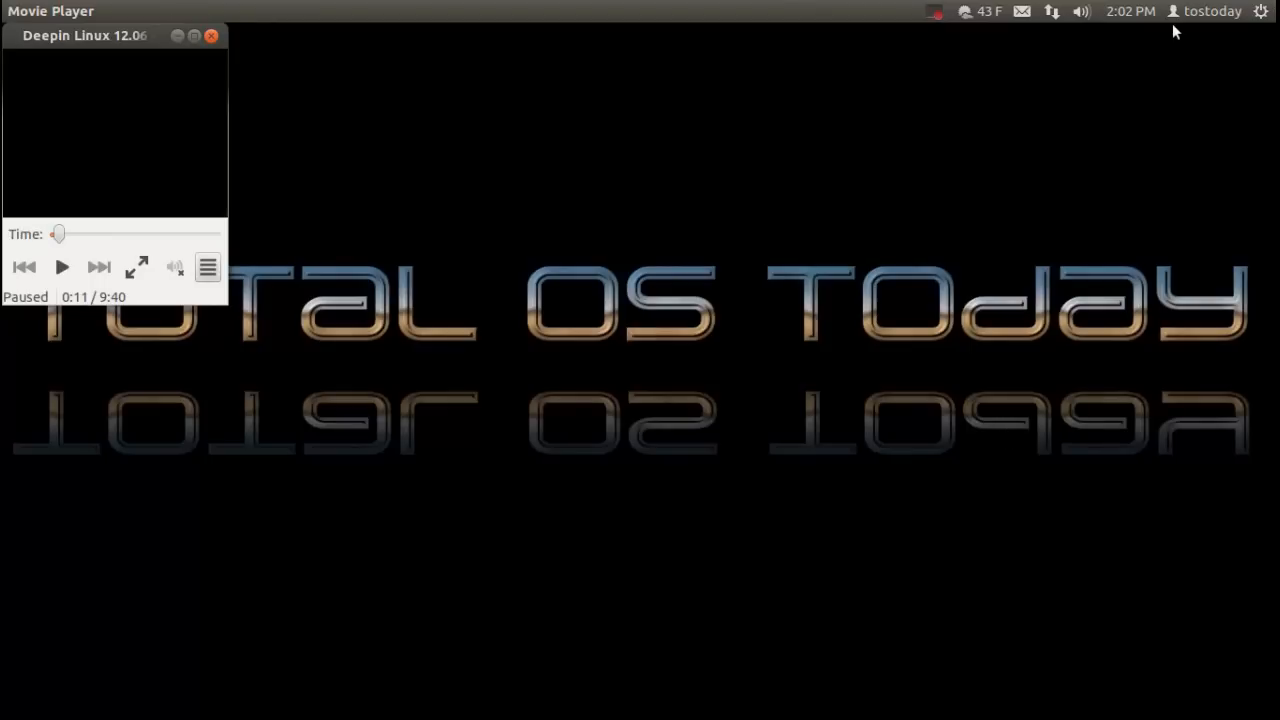
Resume playing the paused Deepin Linux 12.06 video in Movie Player
left_click(136, 268)
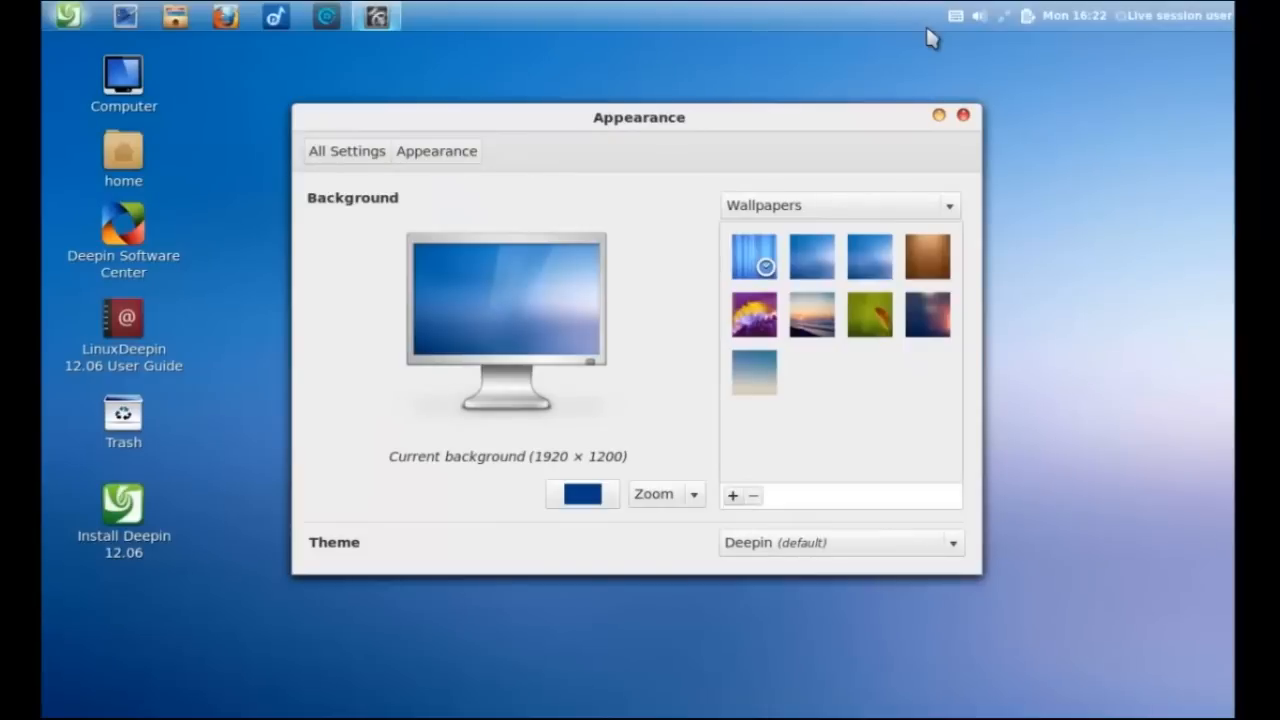
Try Light Spot, settle on the Flower wallpaper, keep the Deepin theme, and close Appearance
left_click(926, 312)
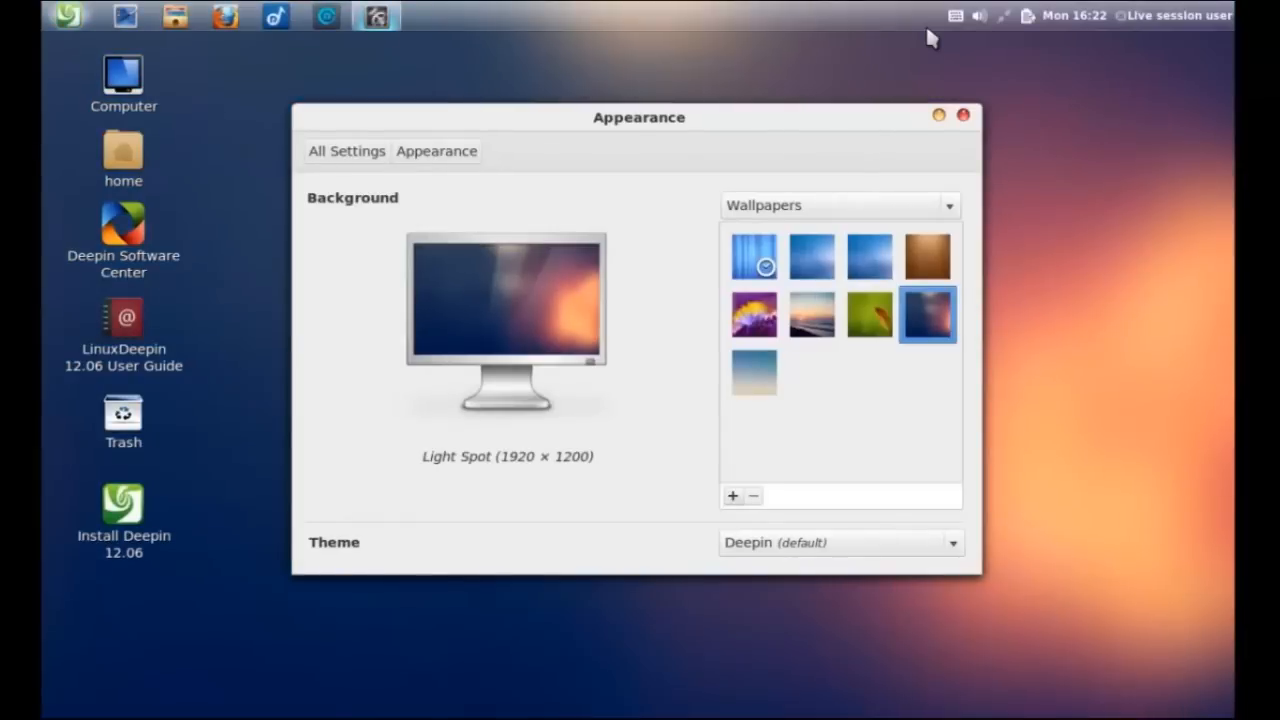
left_click(752, 312)
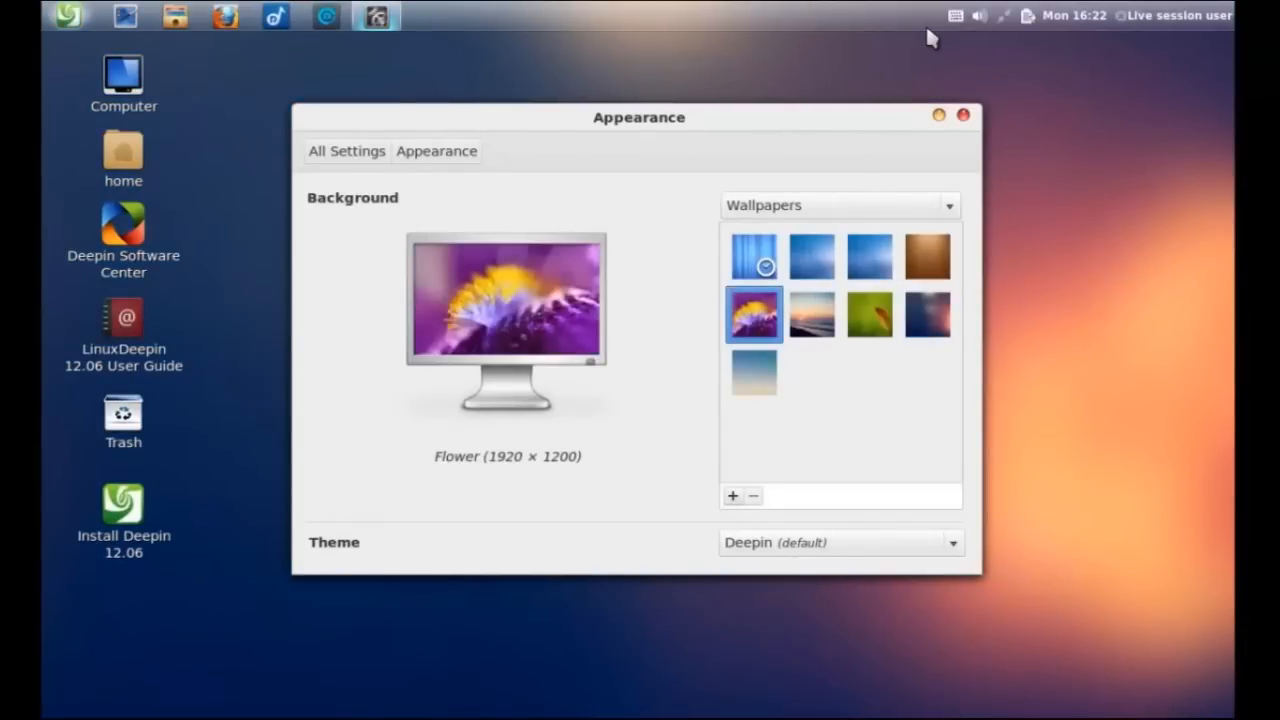
left_click(752, 312)
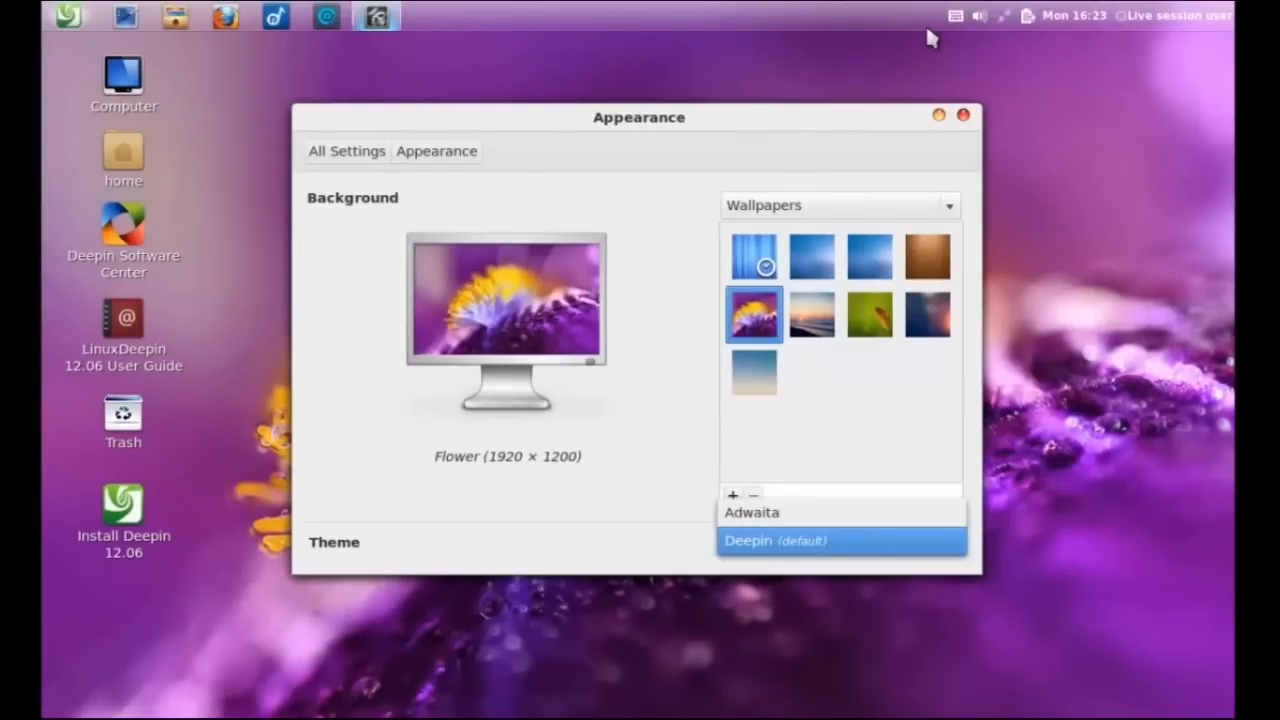
left_click(776, 540)
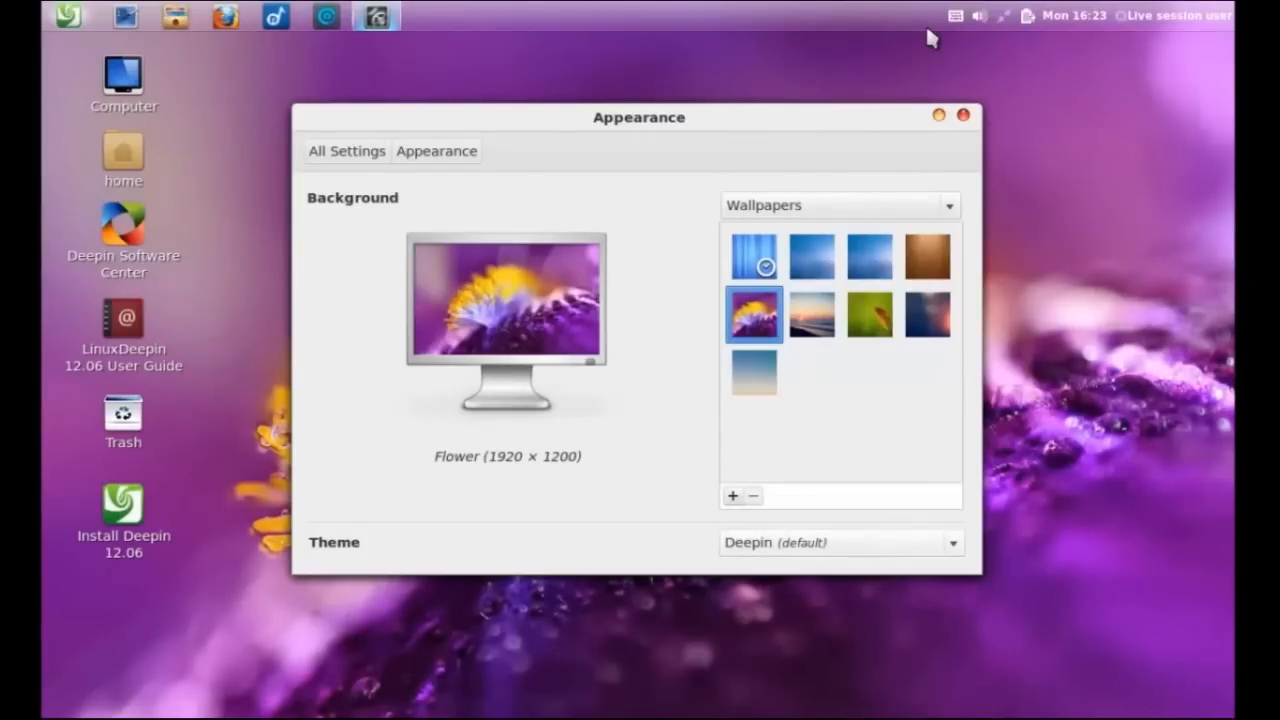
left_click(840, 542)
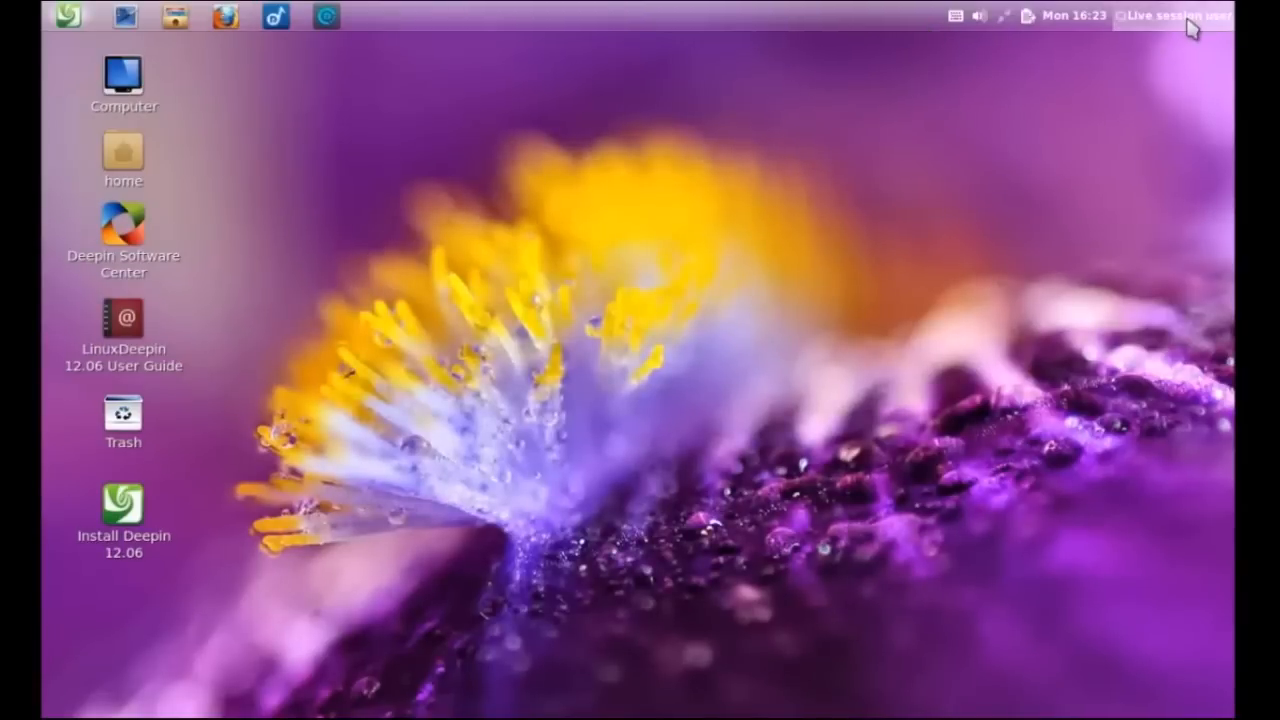
From the clock menu's Date and Time settings, switch to 12-hour AM/PM and close the window
left_click(1168, 16)
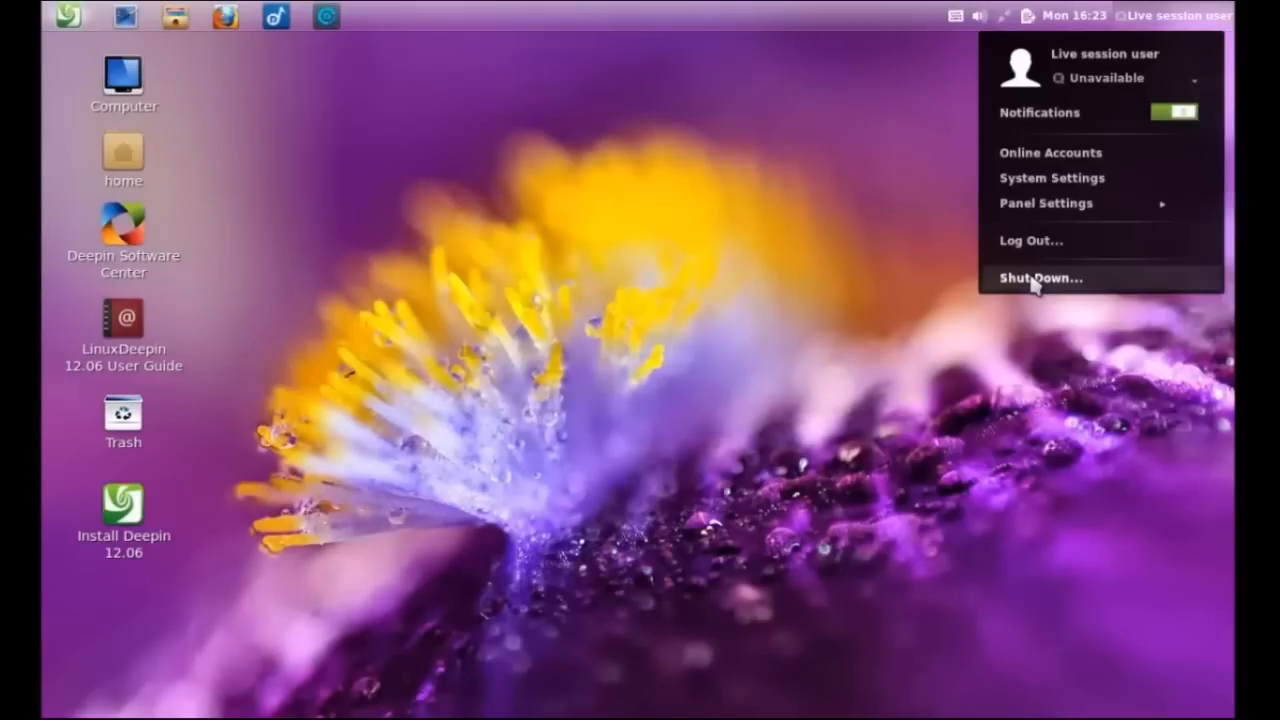
mouse_move(1084, 20)
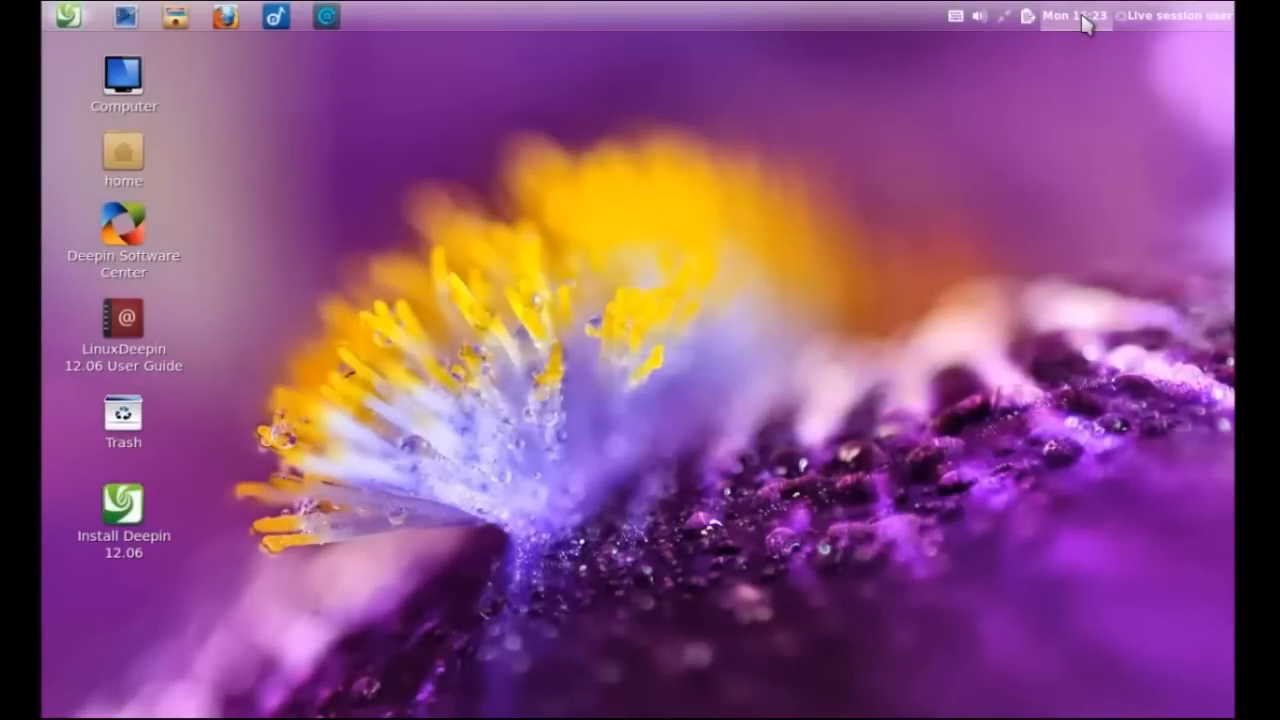
left_click(1070, 16)
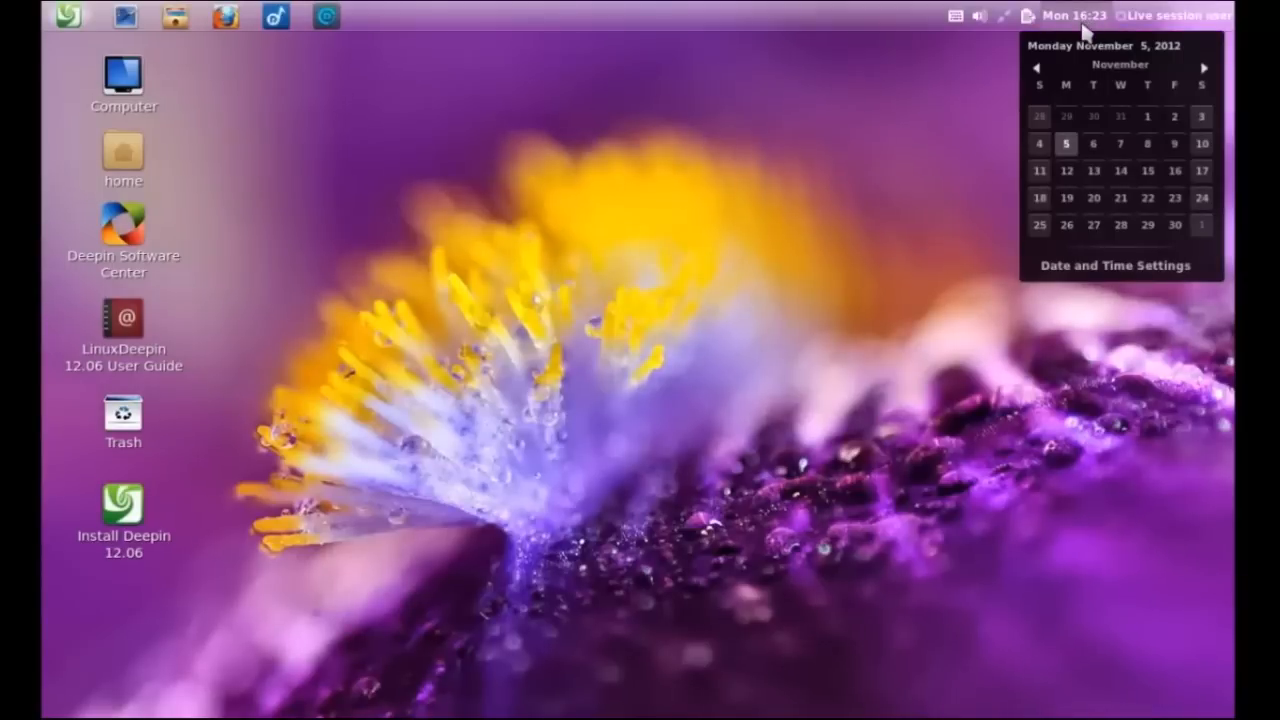
mouse_move(1104, 276)
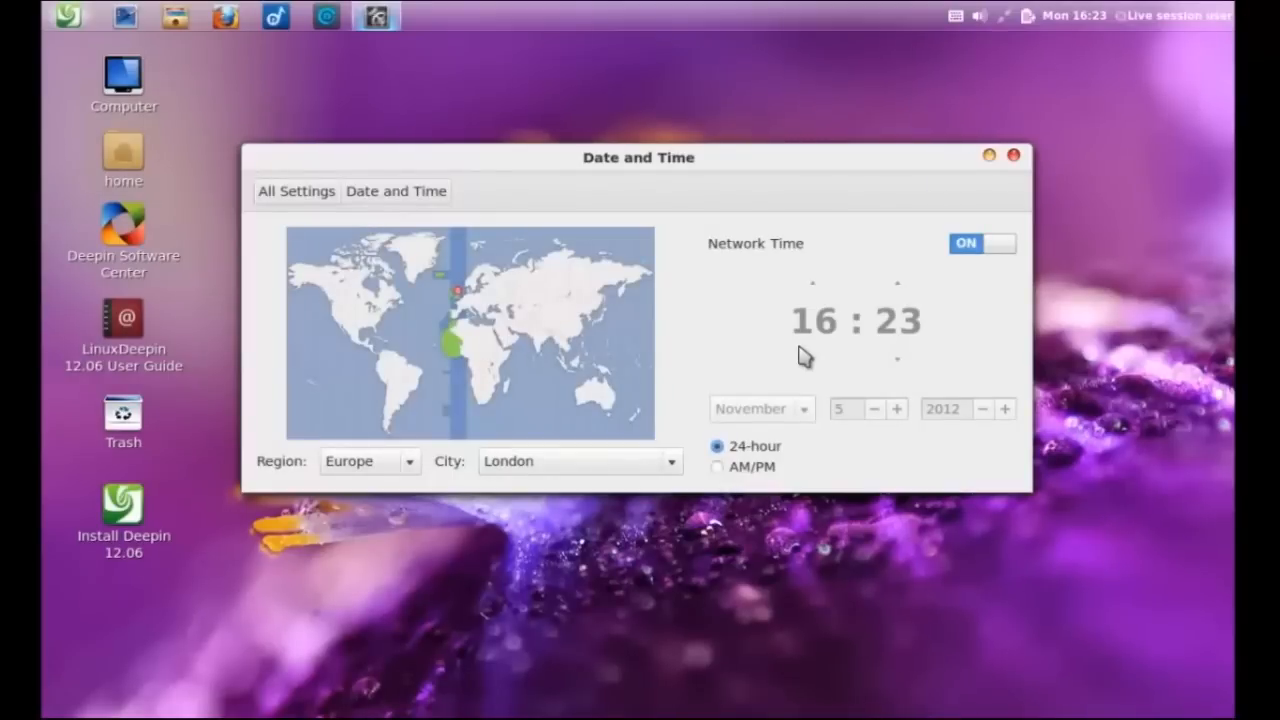
mouse_move(724, 410)
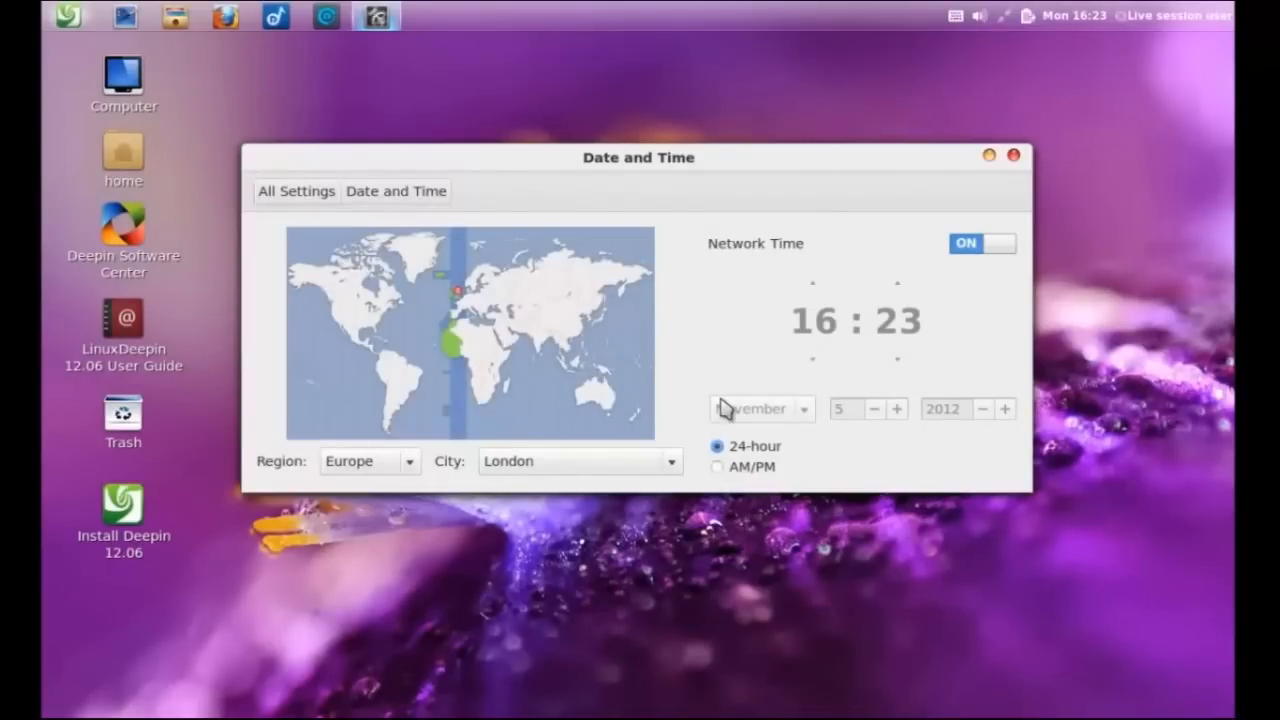
left_click(716, 468)
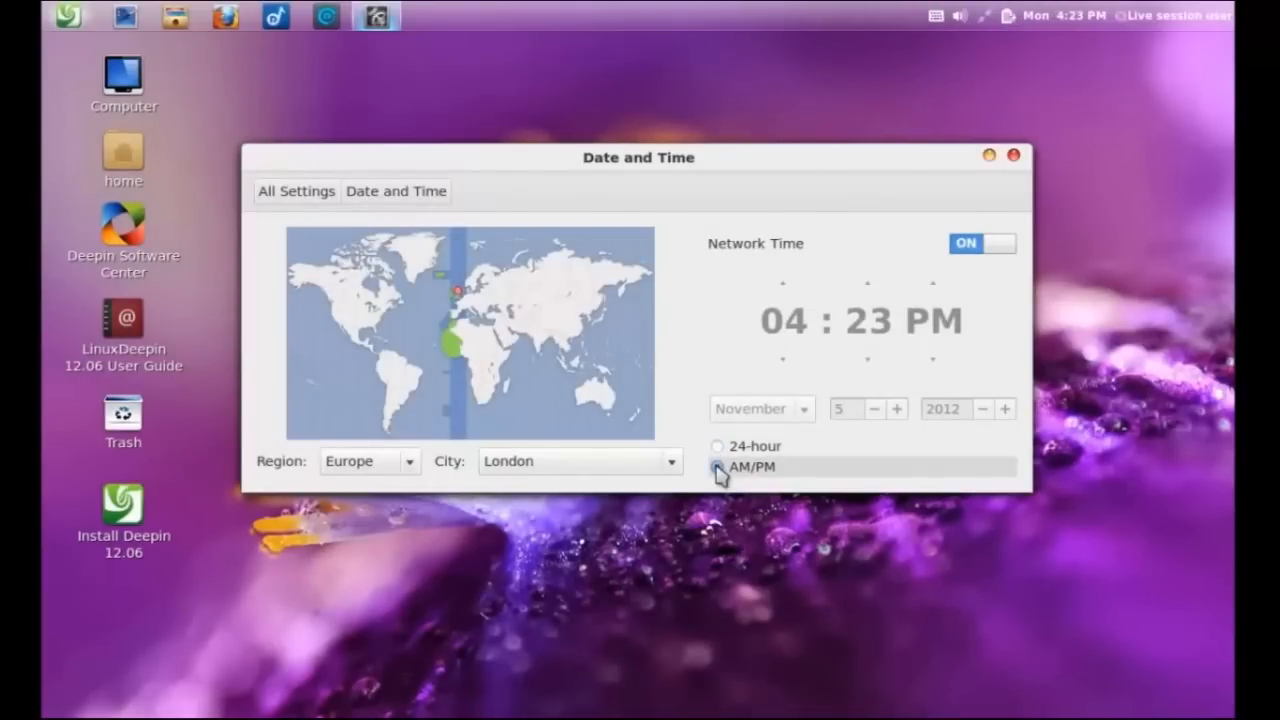
left_click(716, 468)
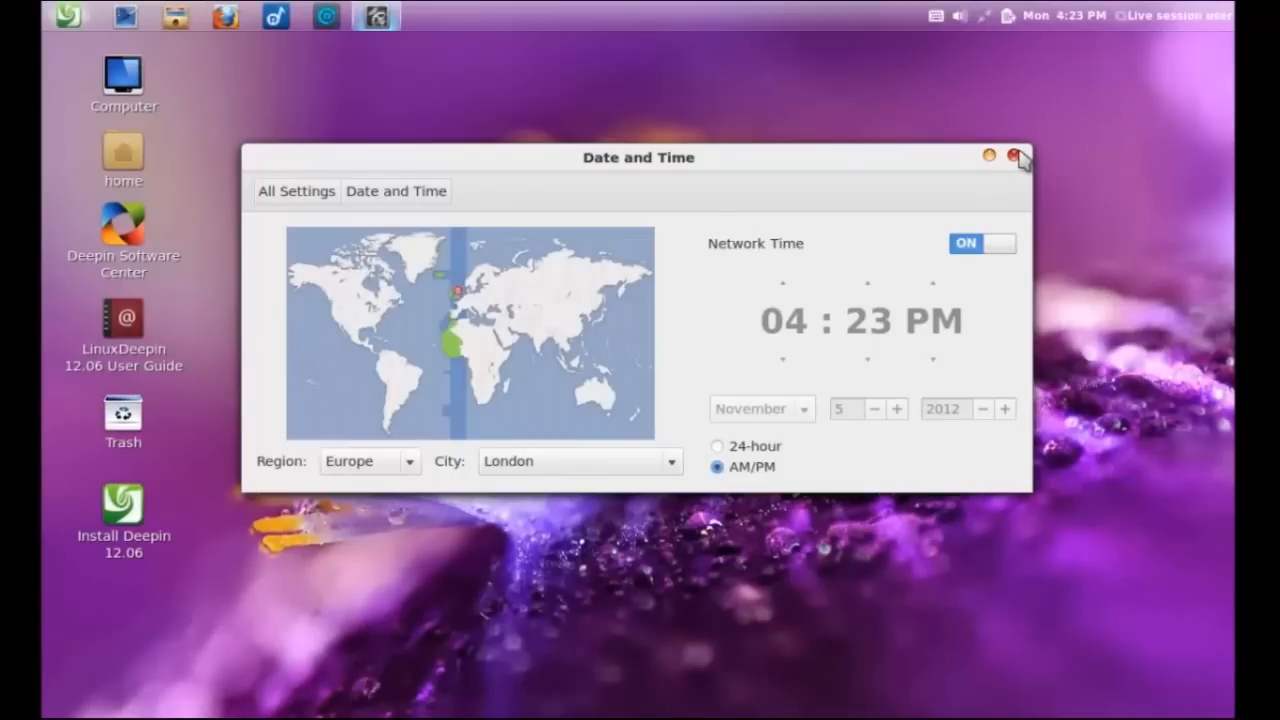
left_click(1018, 156)
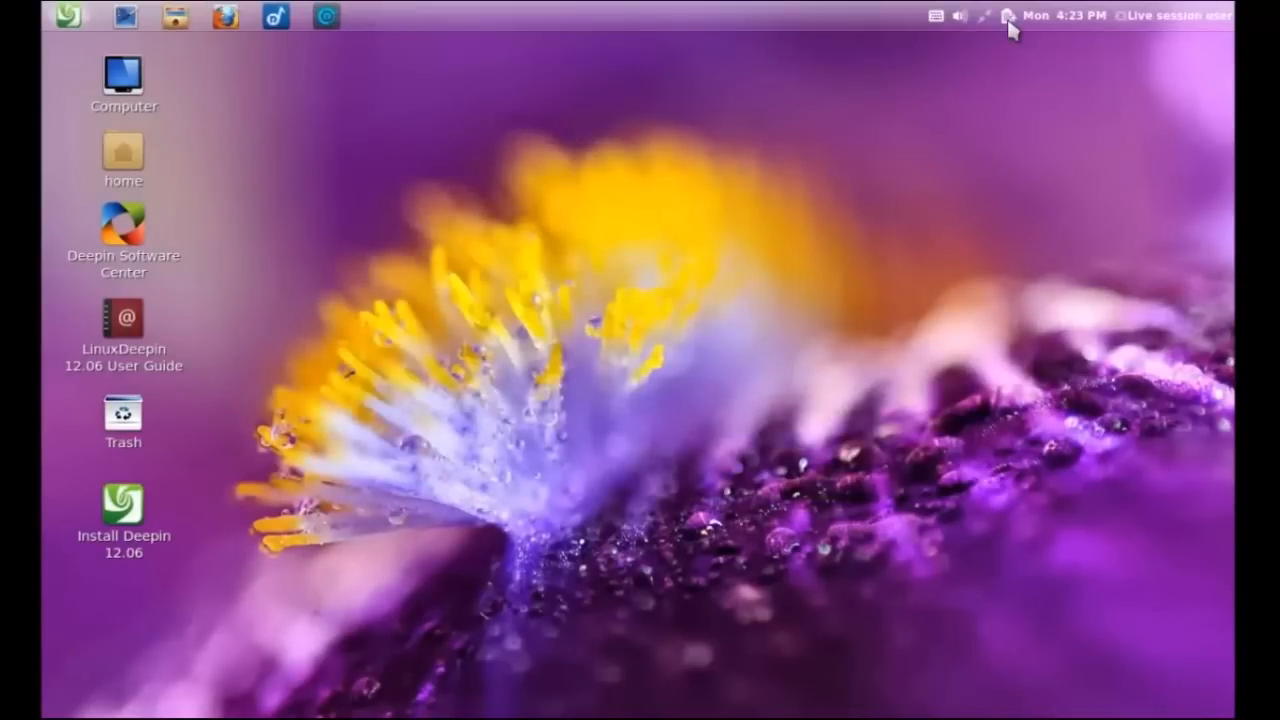
left_click(1004, 16)
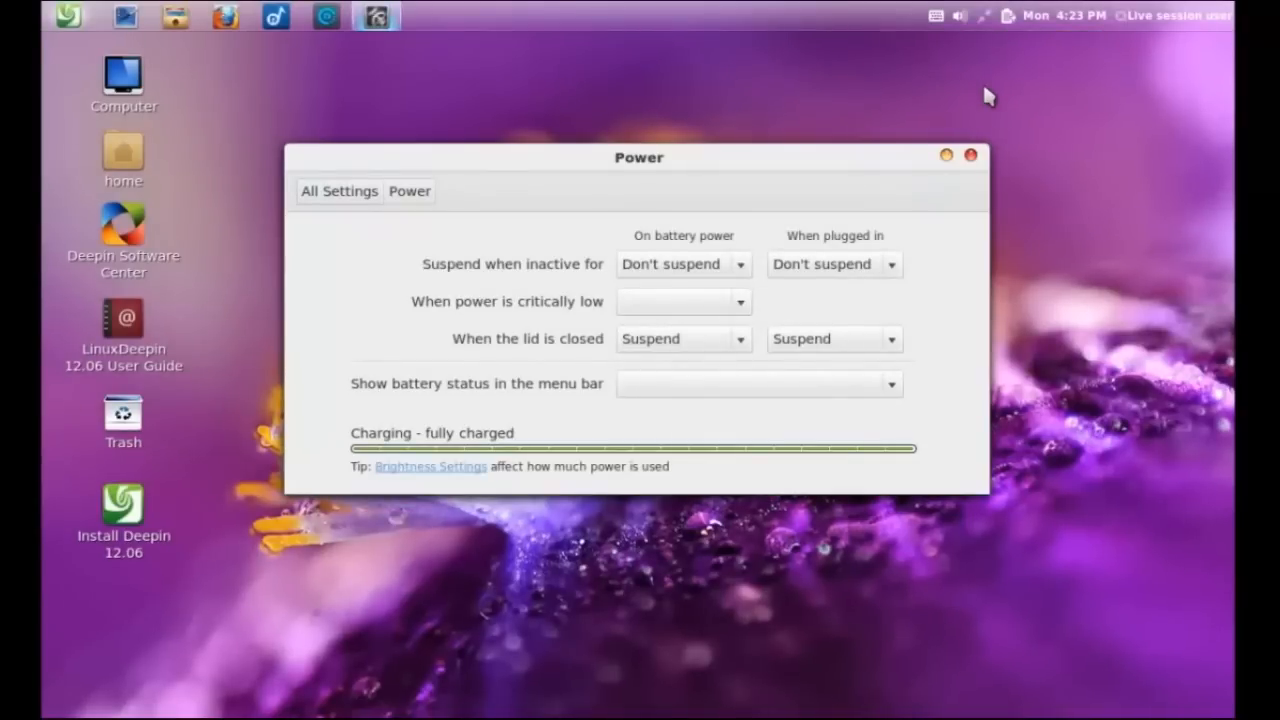
mouse_move(772, 240)
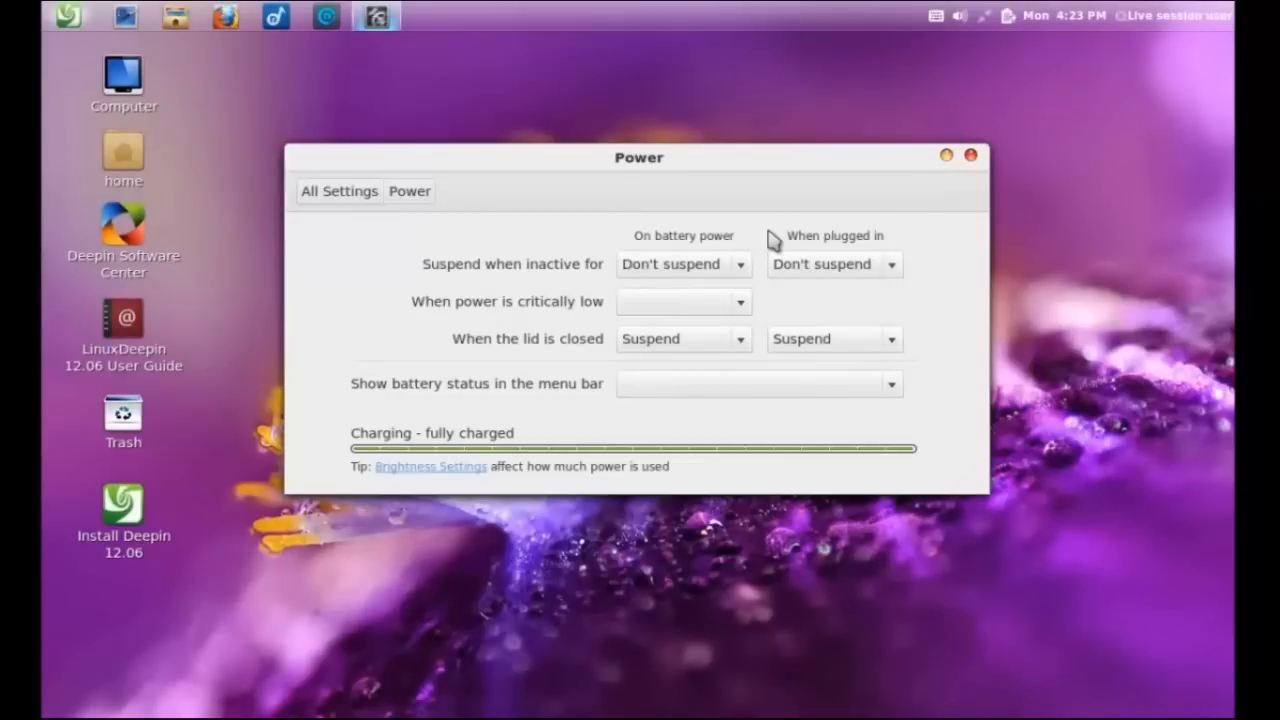
left_click(684, 300)
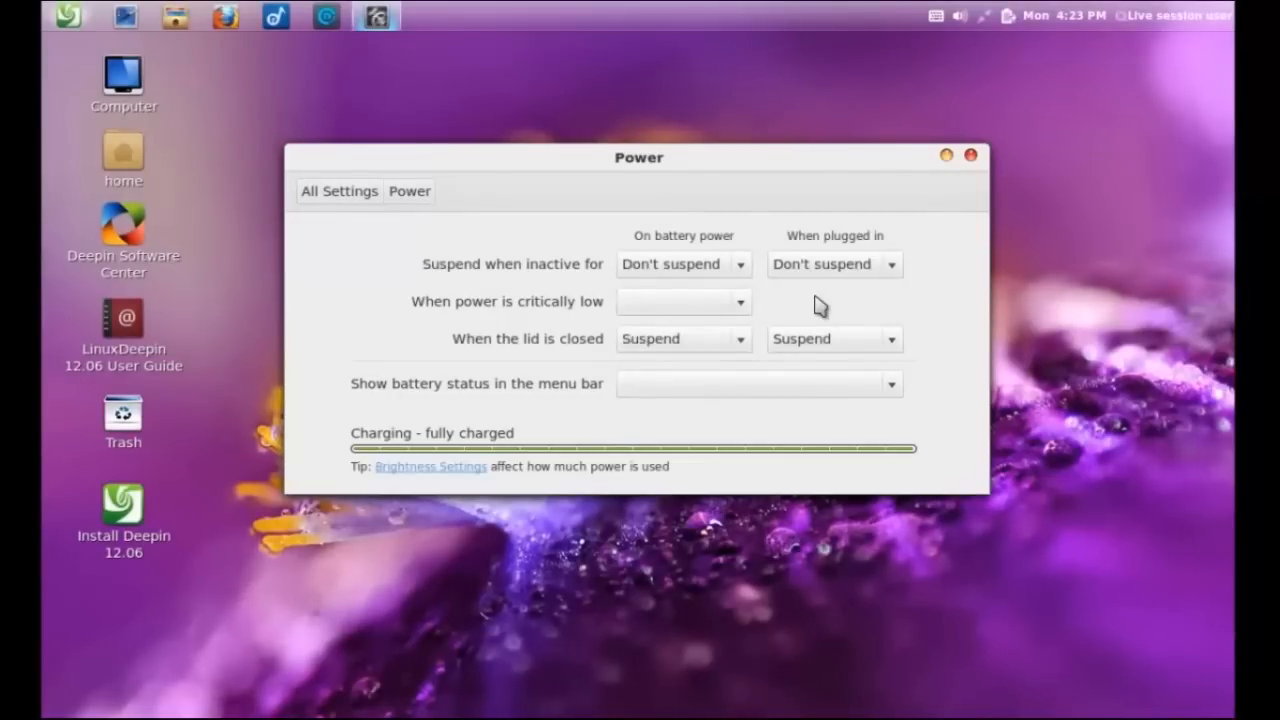
mouse_move(930, 218)
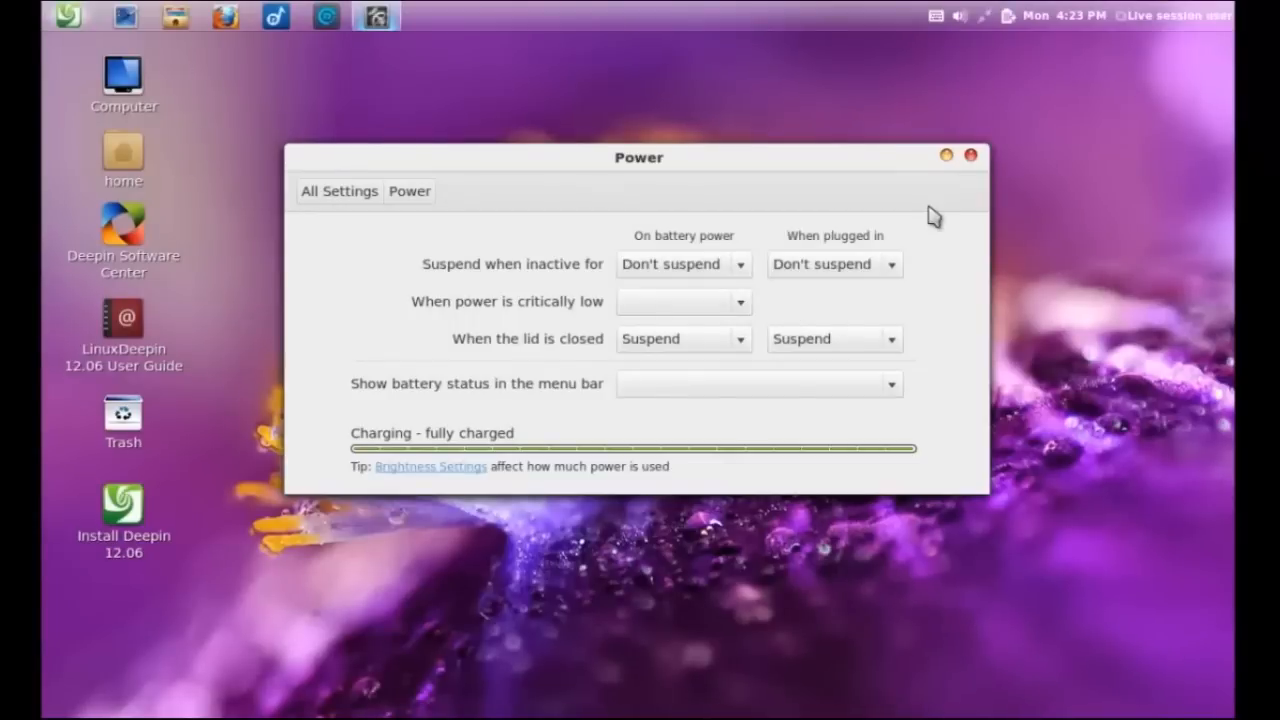
left_click(972, 156)
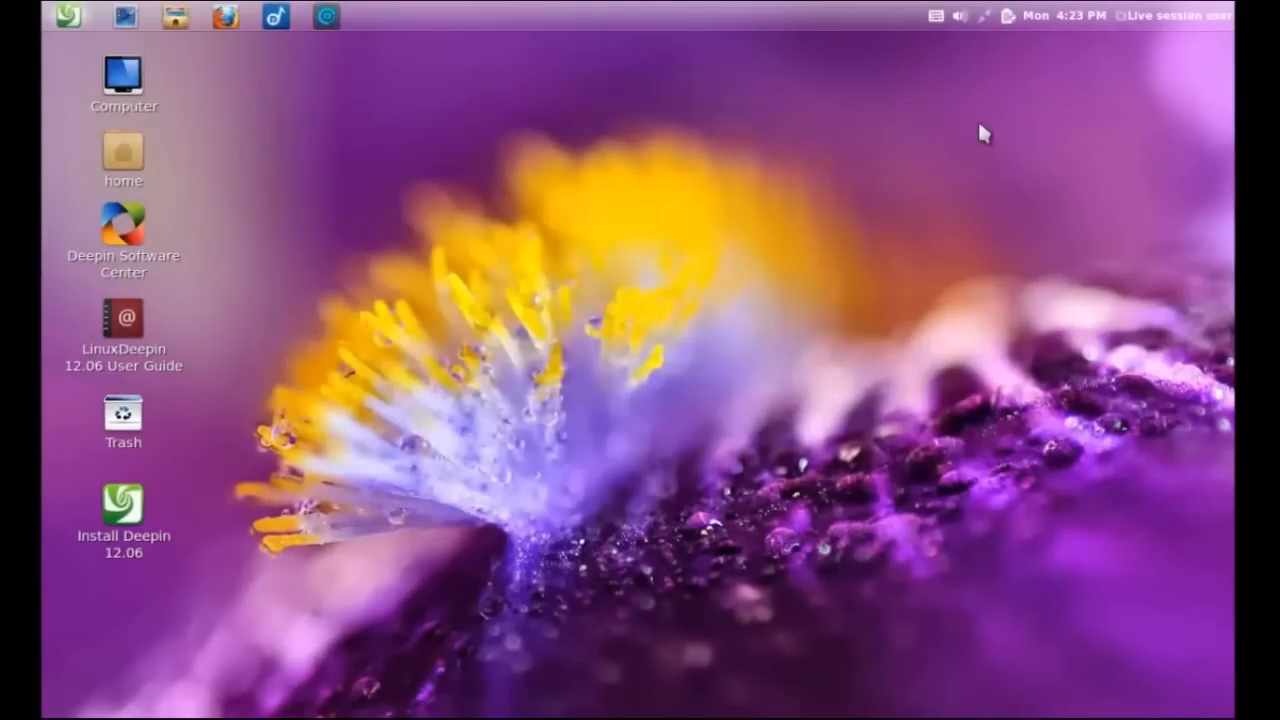
left_click(982, 16)
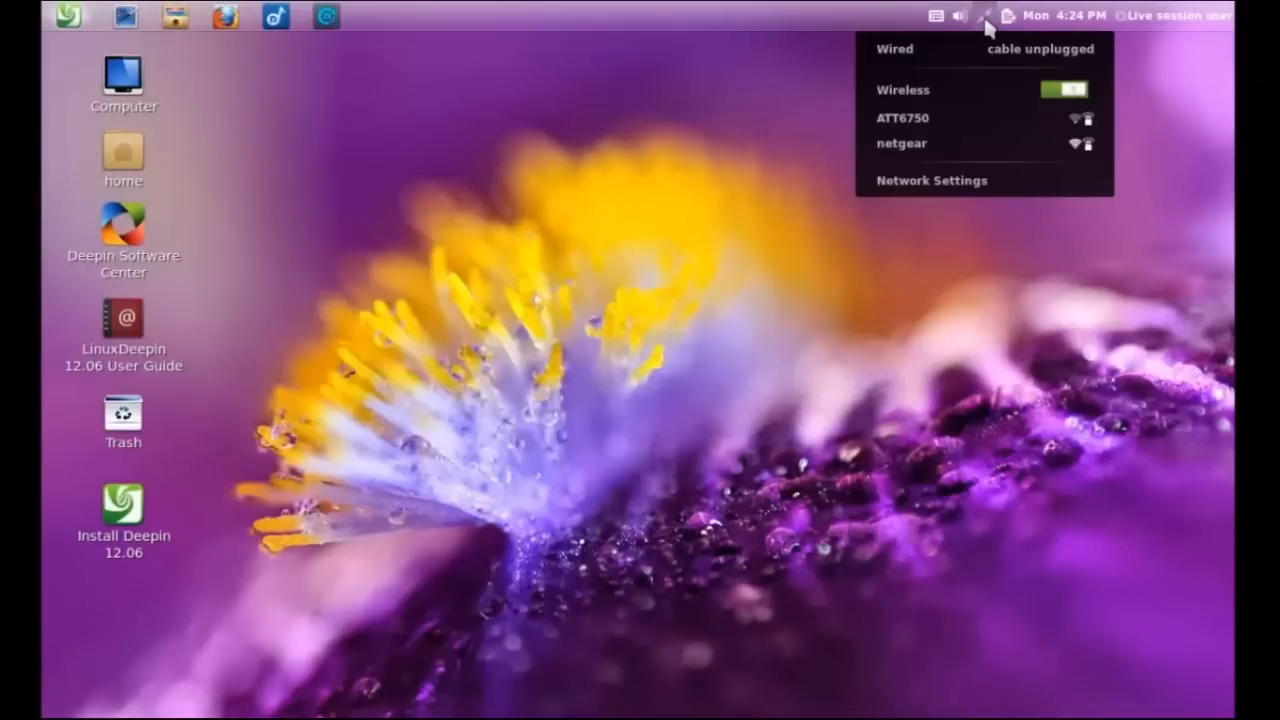
left_click(960, 16)
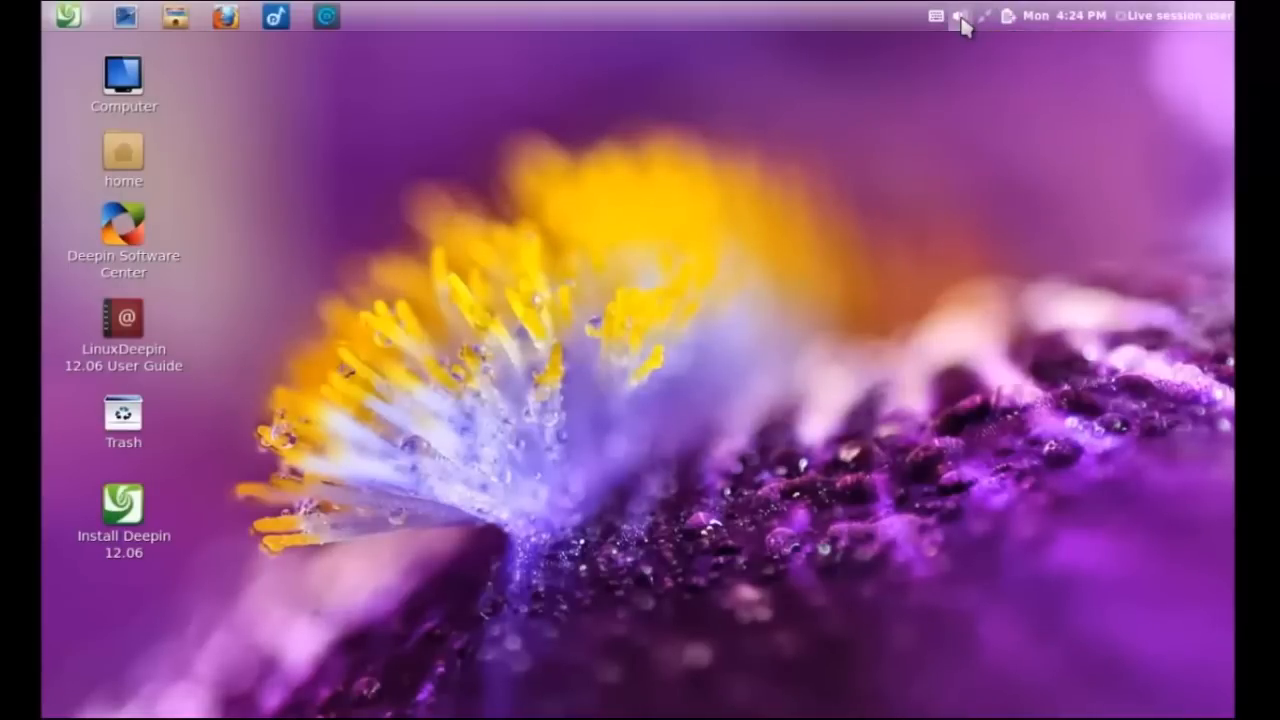
left_click(960, 16)
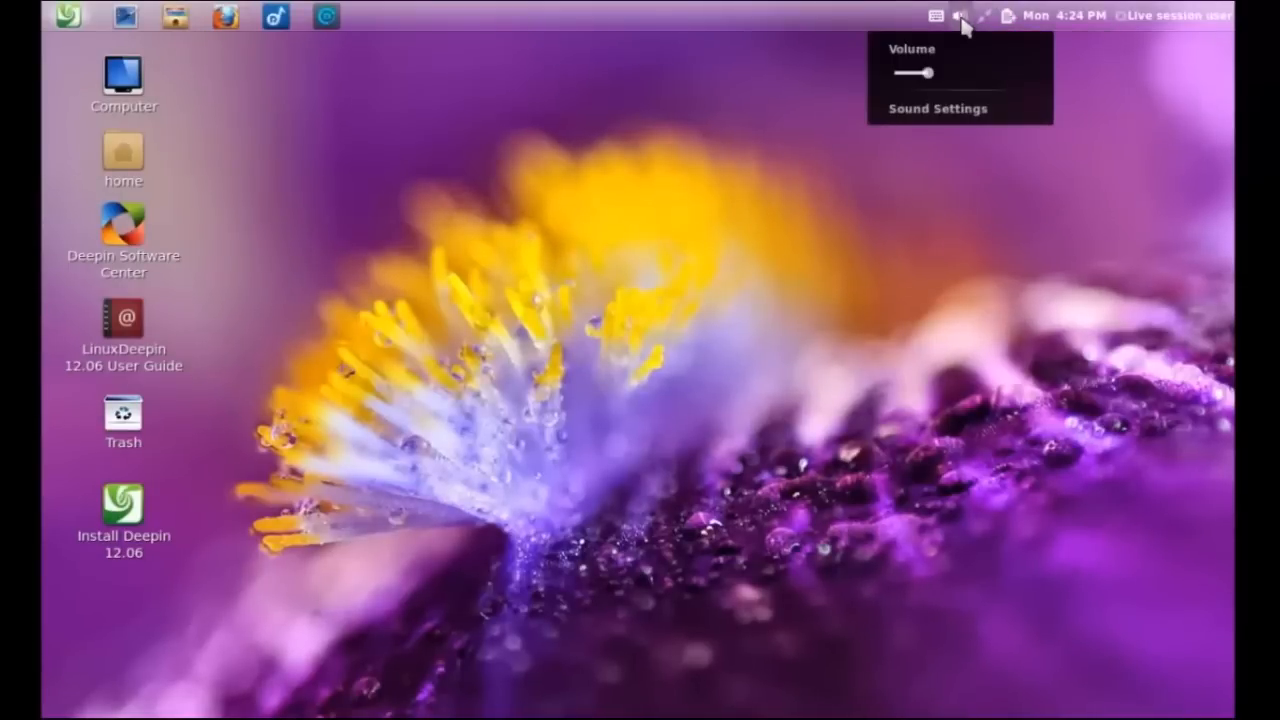
left_click_drag(922, 72, 930, 72)
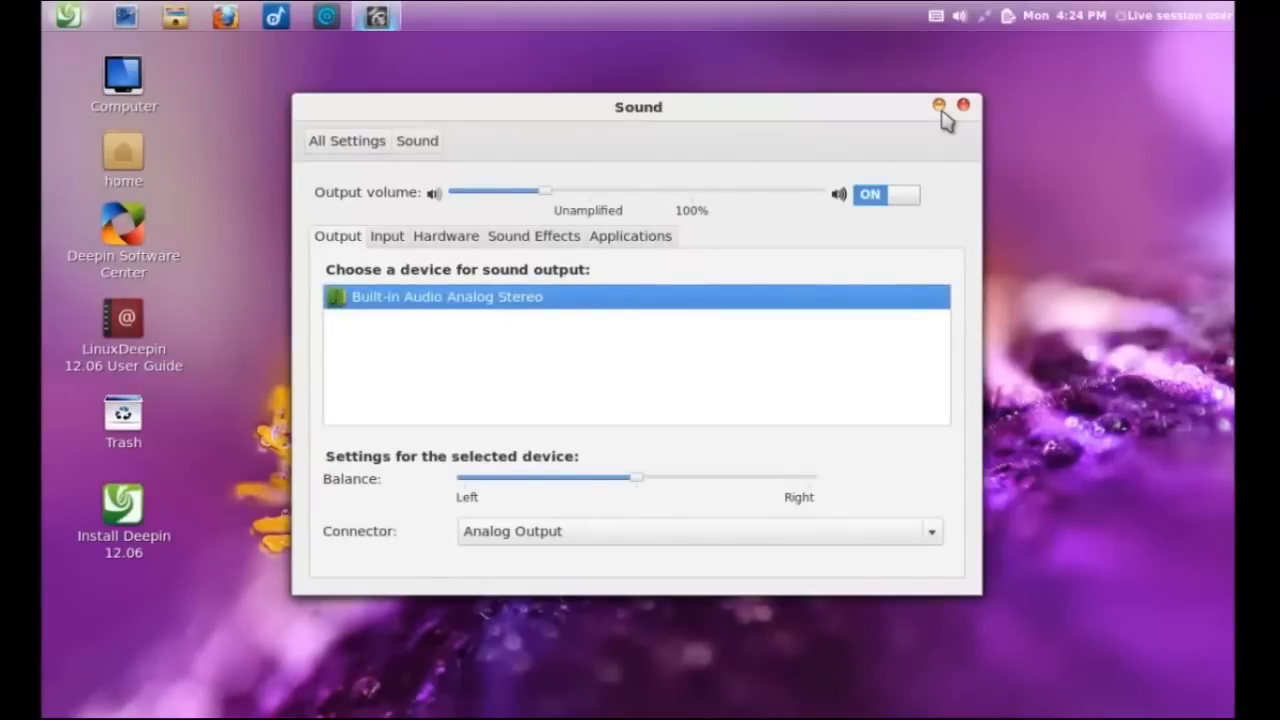
mouse_move(622, 188)
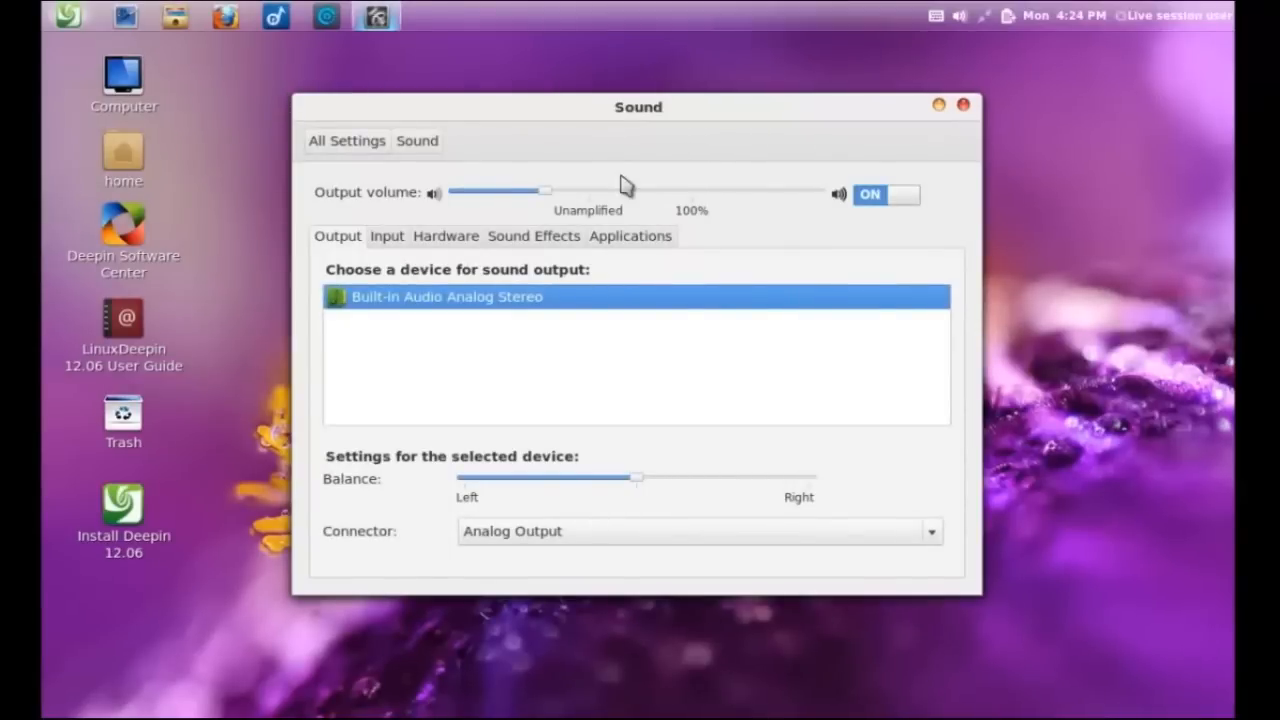
left_click(386, 236)
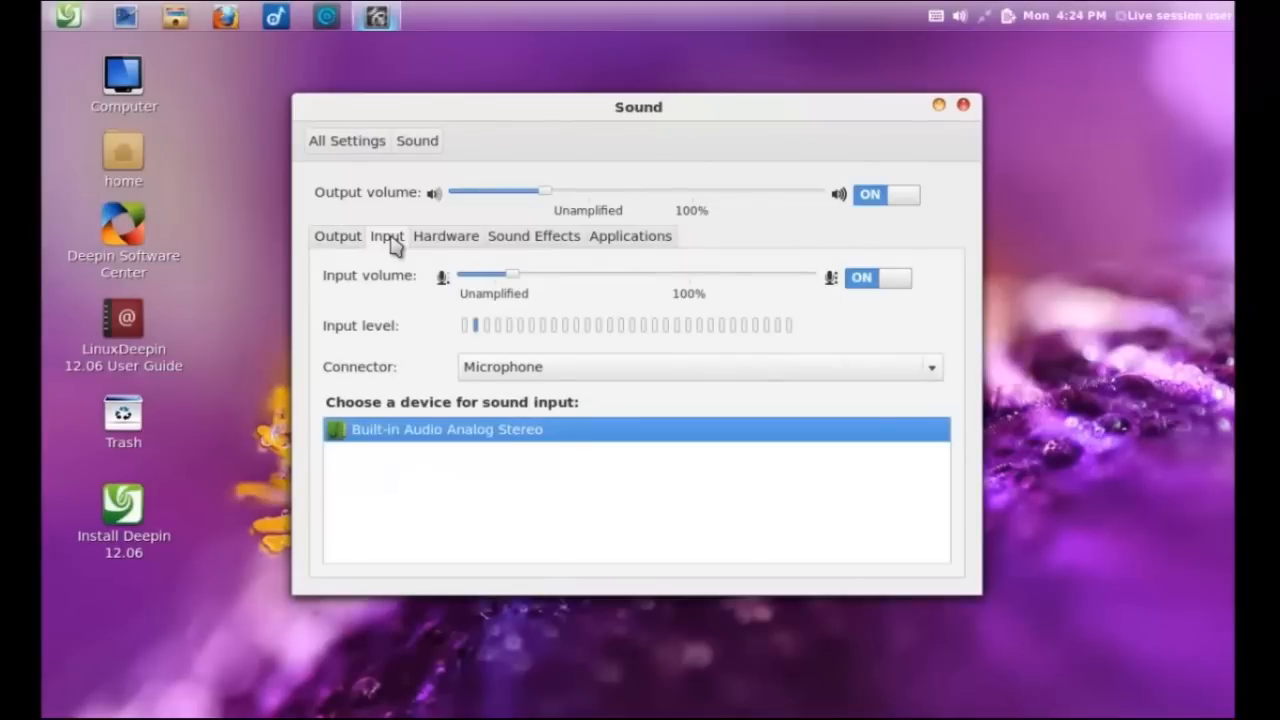
left_click(630, 236)
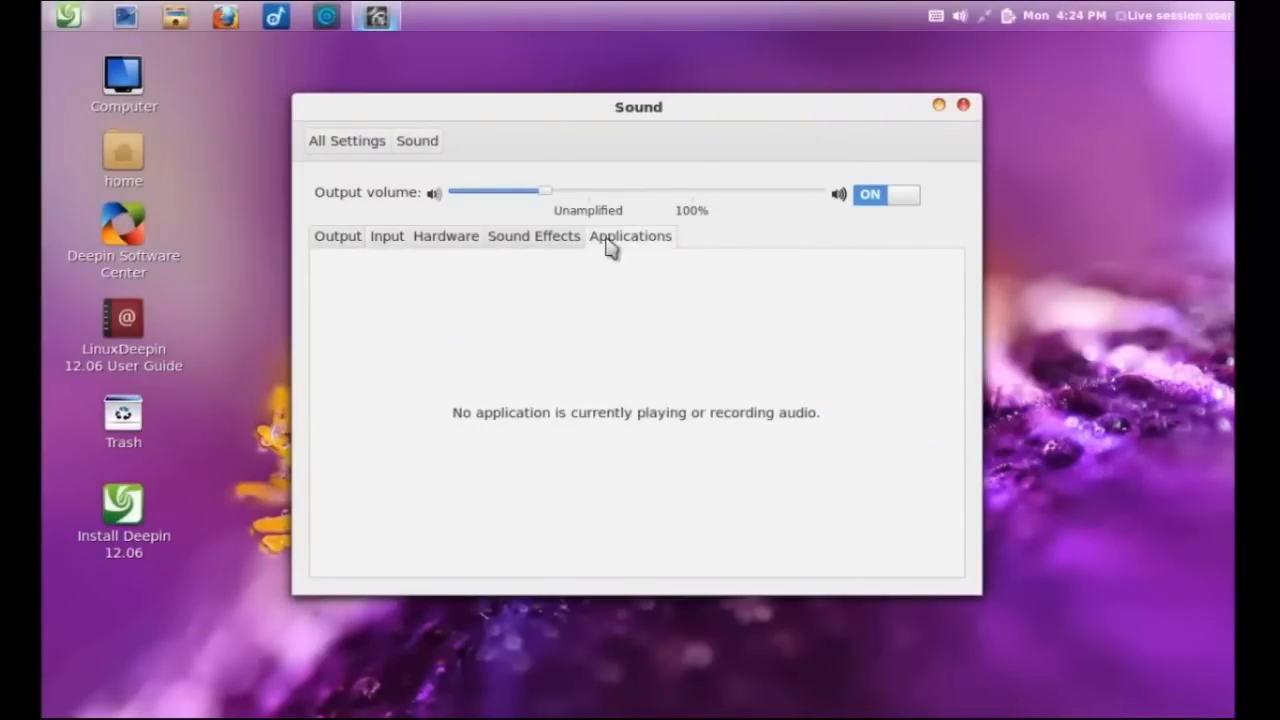
mouse_move(964, 108)
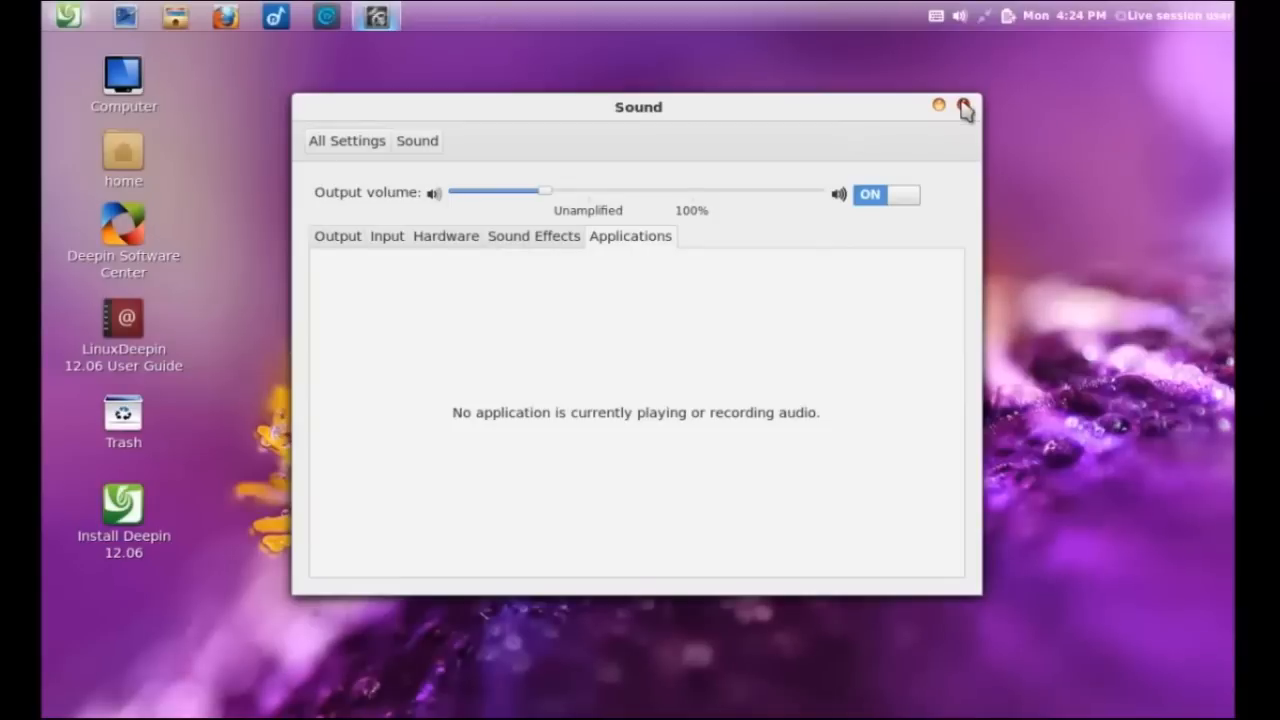
left_click(964, 108)
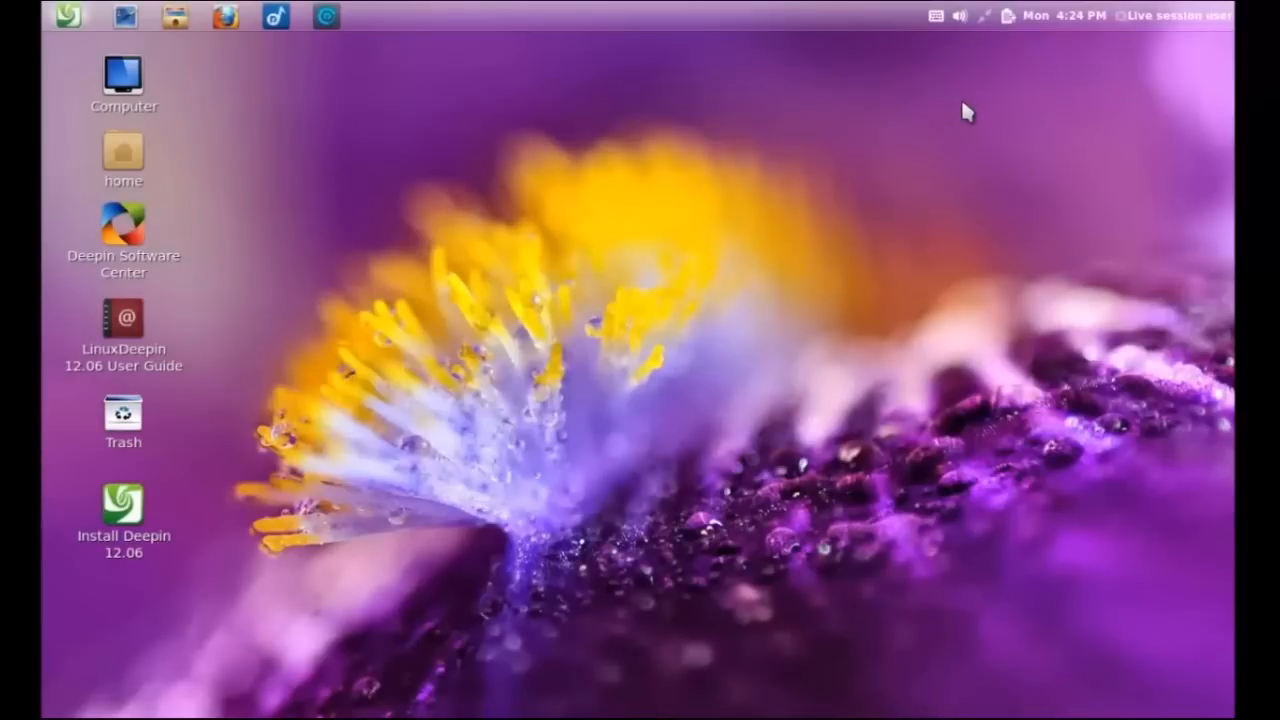
Drag the panel brightness slider to maximum and dismiss the popup
left_click(982, 16)
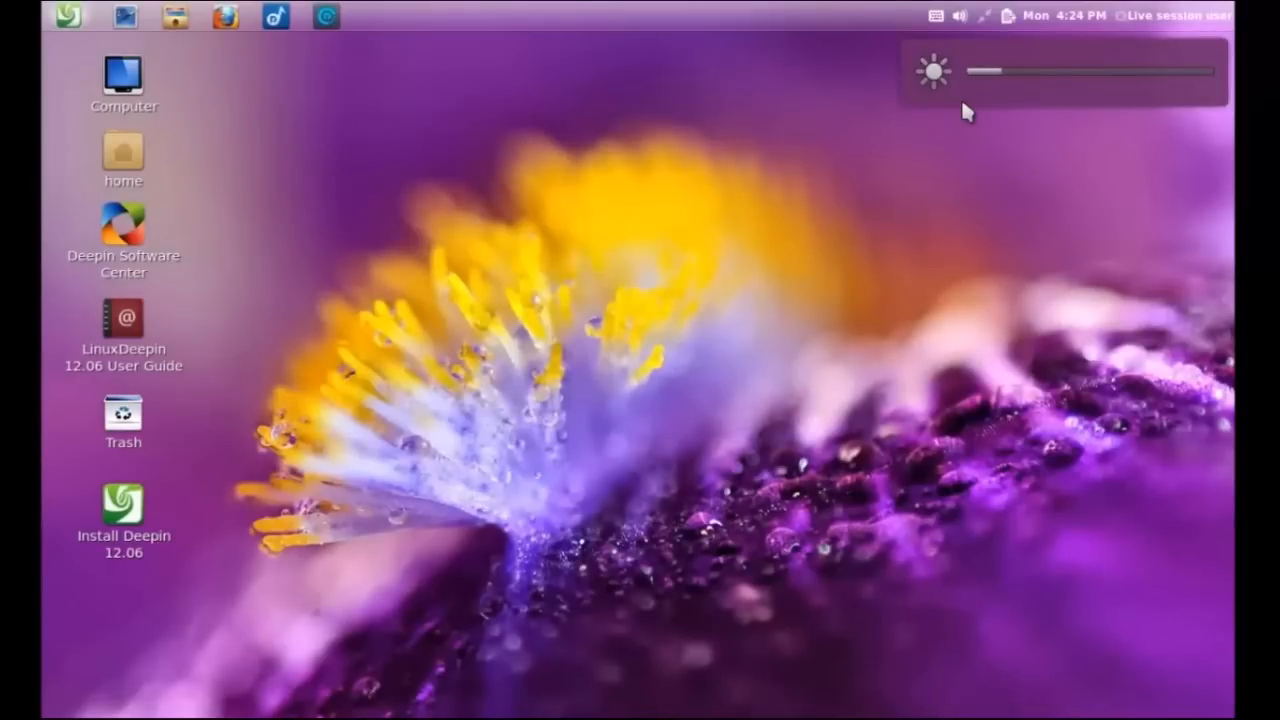
left_click_drag(1010, 72, 1210, 72)
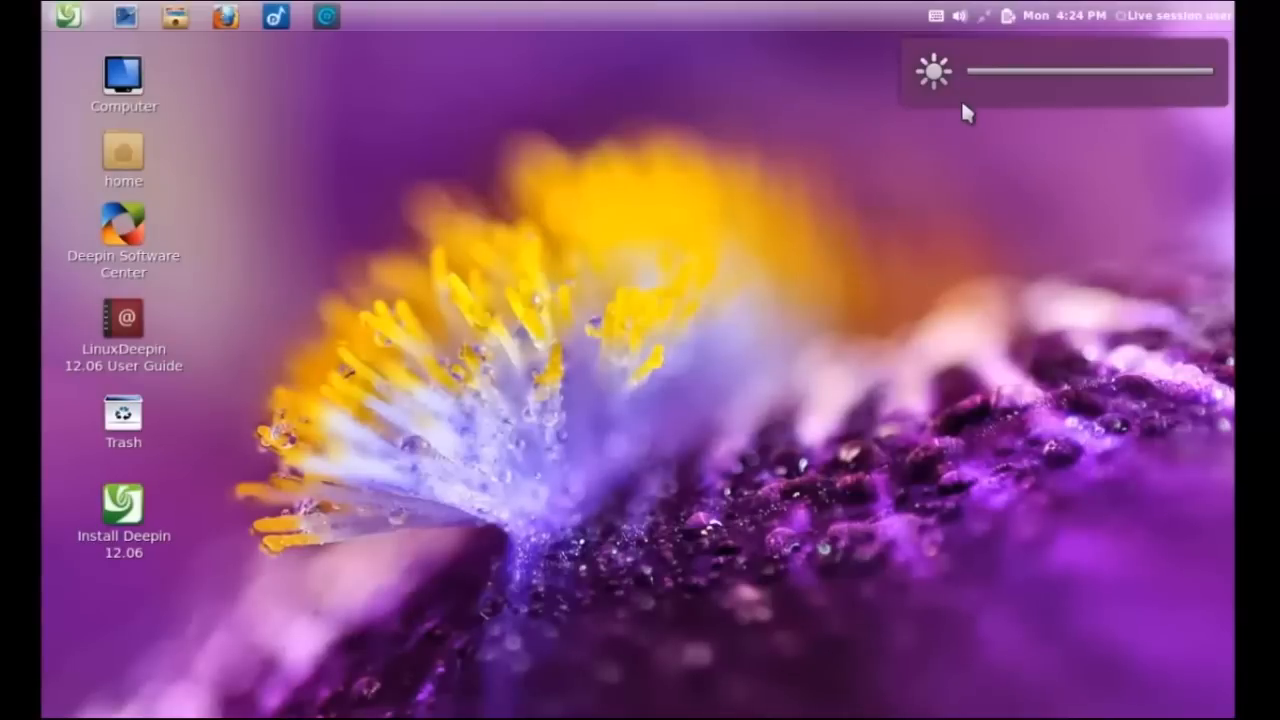
mouse_move(822, 188)
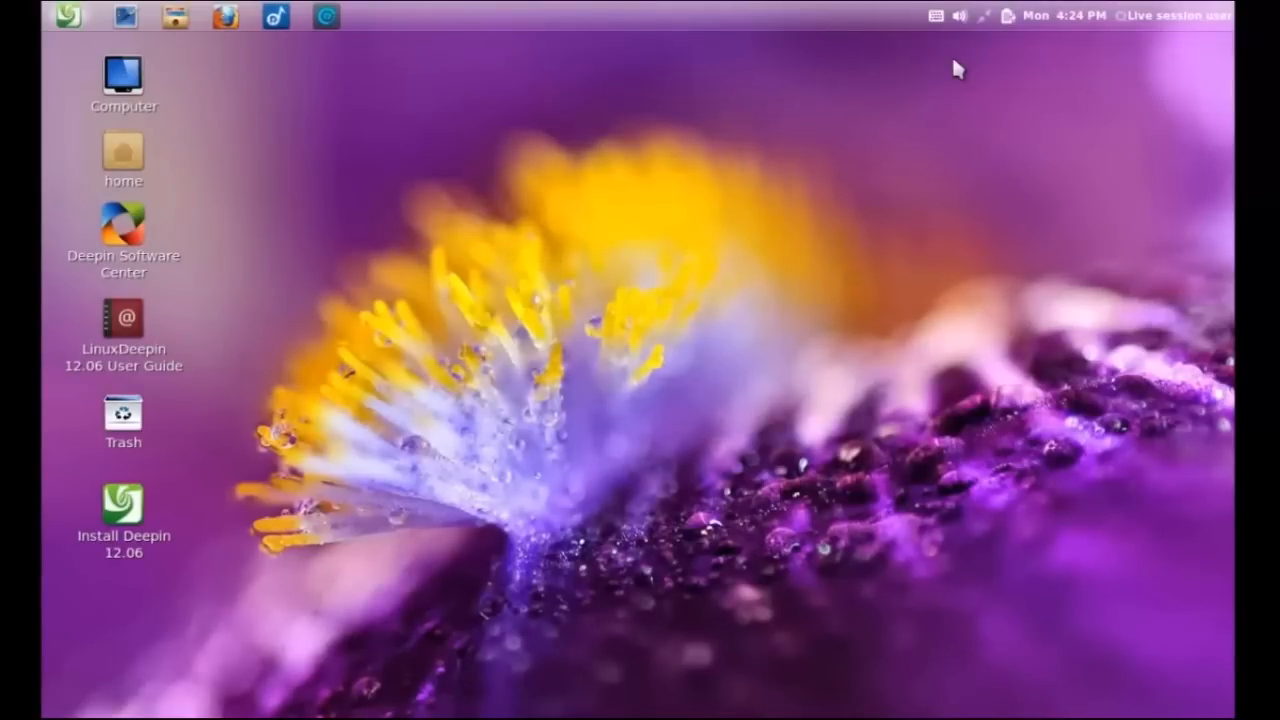
mouse_move(352, 62)
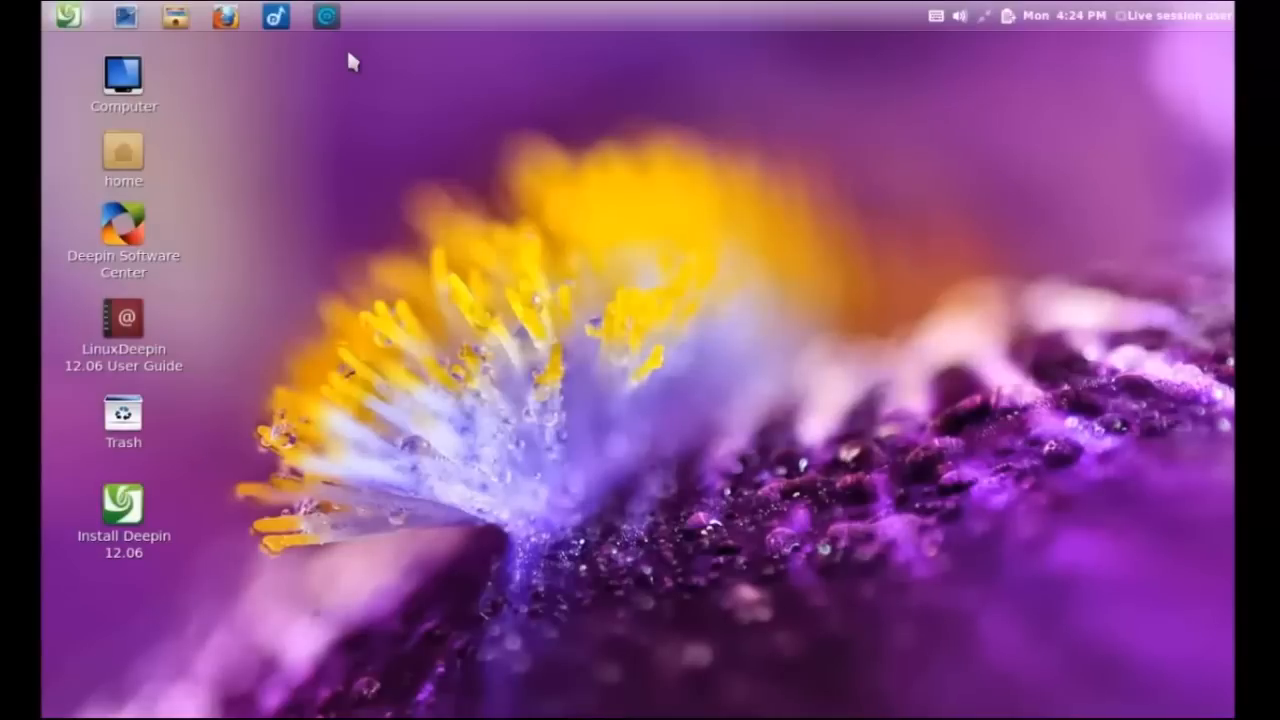
mouse_move(504, 34)
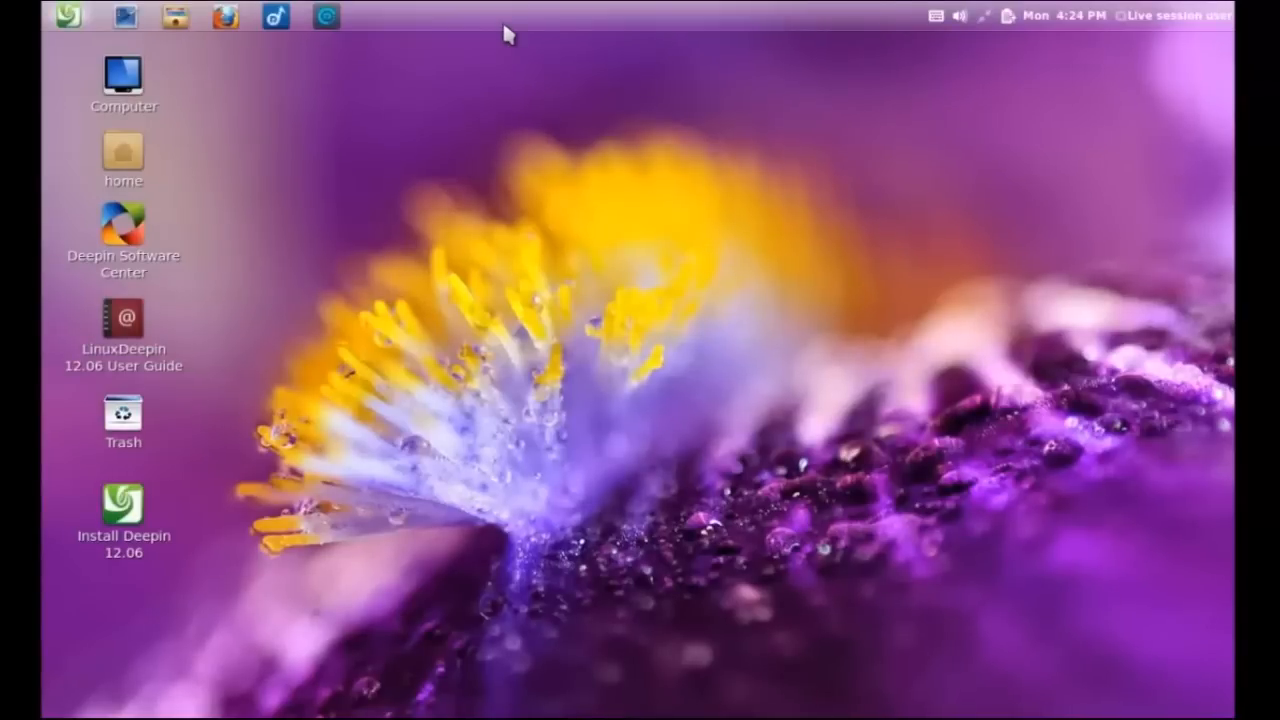
mouse_move(512, 24)
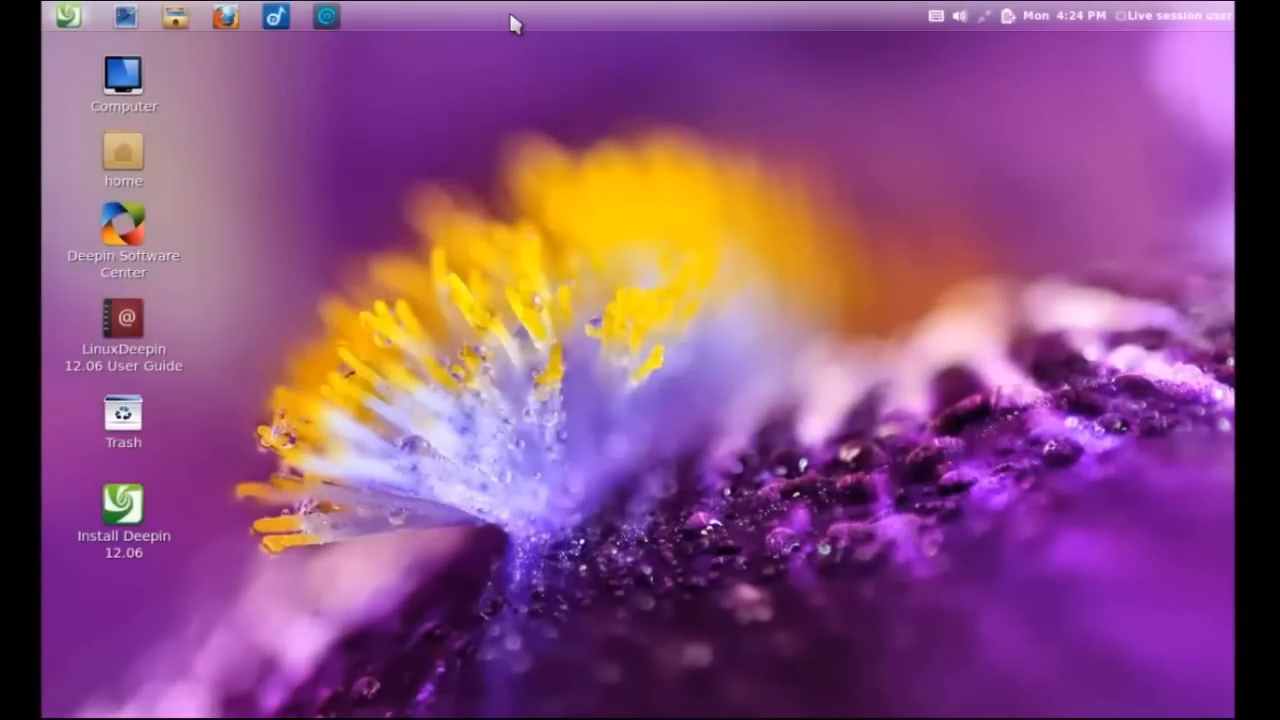
left_click(68, 16)
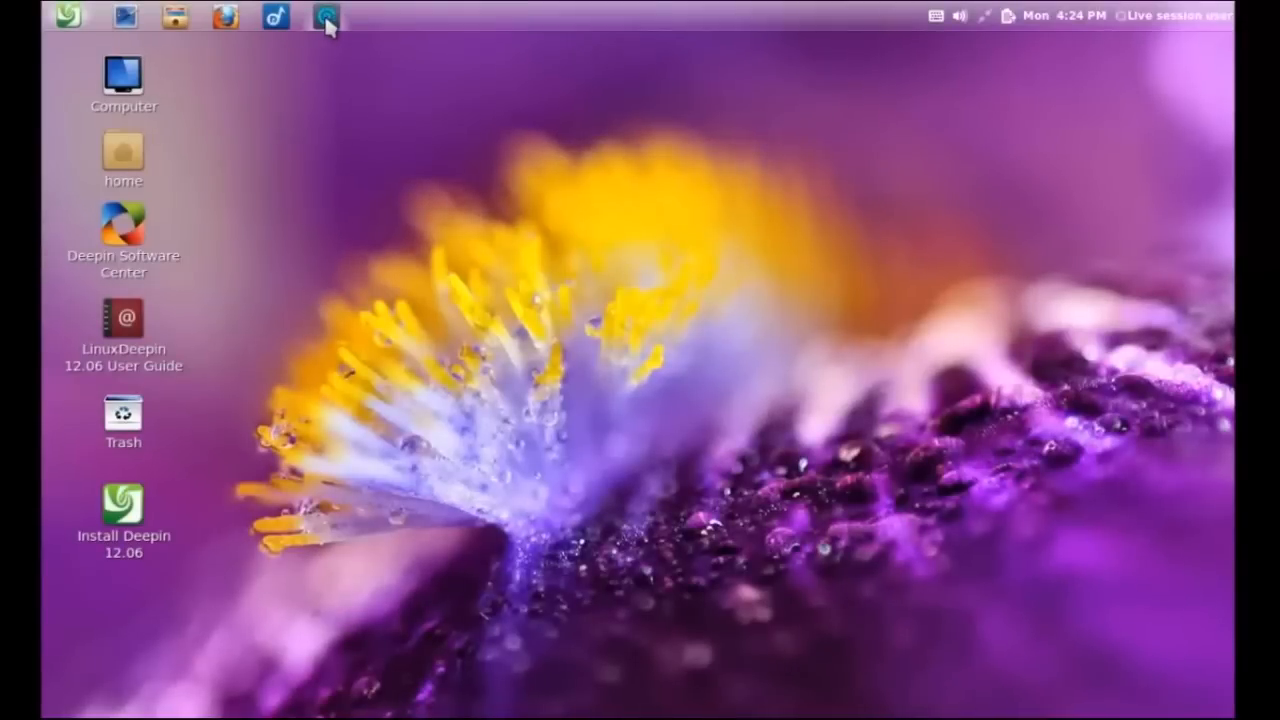
left_click(324, 16)
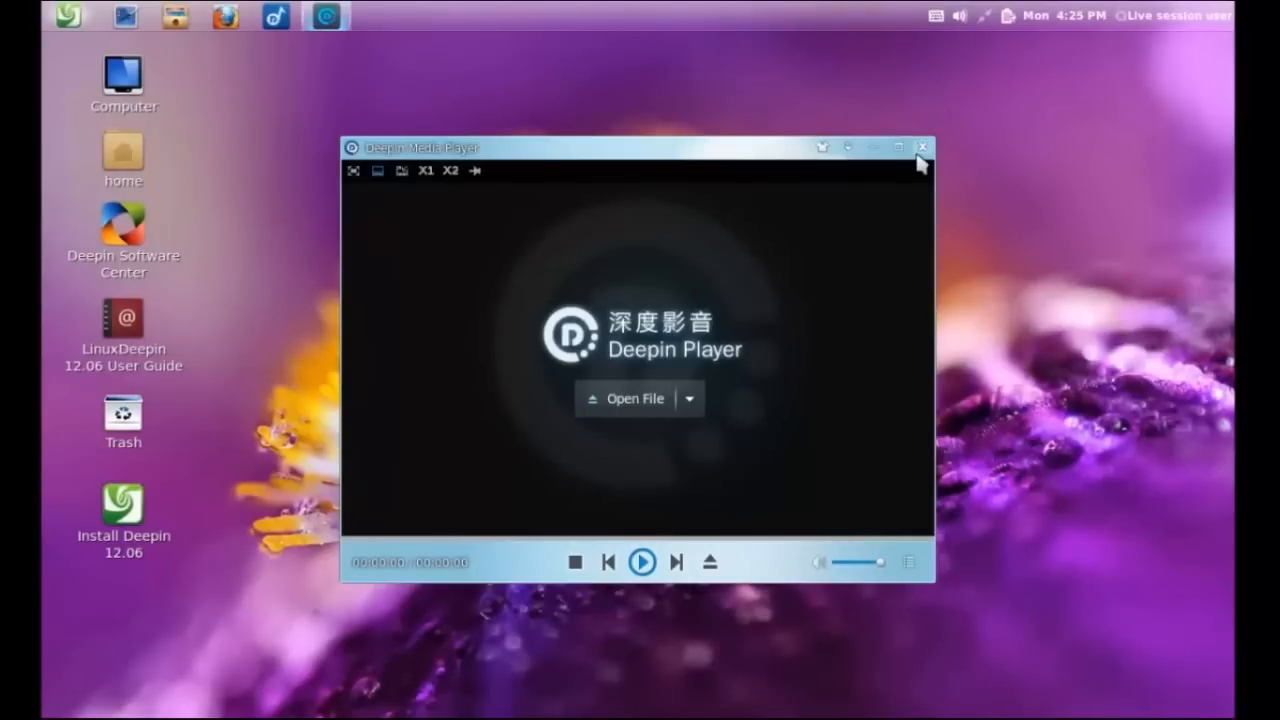
left_click(920, 148)
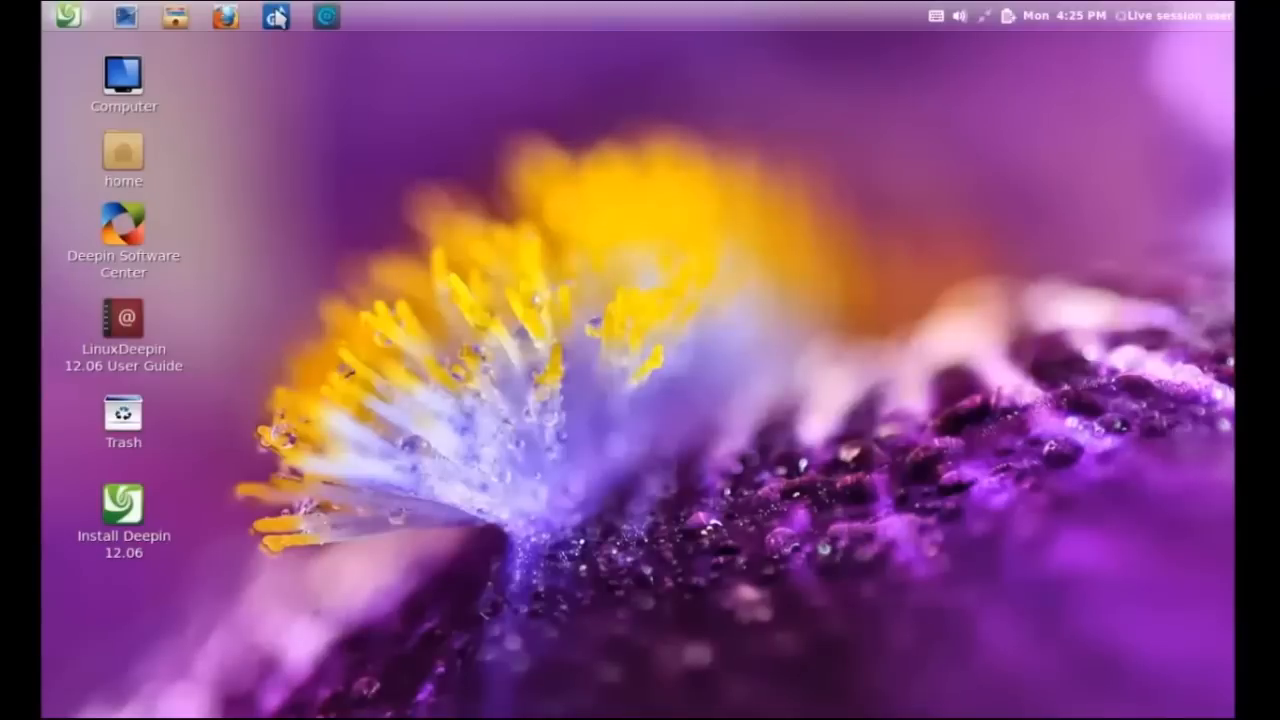
left_click(276, 16)
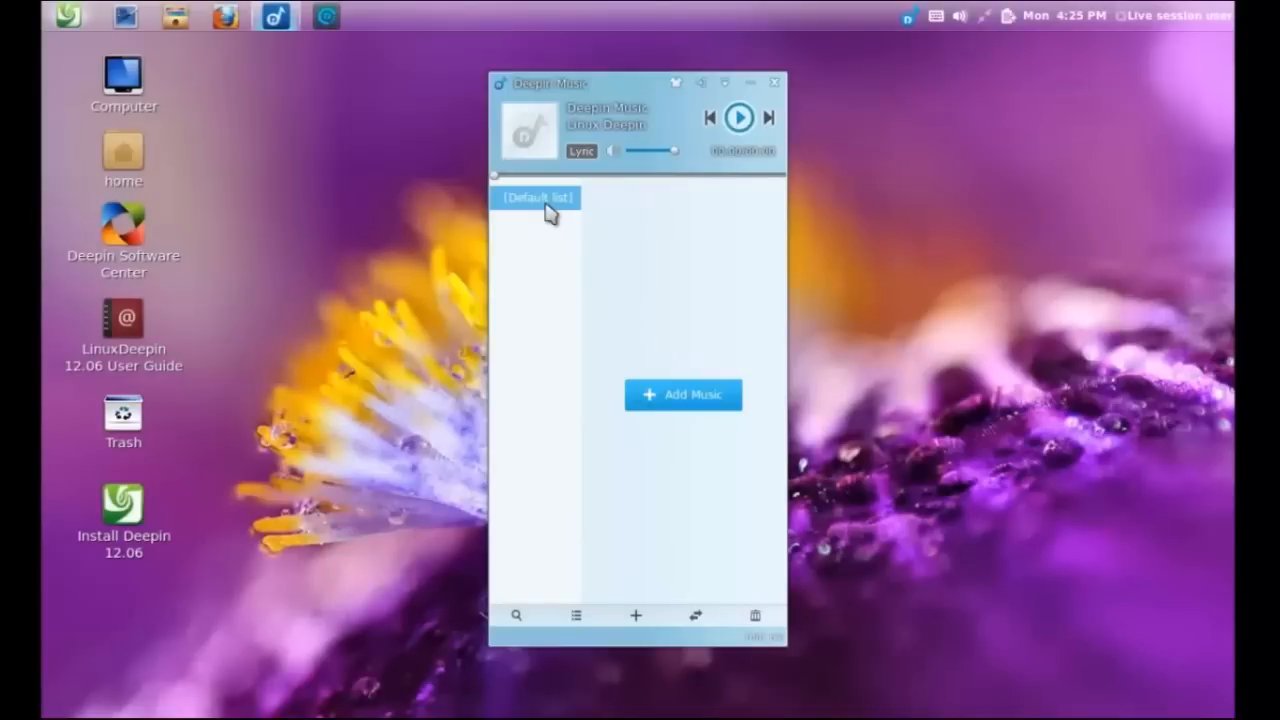
mouse_move(800, 244)
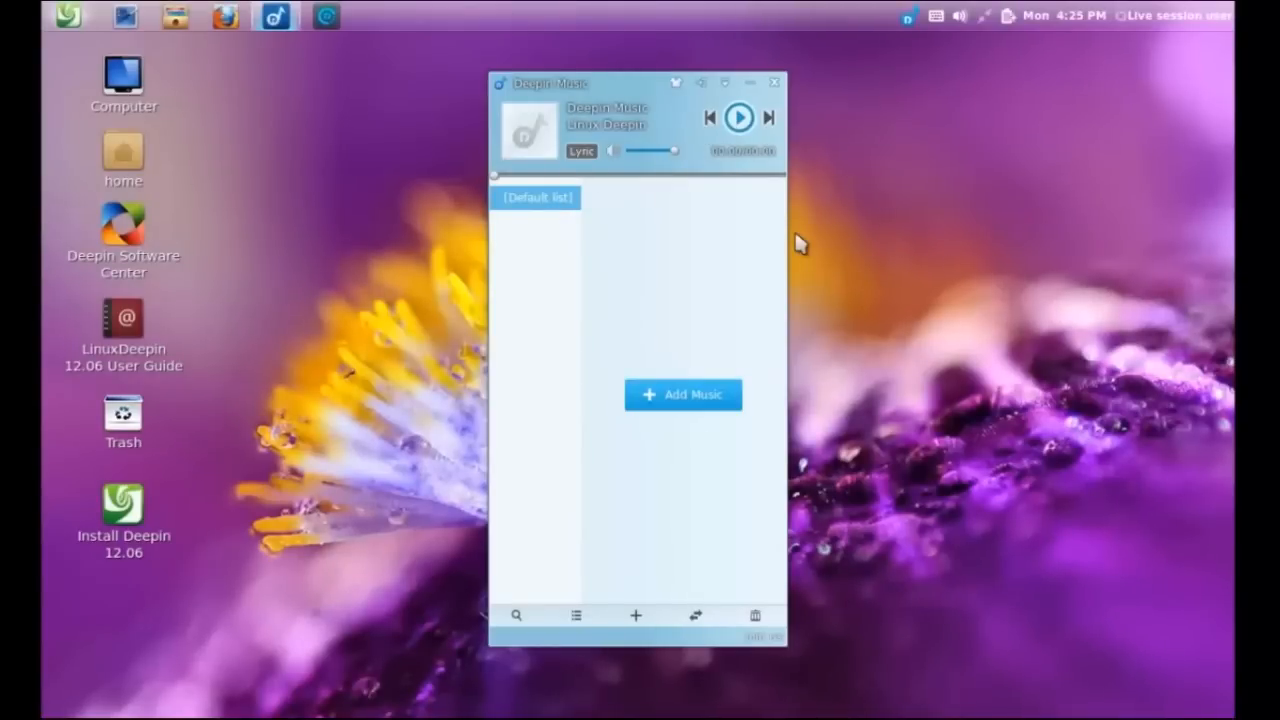
left_click(776, 82)
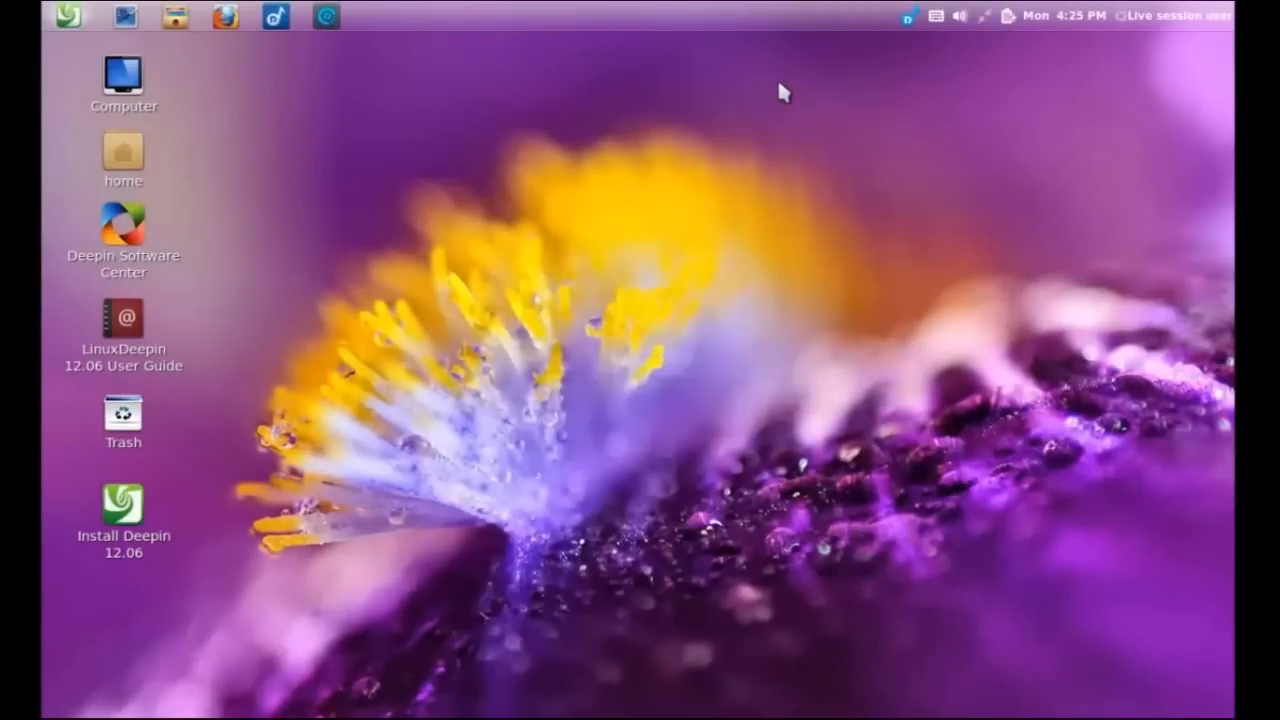
mouse_move(922, 38)
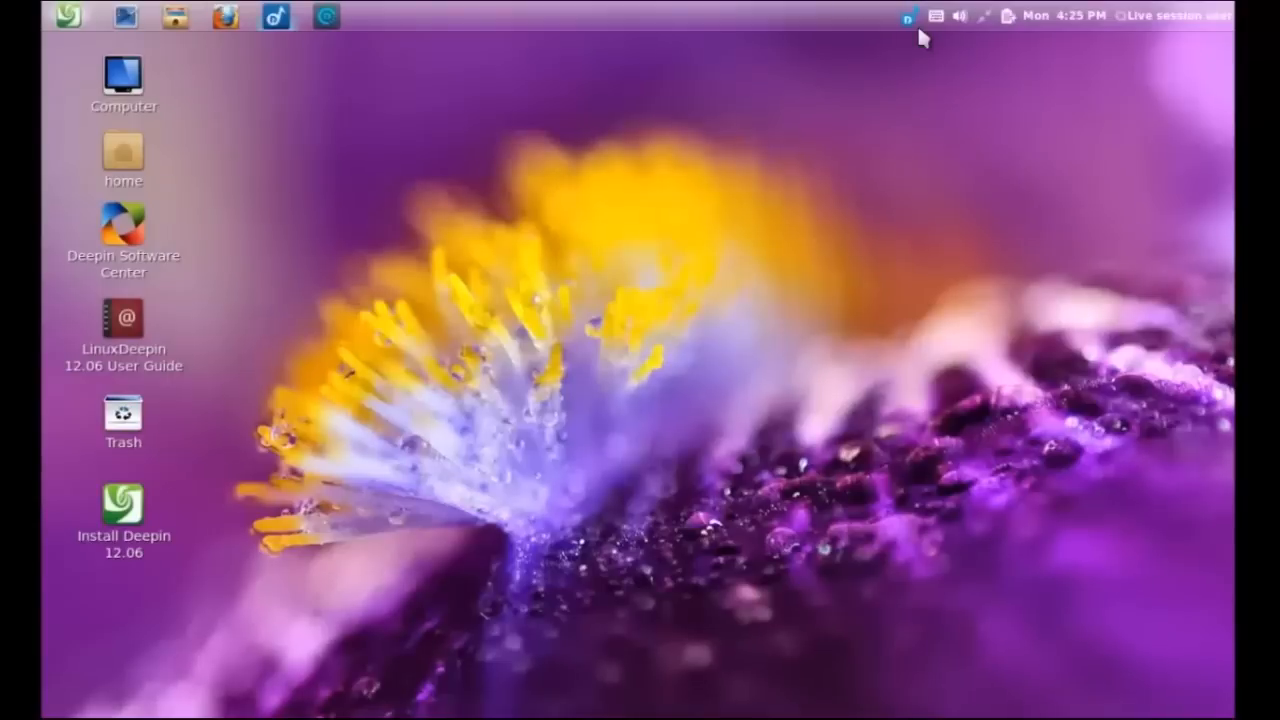
left_click(906, 16)
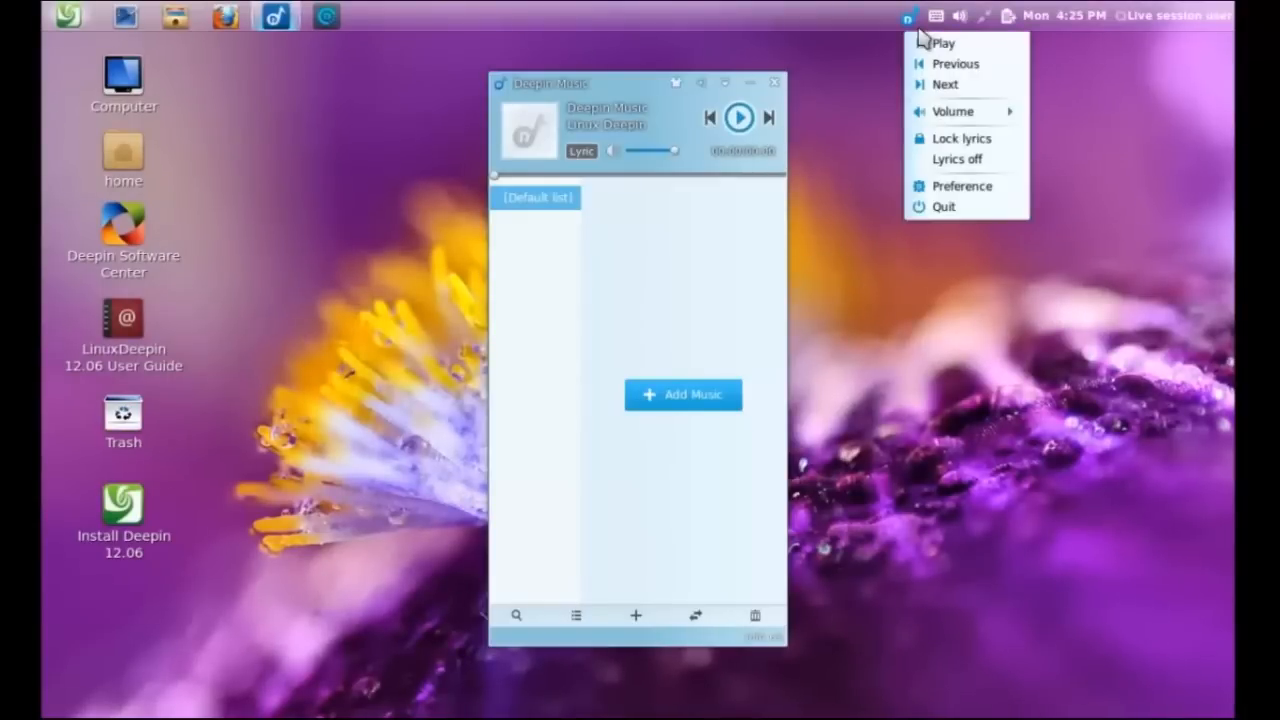
mouse_move(960, 186)
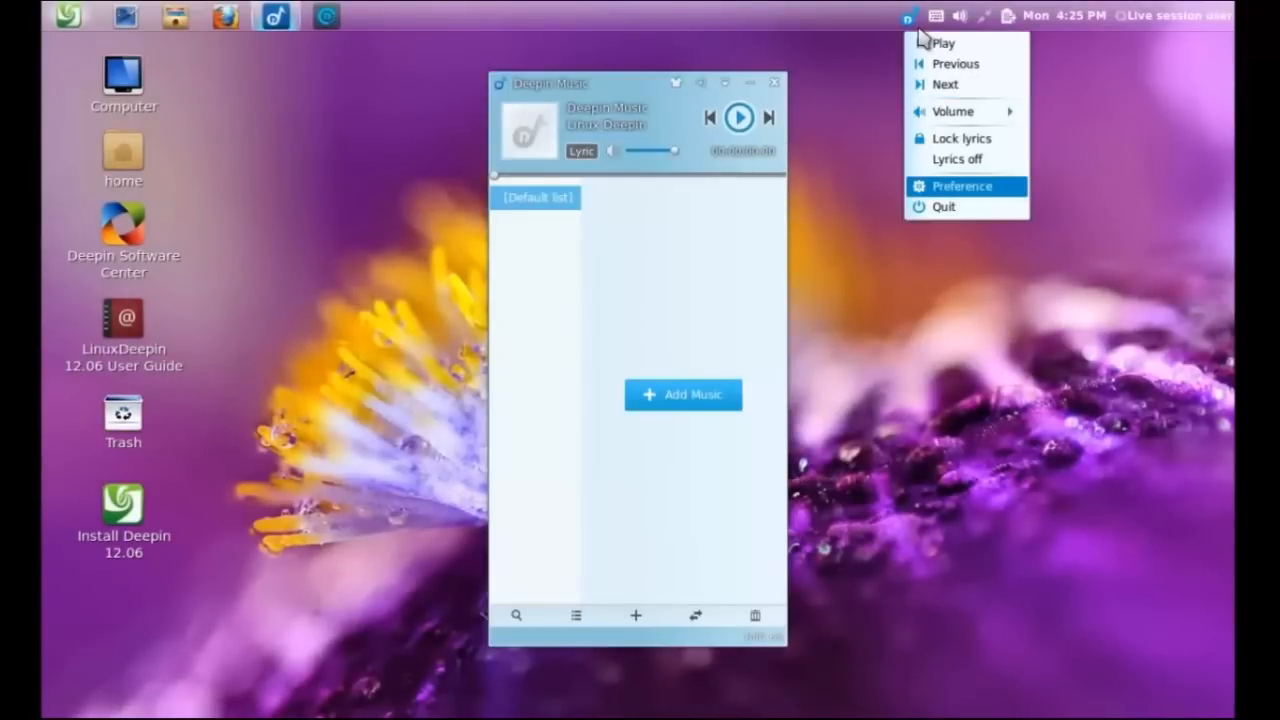
left_click(960, 186)
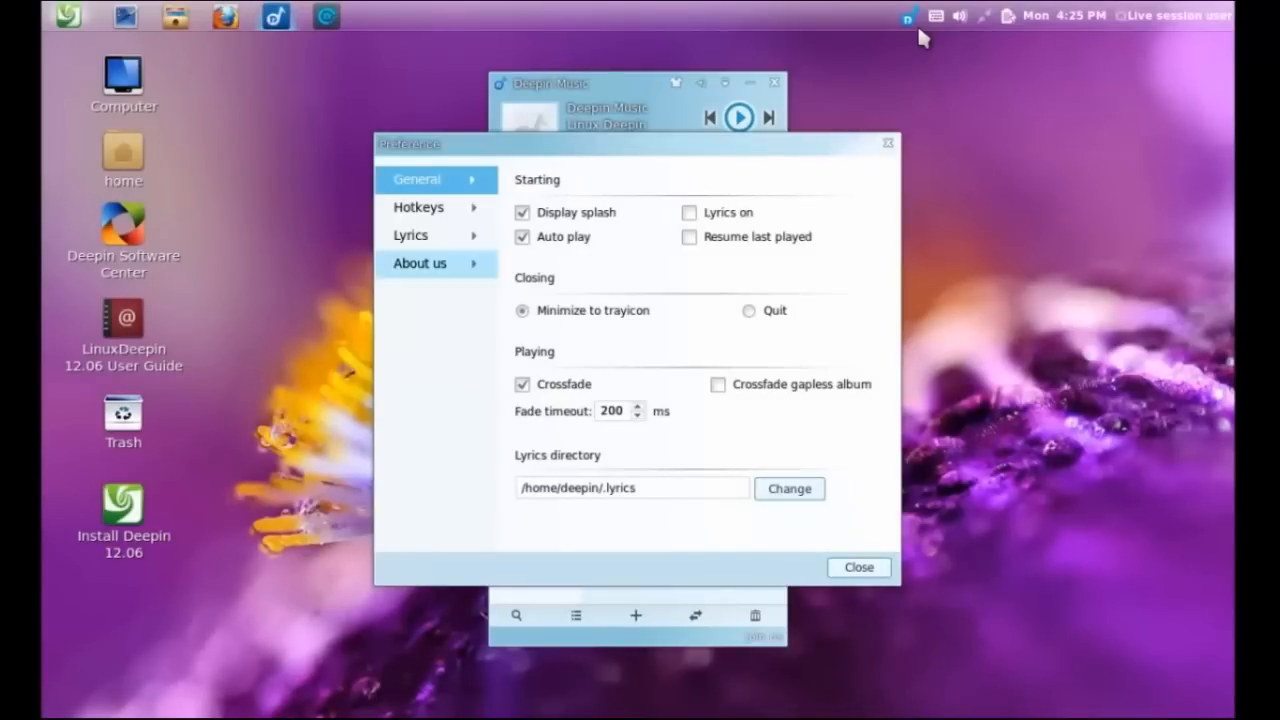
left_click(420, 206)
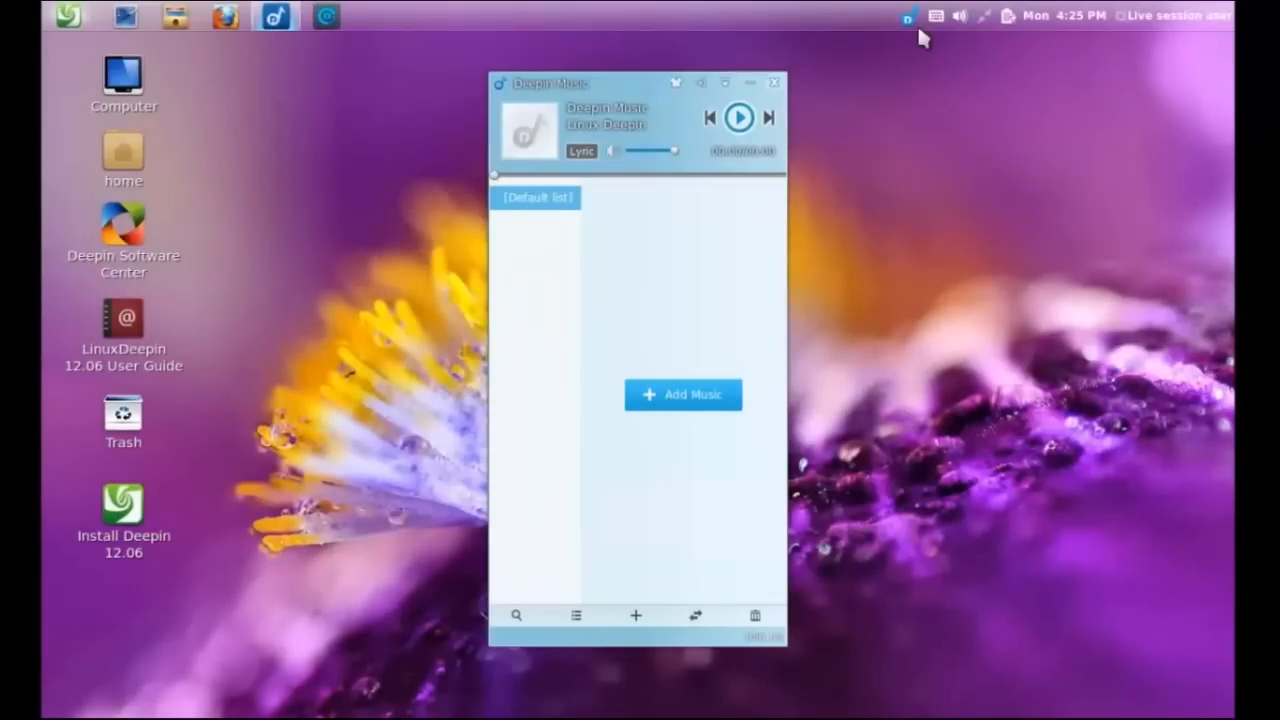
left_click(776, 84)
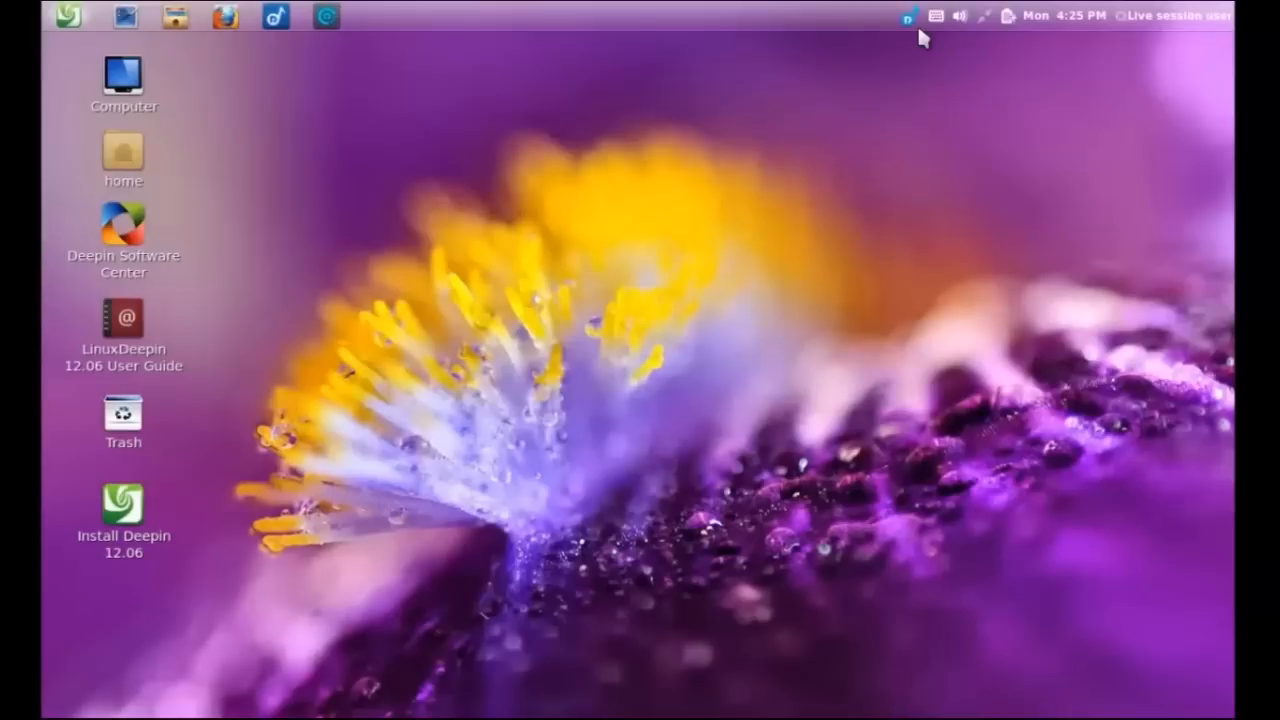
left_click(908, 16)
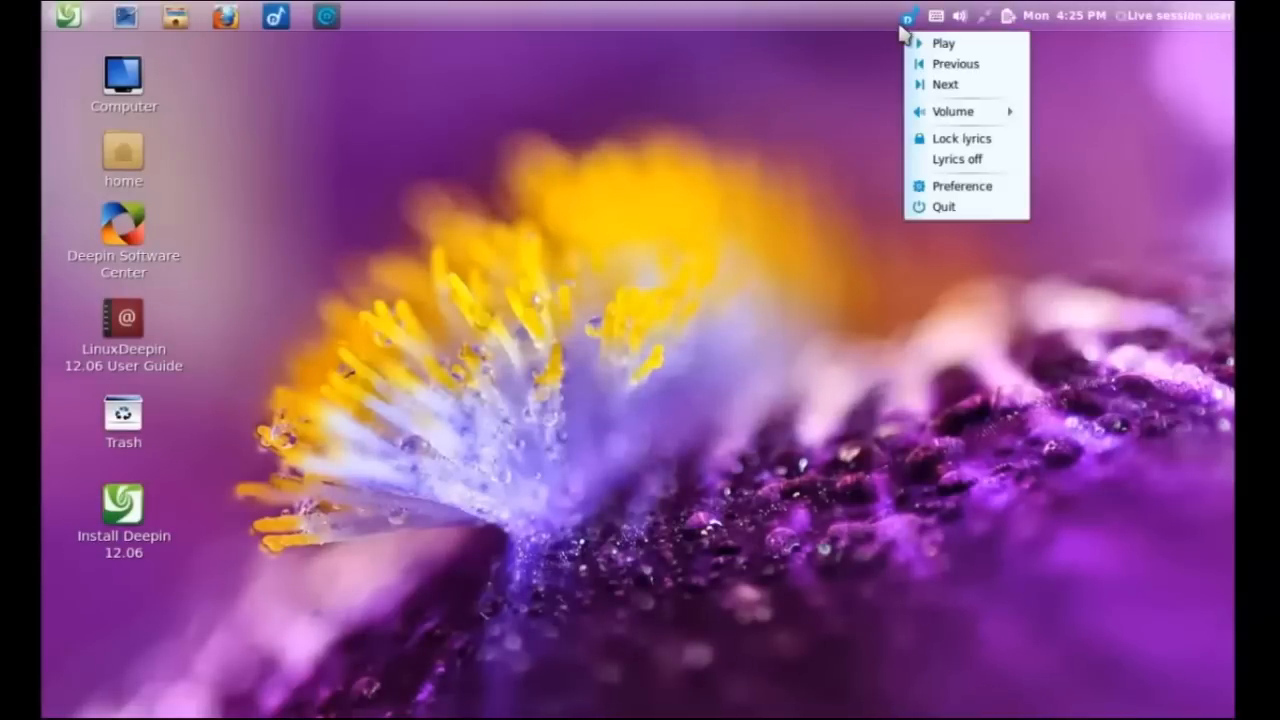
mouse_move(944, 206)
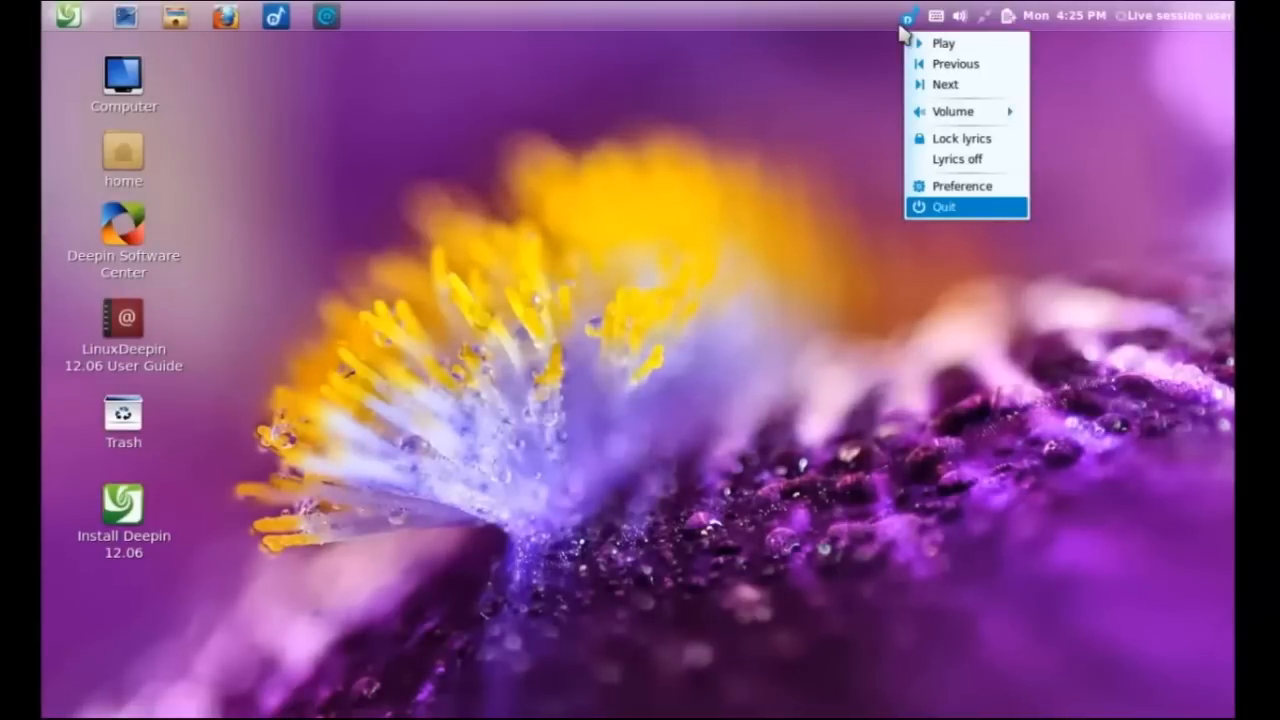
left_click(942, 206)
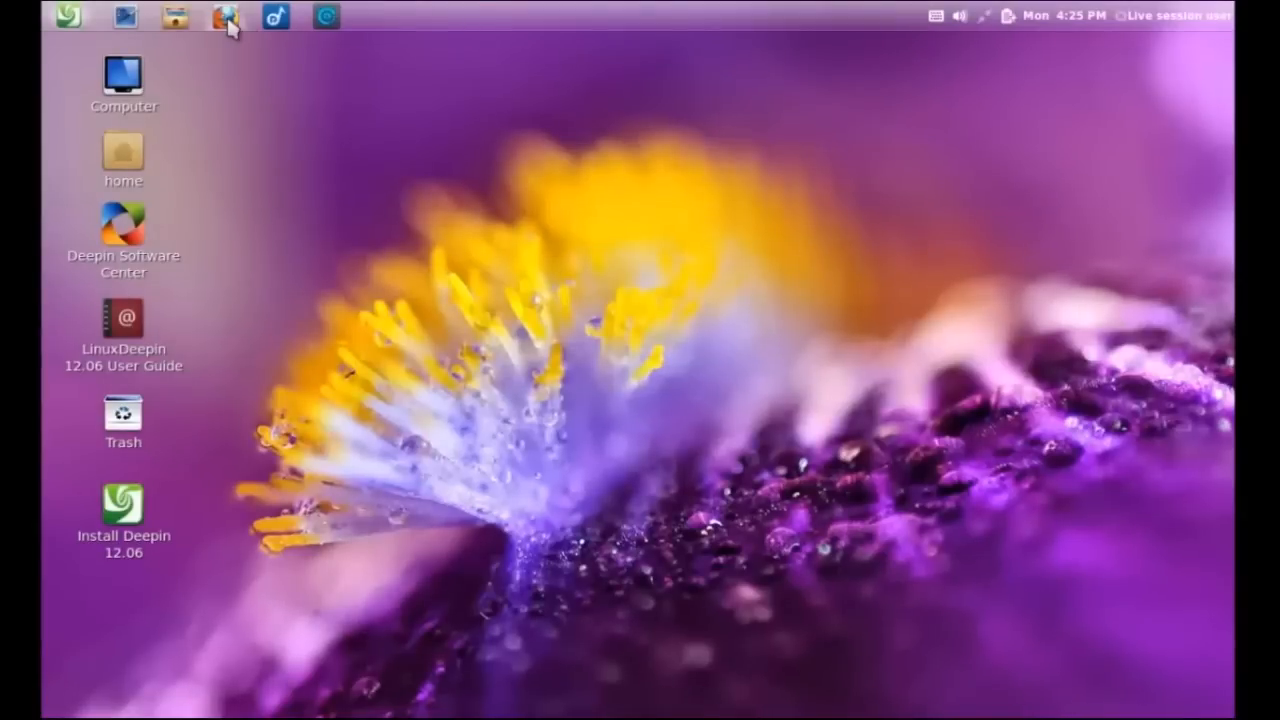
left_click(224, 16)
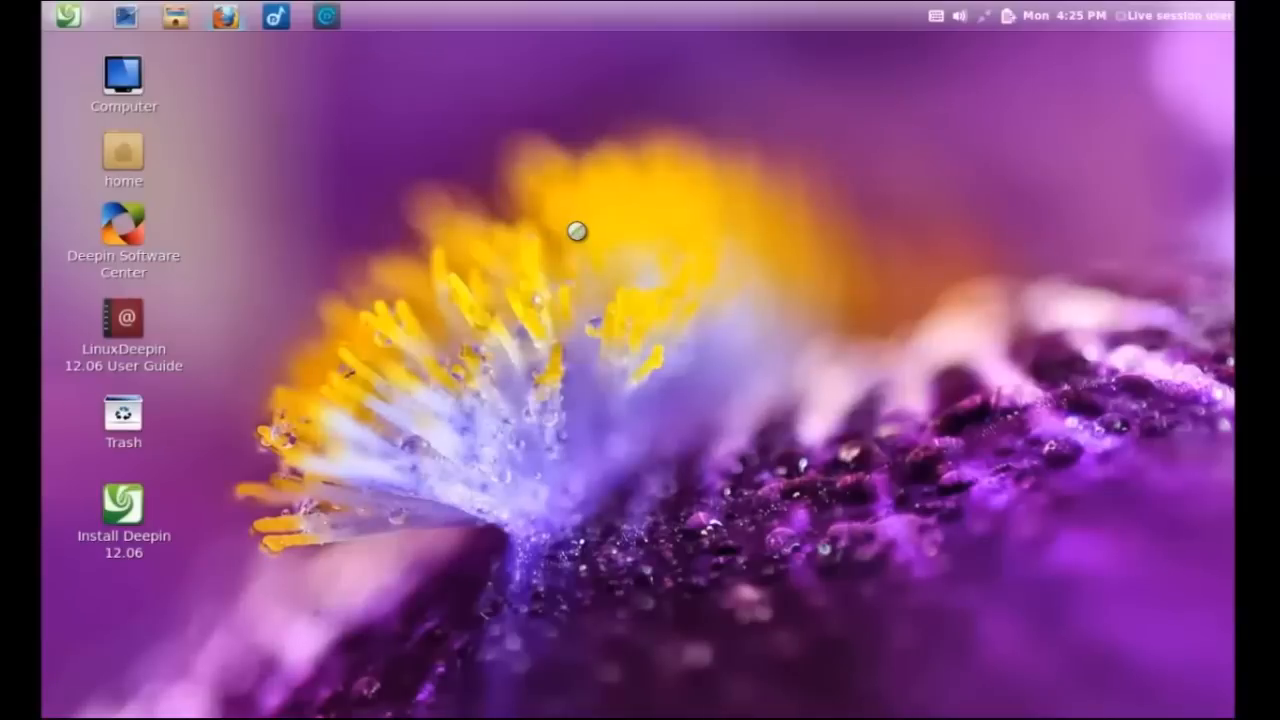
mouse_move(584, 244)
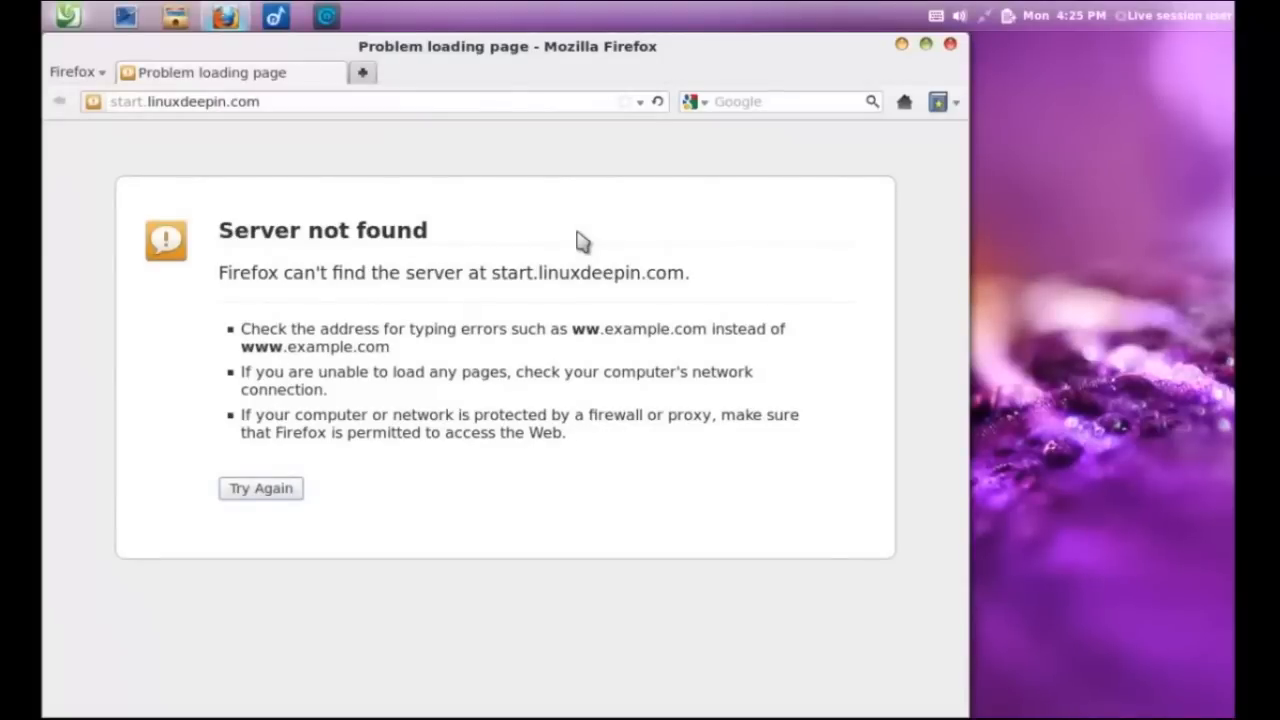
mouse_move(720, 132)
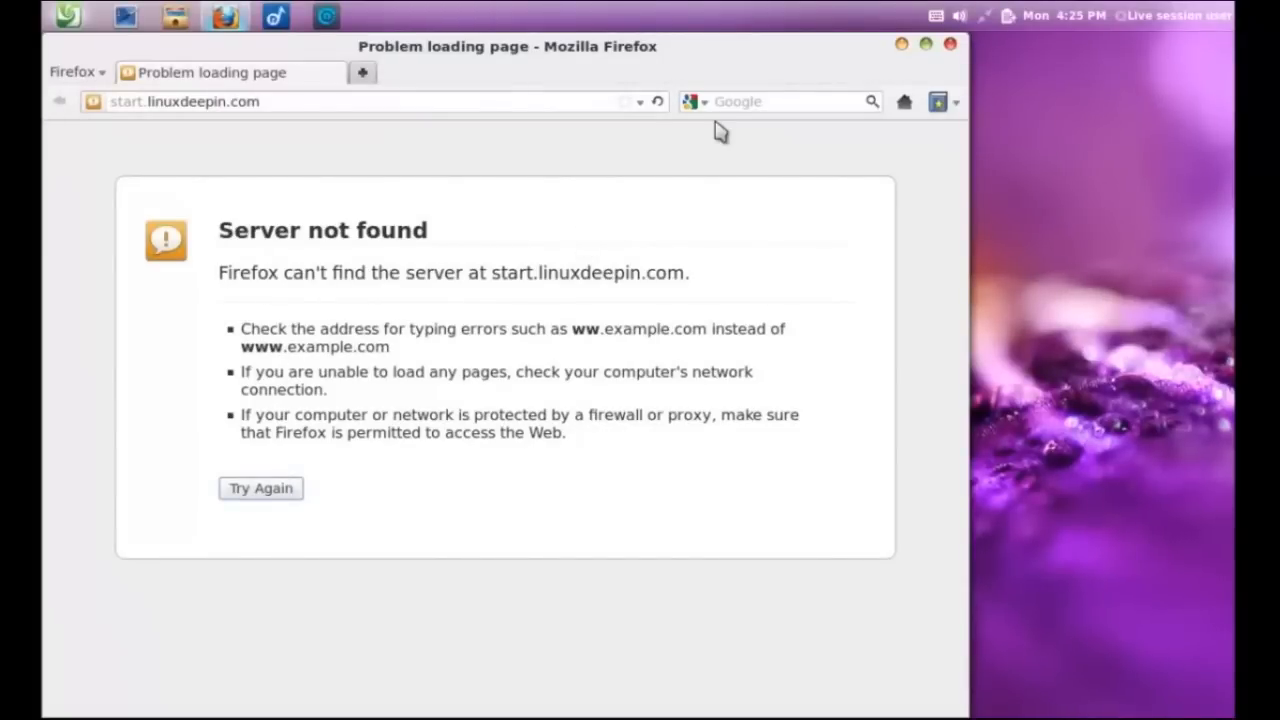
left_click(948, 44)
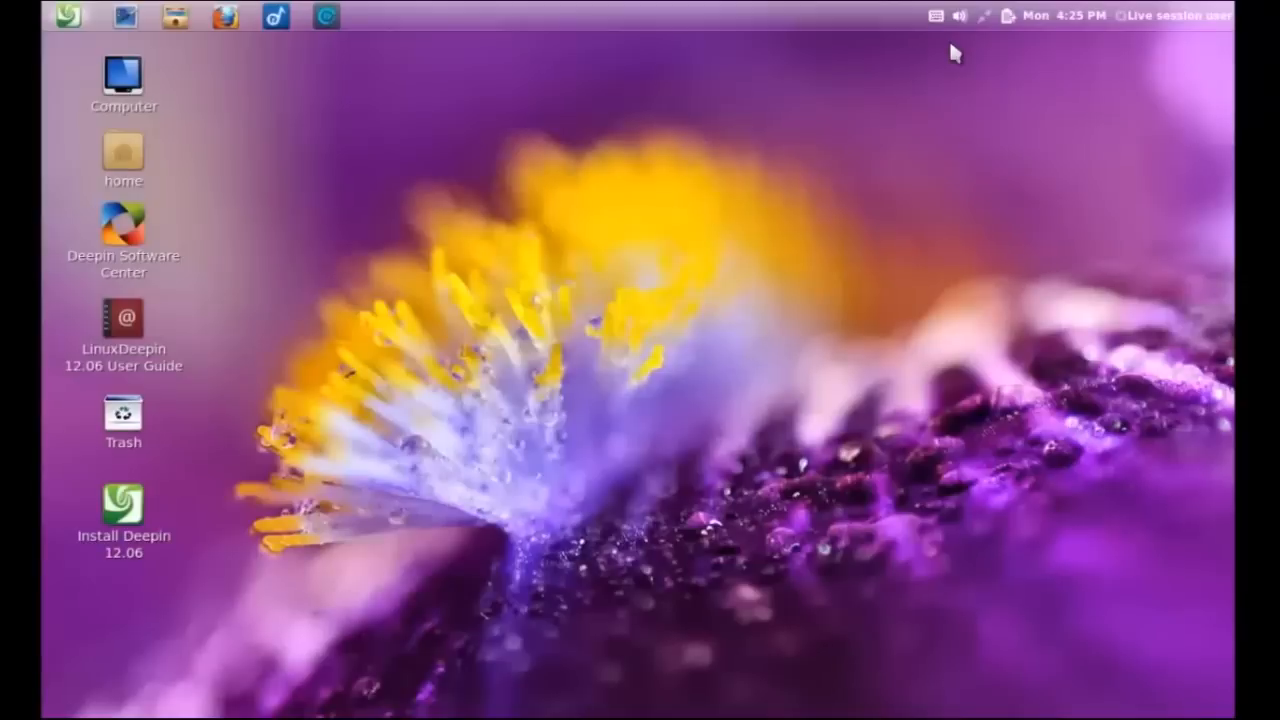
mouse_move(176, 18)
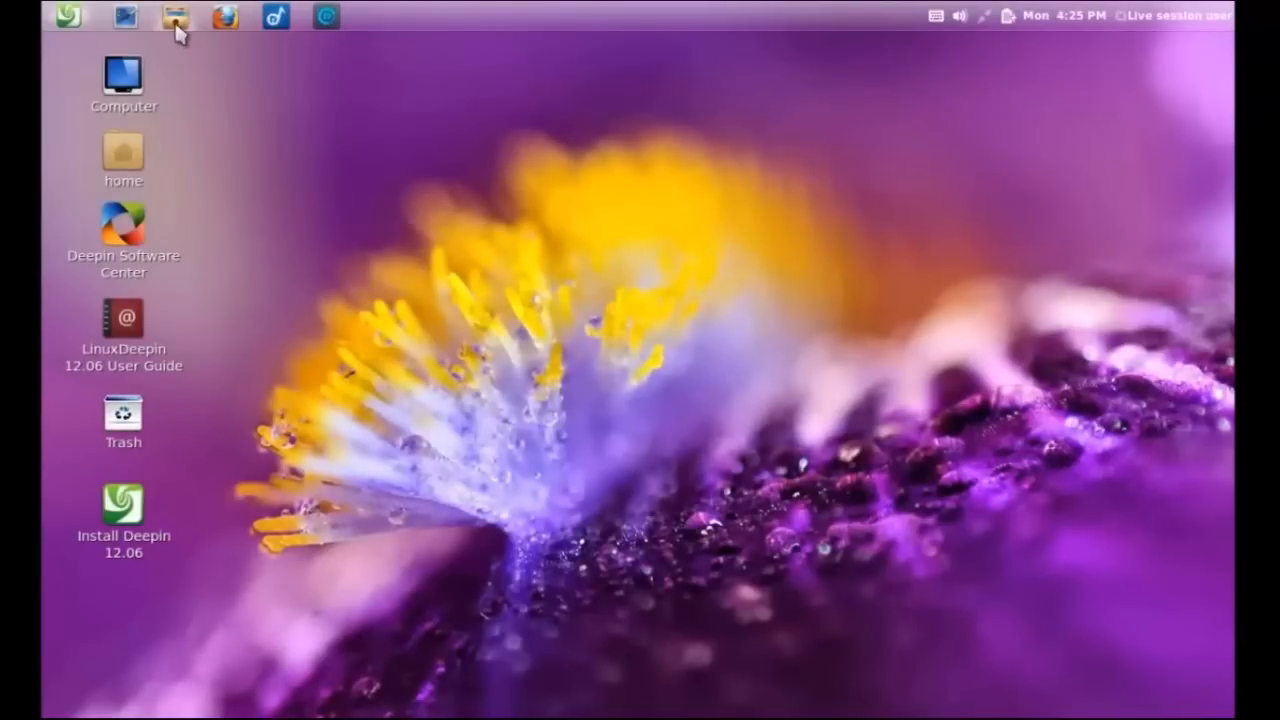
Open the Home folder, view About Nautilus (version 3.4.2), dismiss it, and close the window
left_click(172, 16)
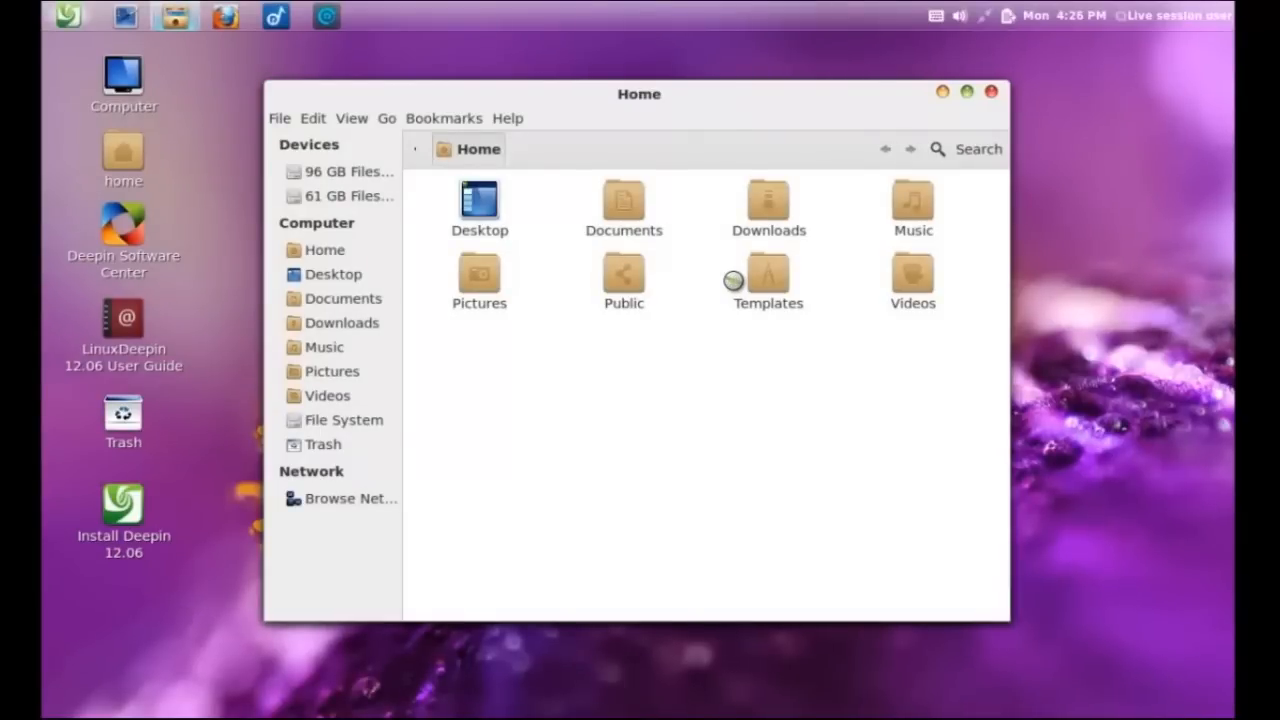
mouse_move(510, 118)
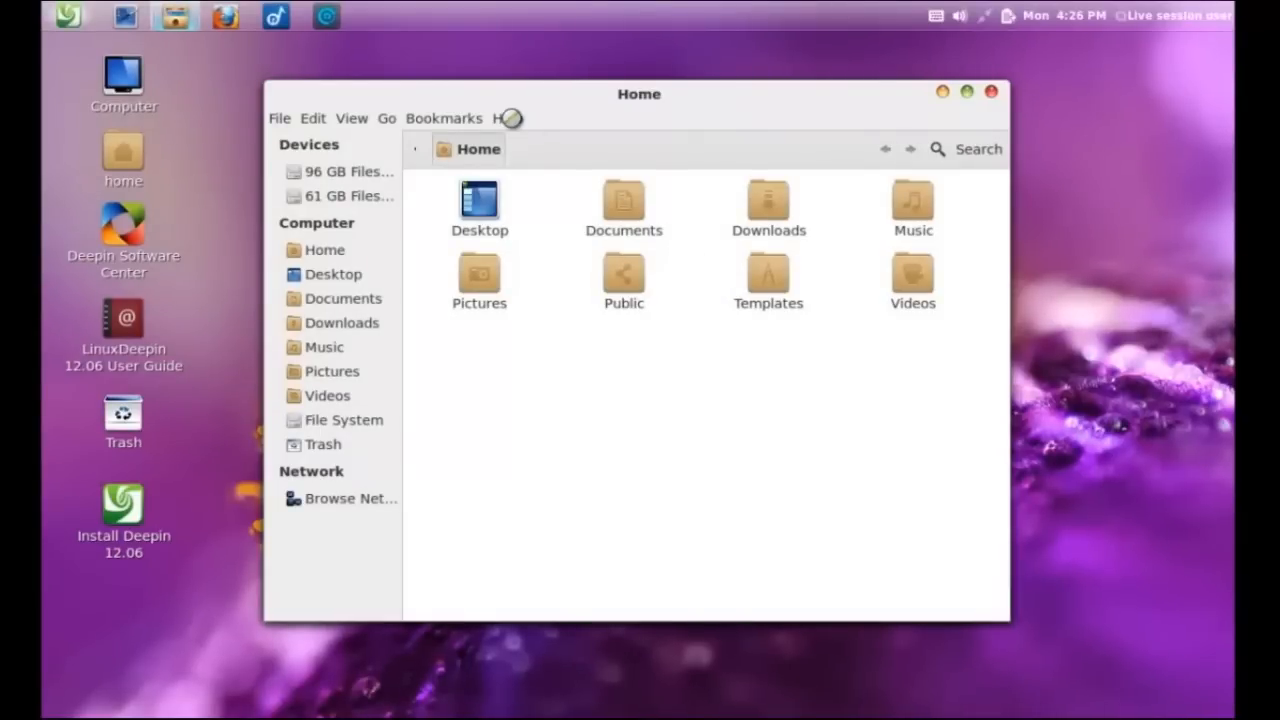
left_click(508, 118)
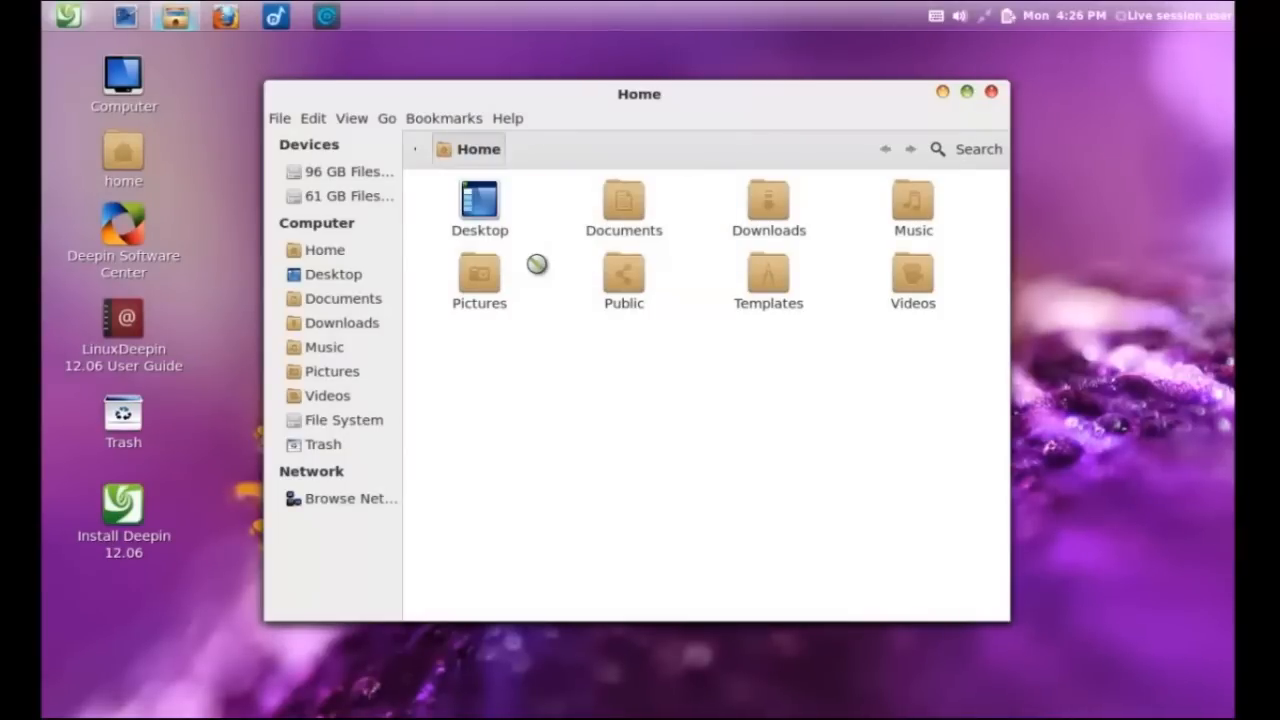
left_click(508, 118)
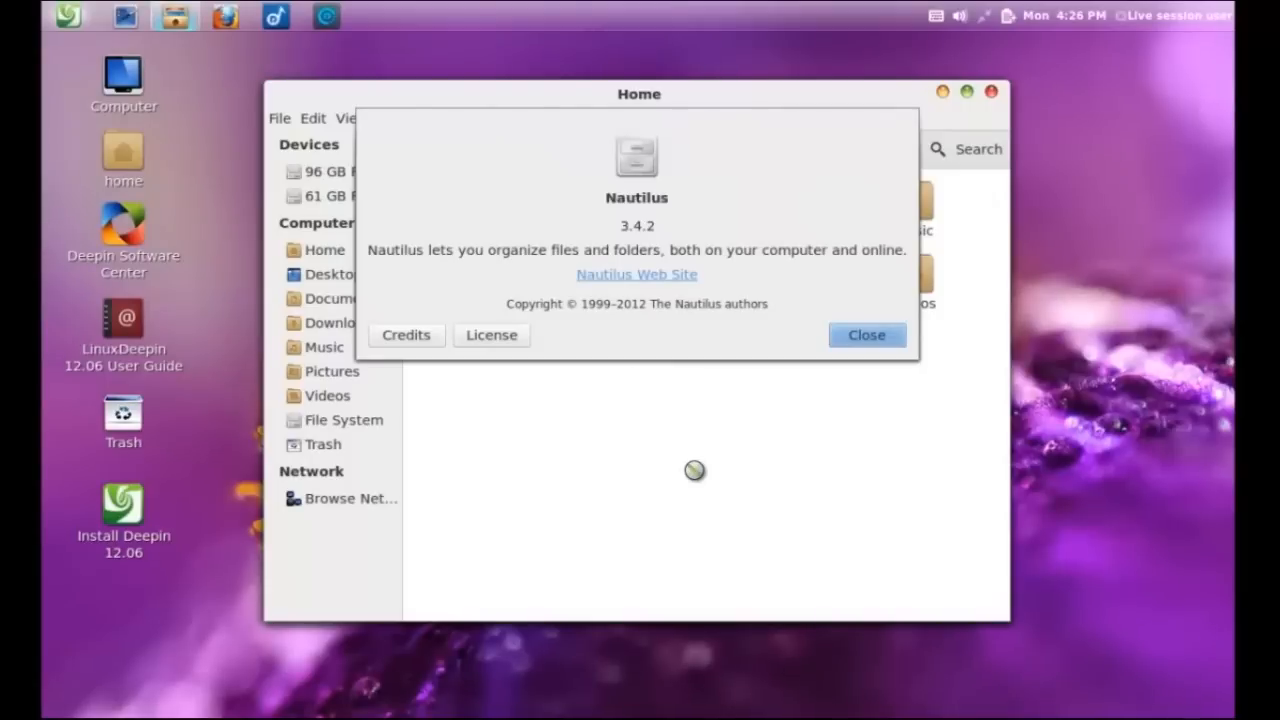
mouse_move(740, 448)
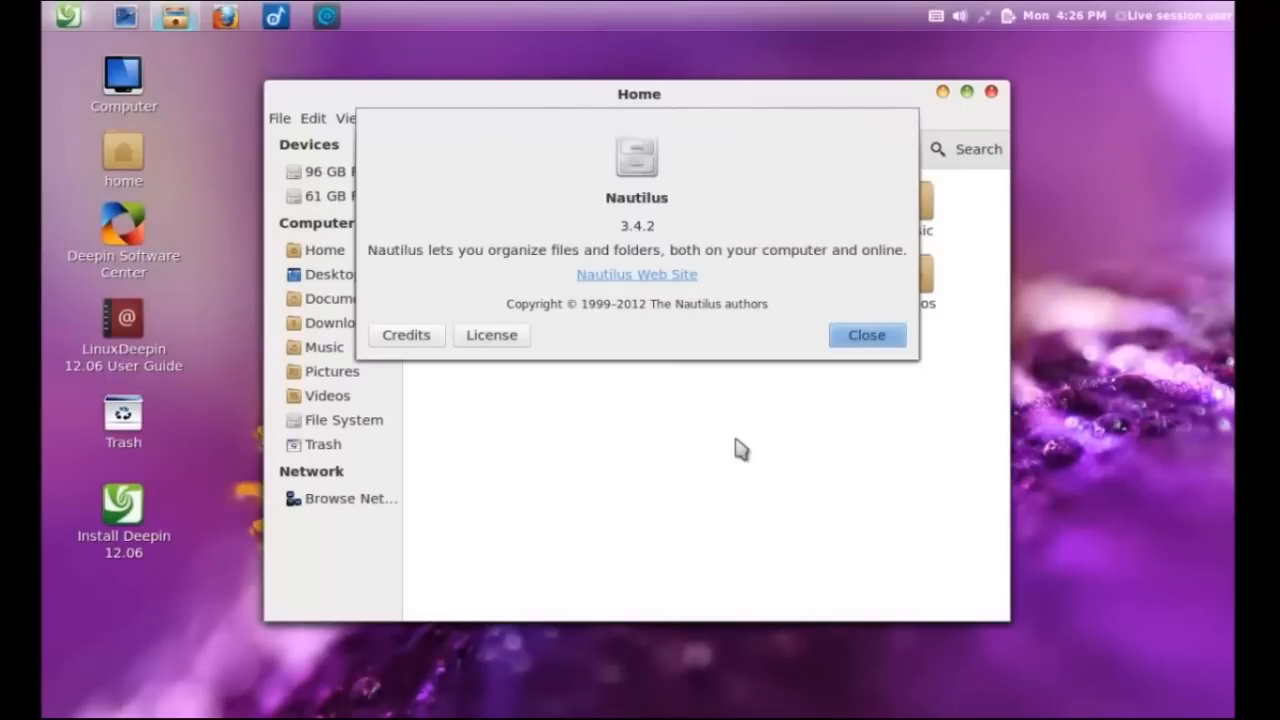
left_click(866, 336)
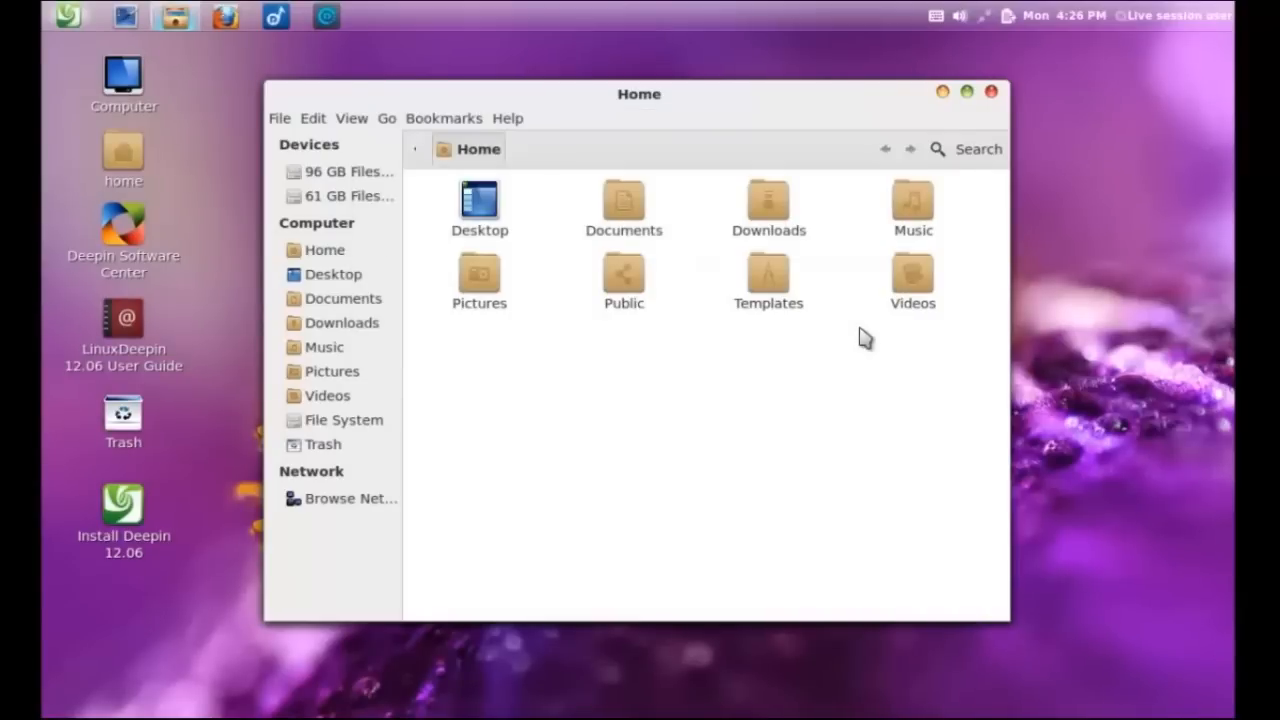
mouse_move(892, 136)
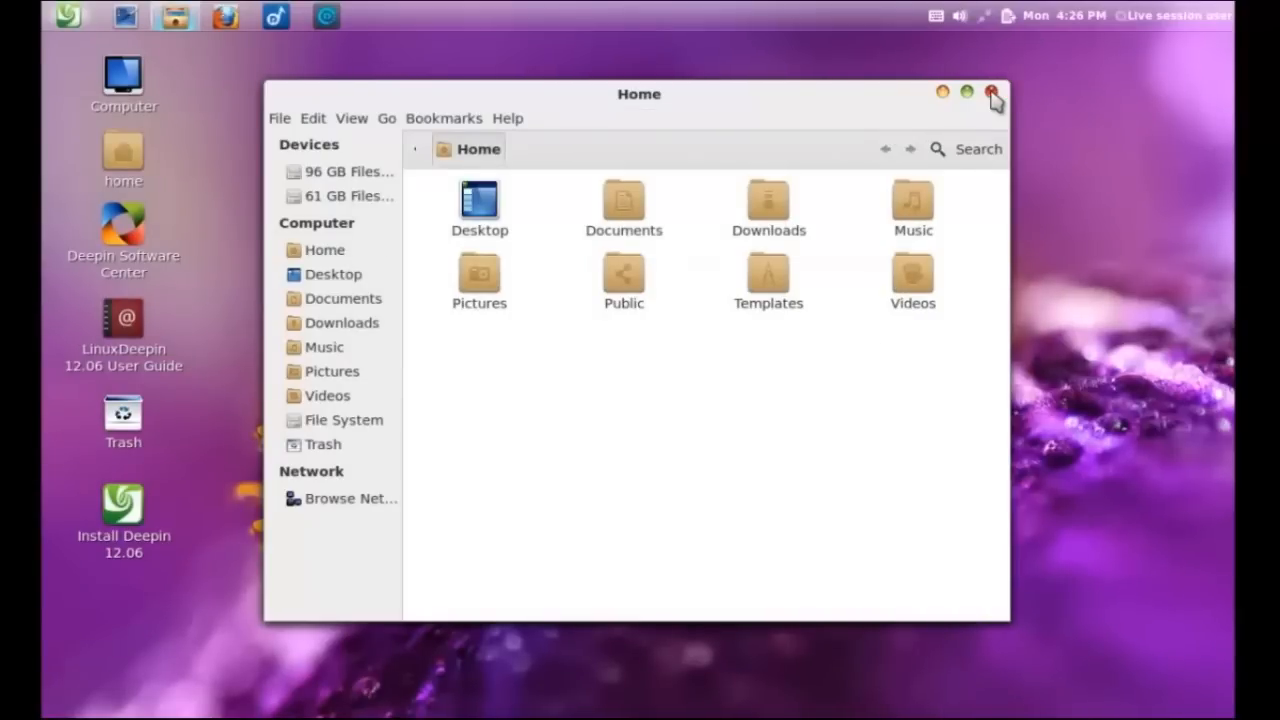
left_click(994, 94)
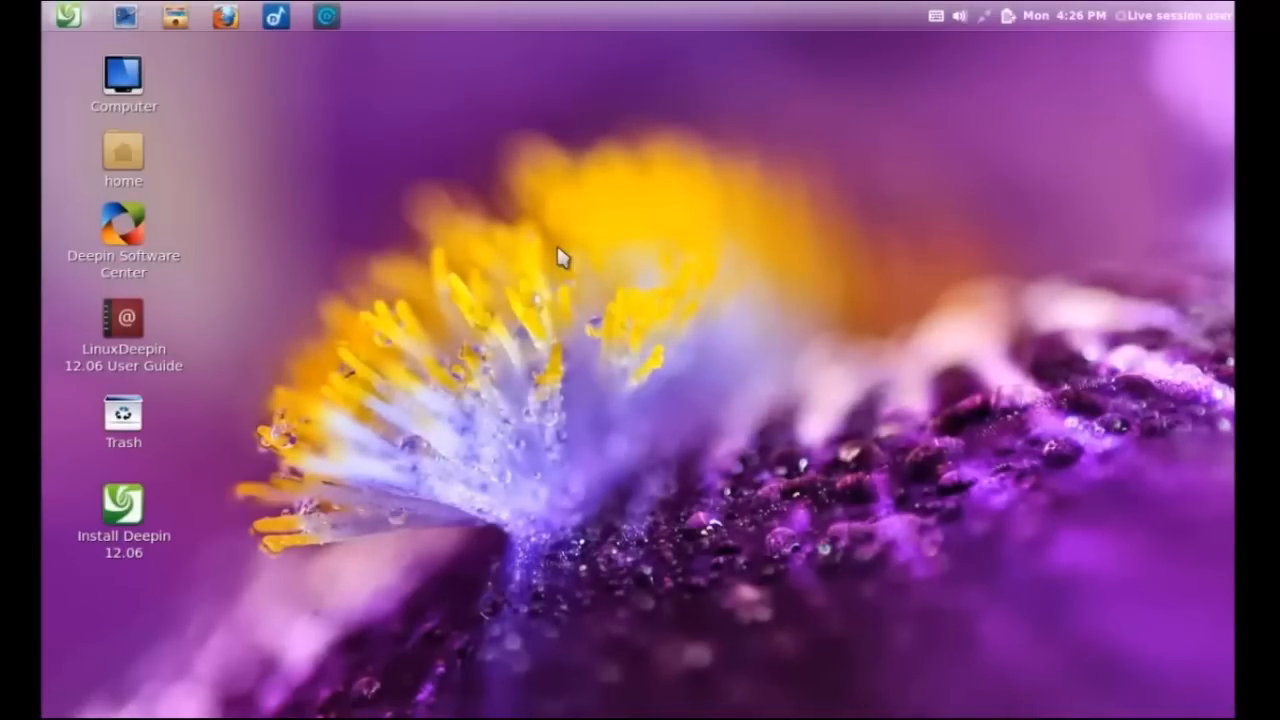
mouse_move(336, 190)
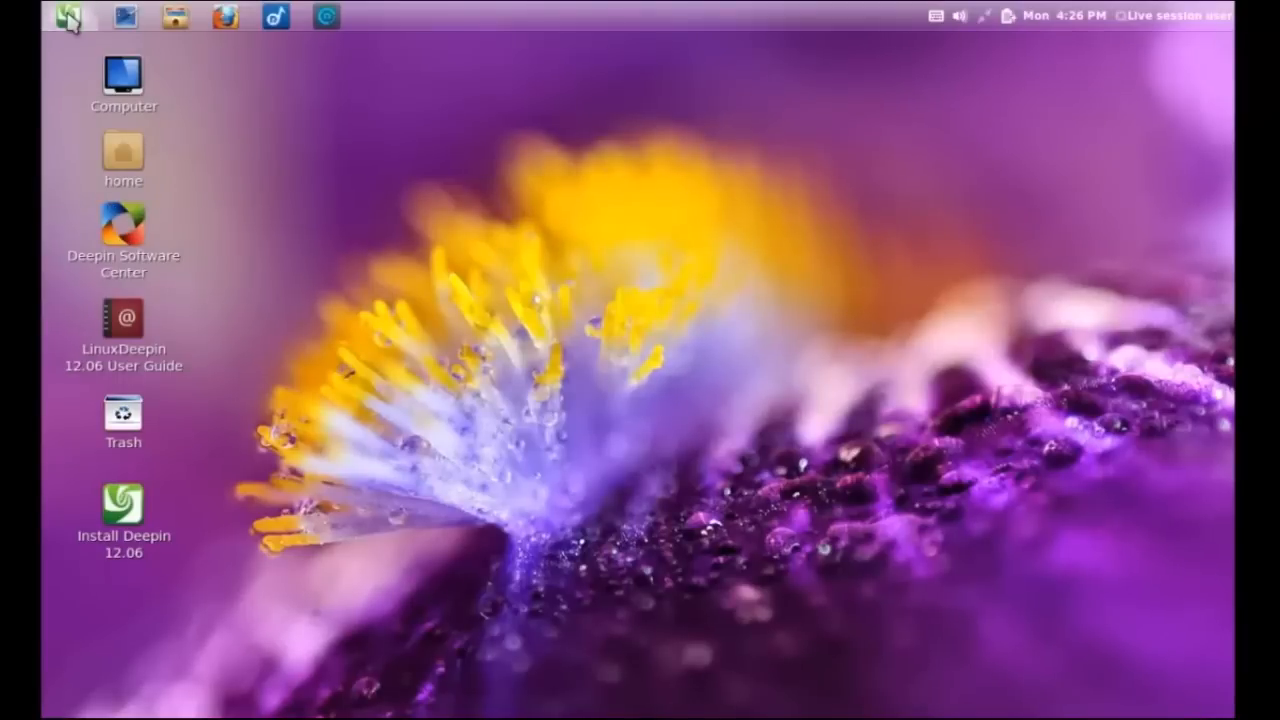
left_click(68, 16)
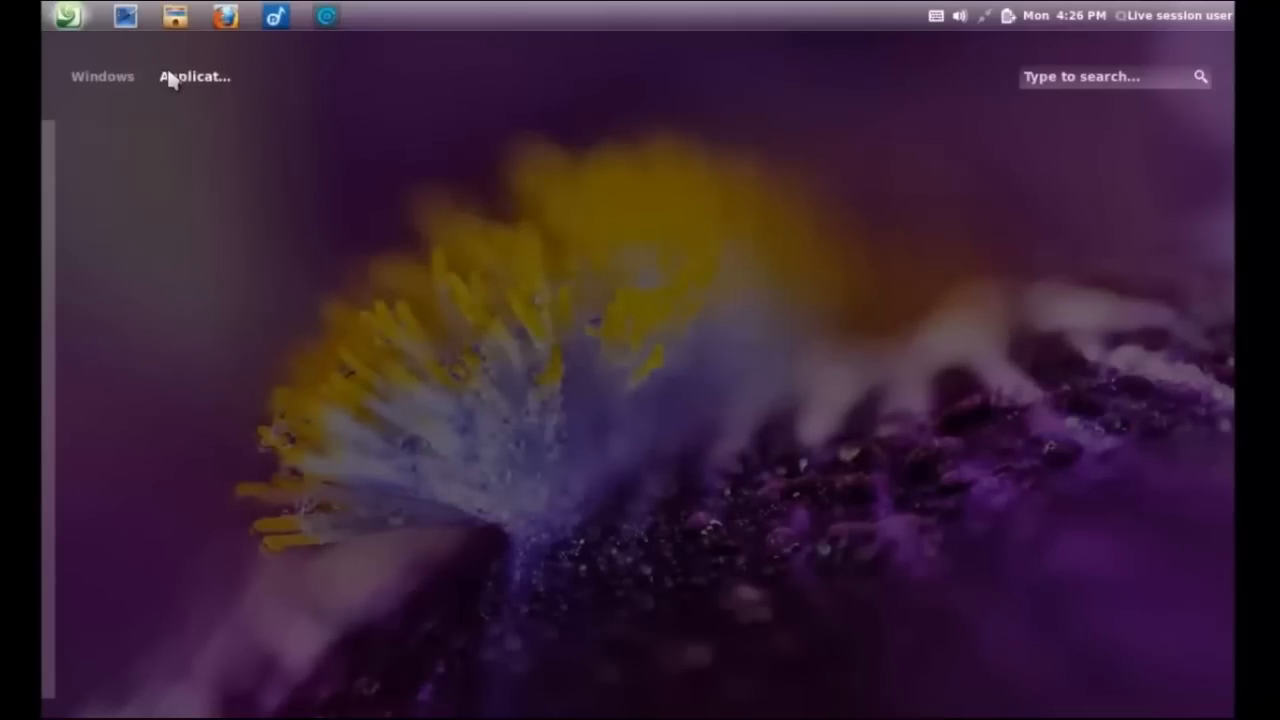
left_click(196, 76)
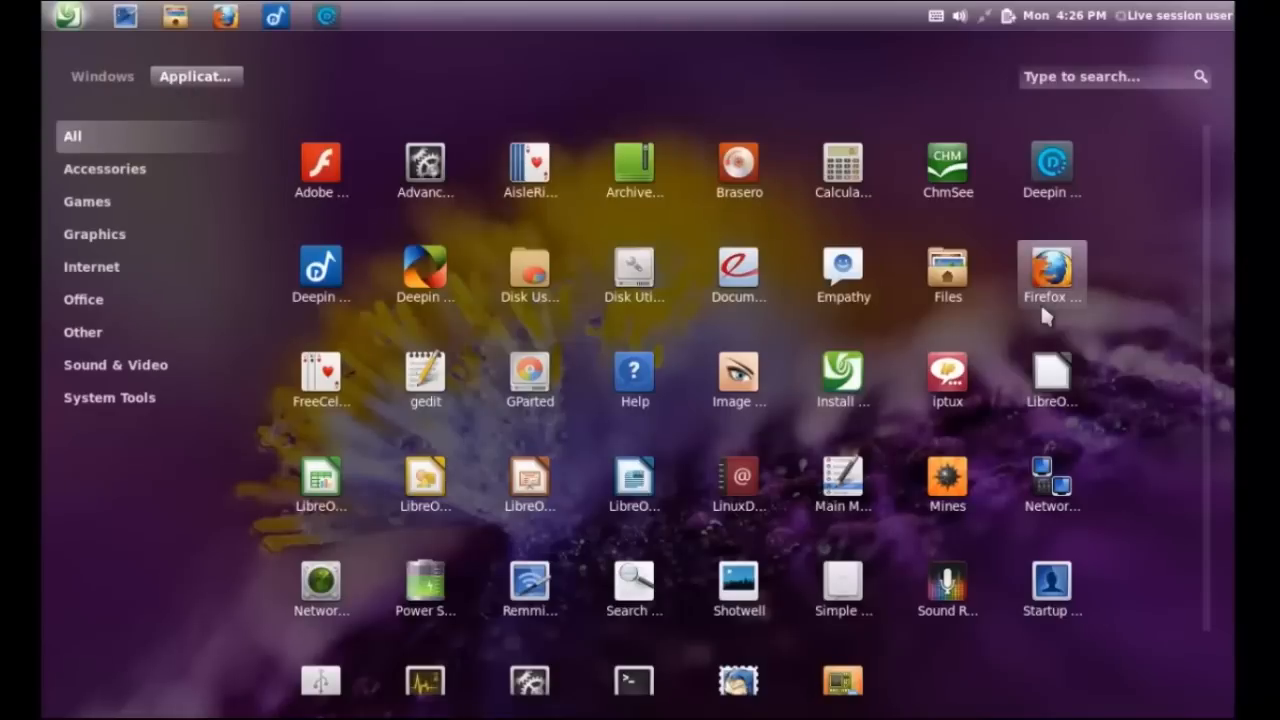
scroll("down", 3)
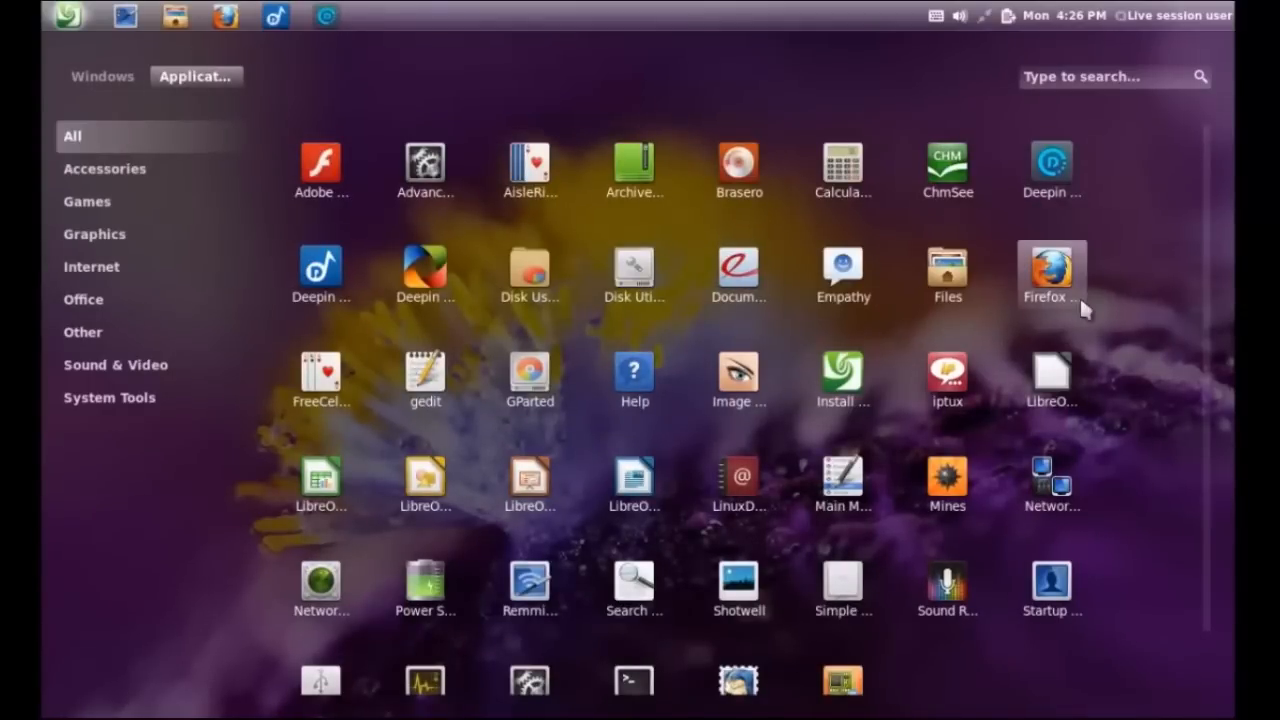
left_click(104, 168)
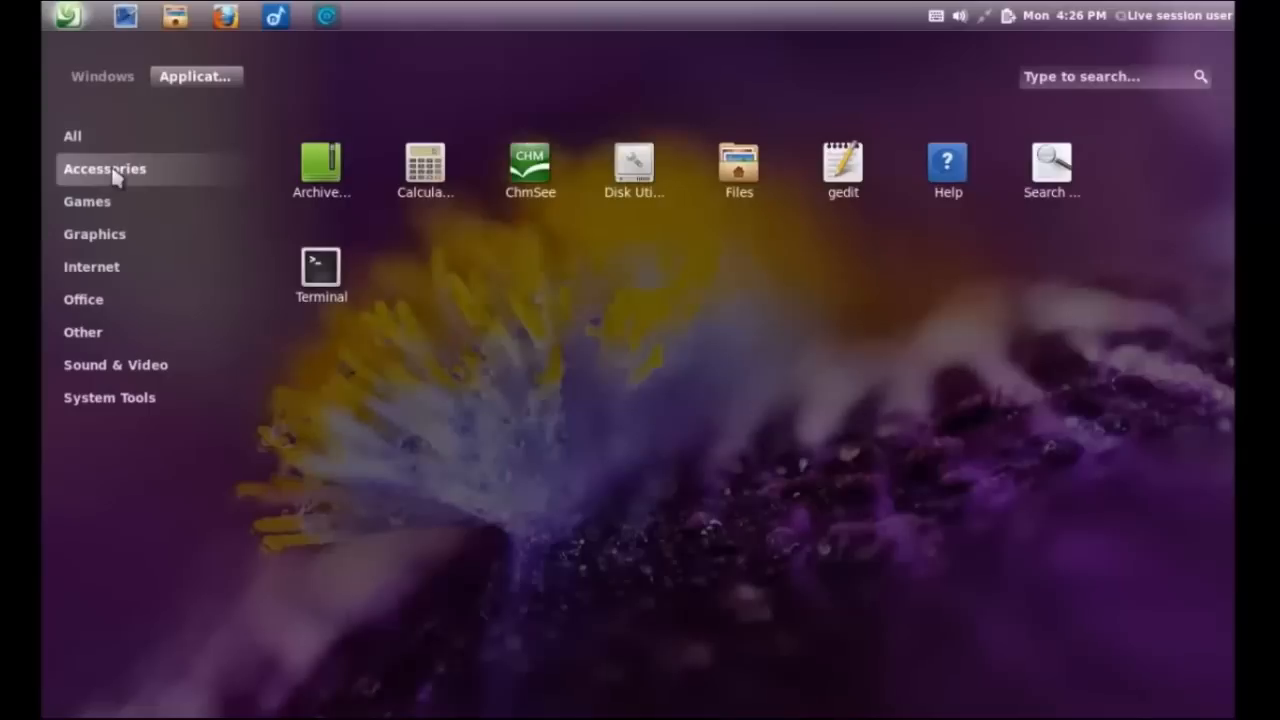
left_click(88, 200)
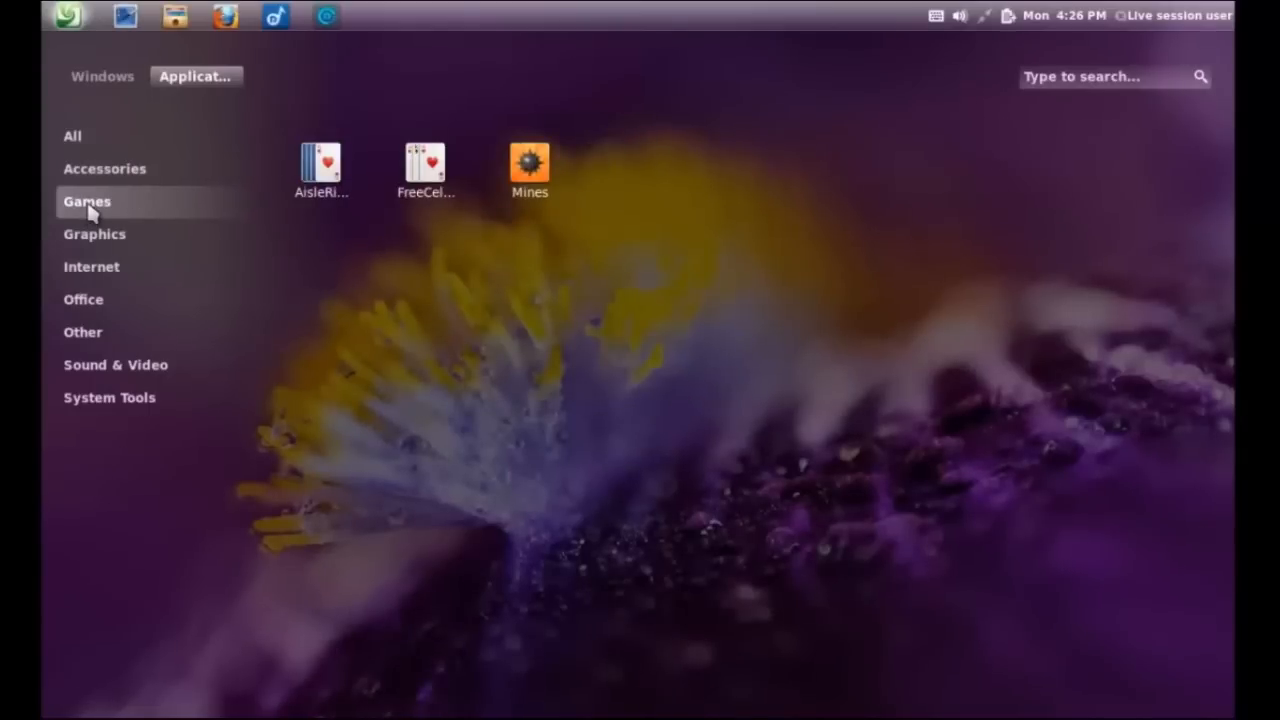
left_click(96, 232)
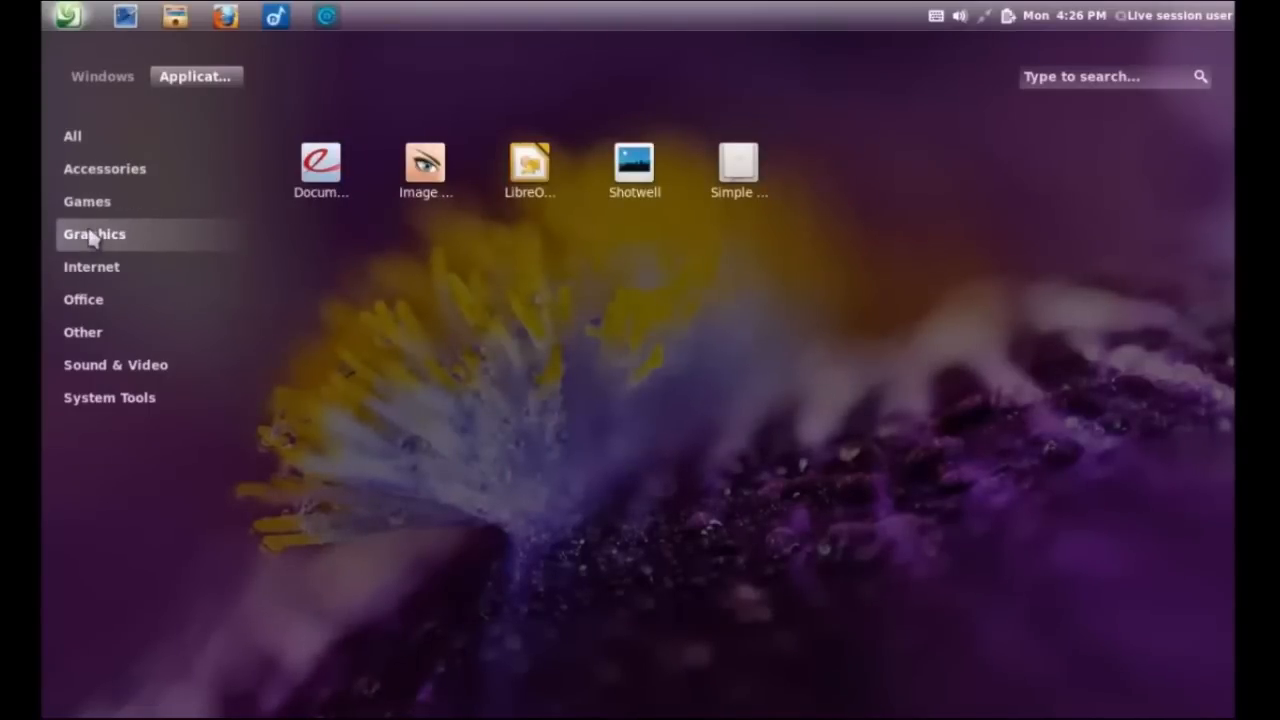
left_click(92, 266)
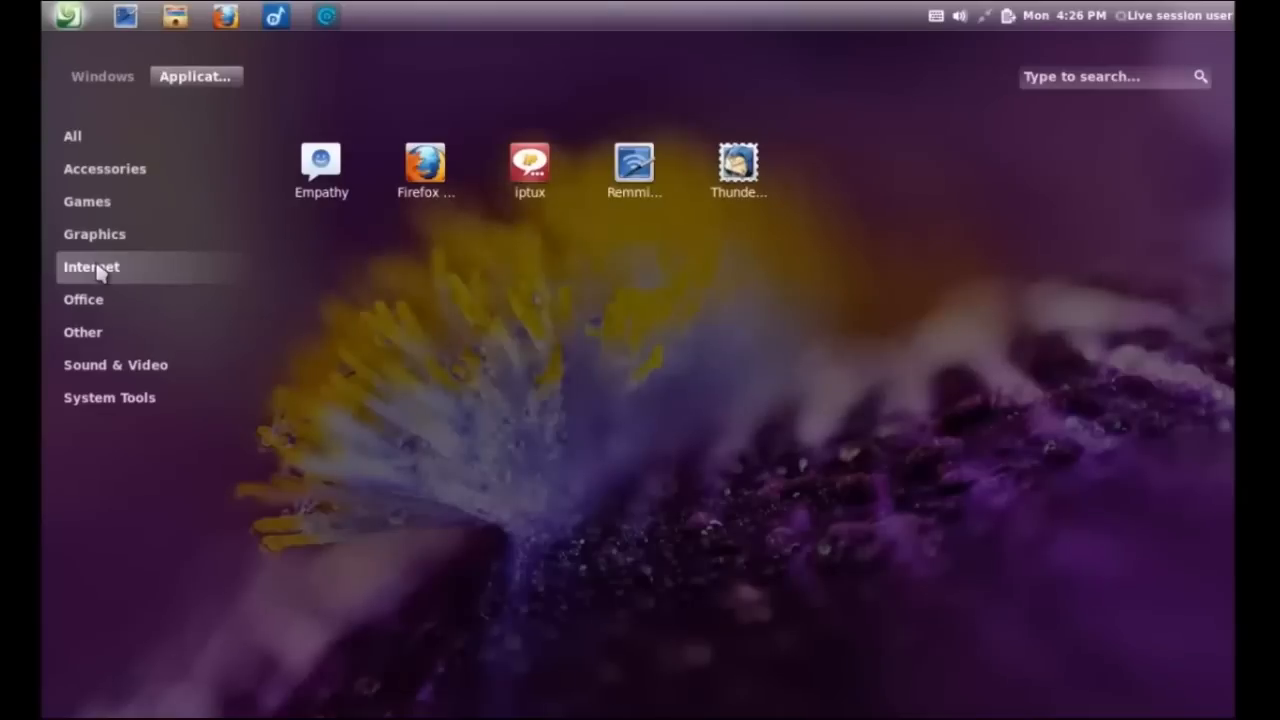
left_click(84, 300)
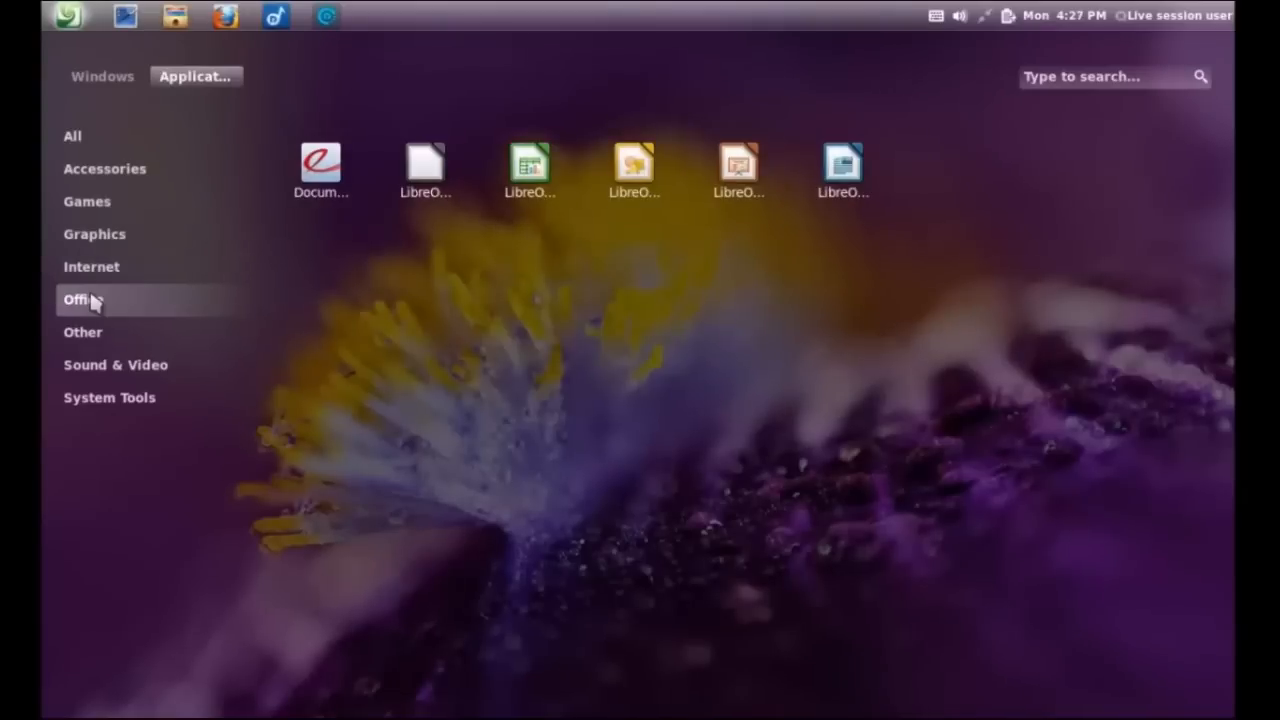
left_click(84, 332)
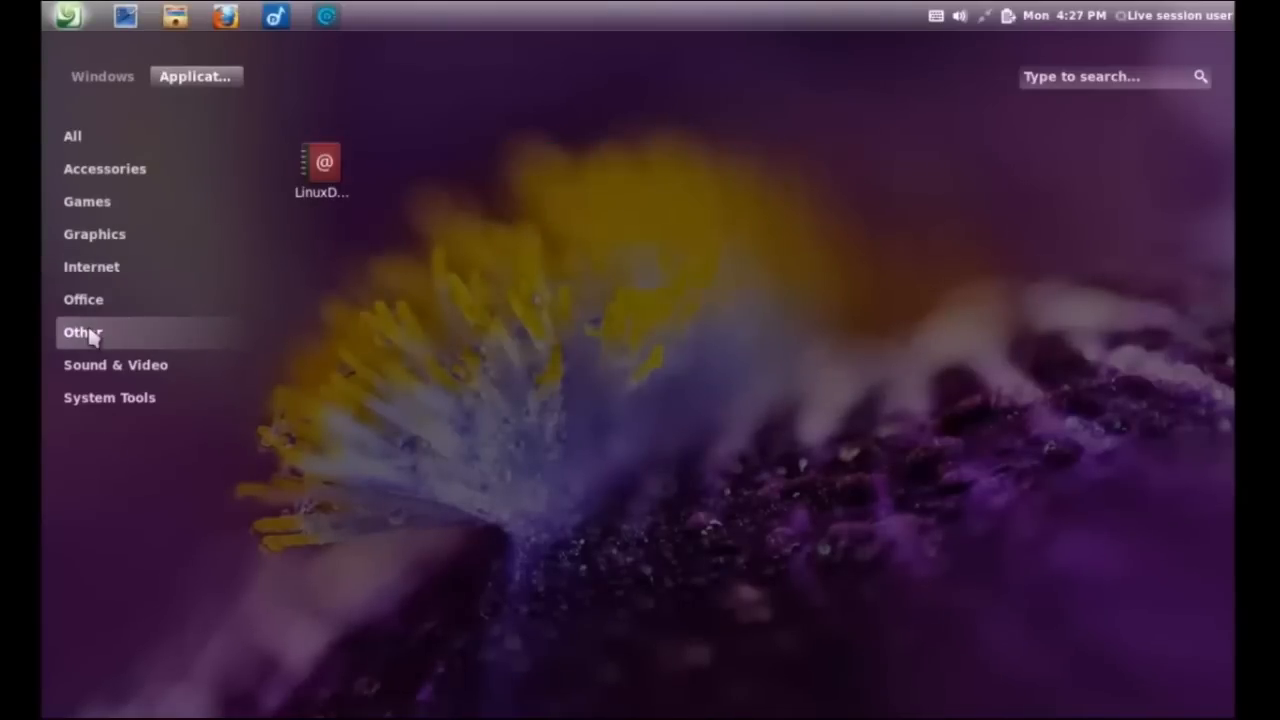
left_click(116, 364)
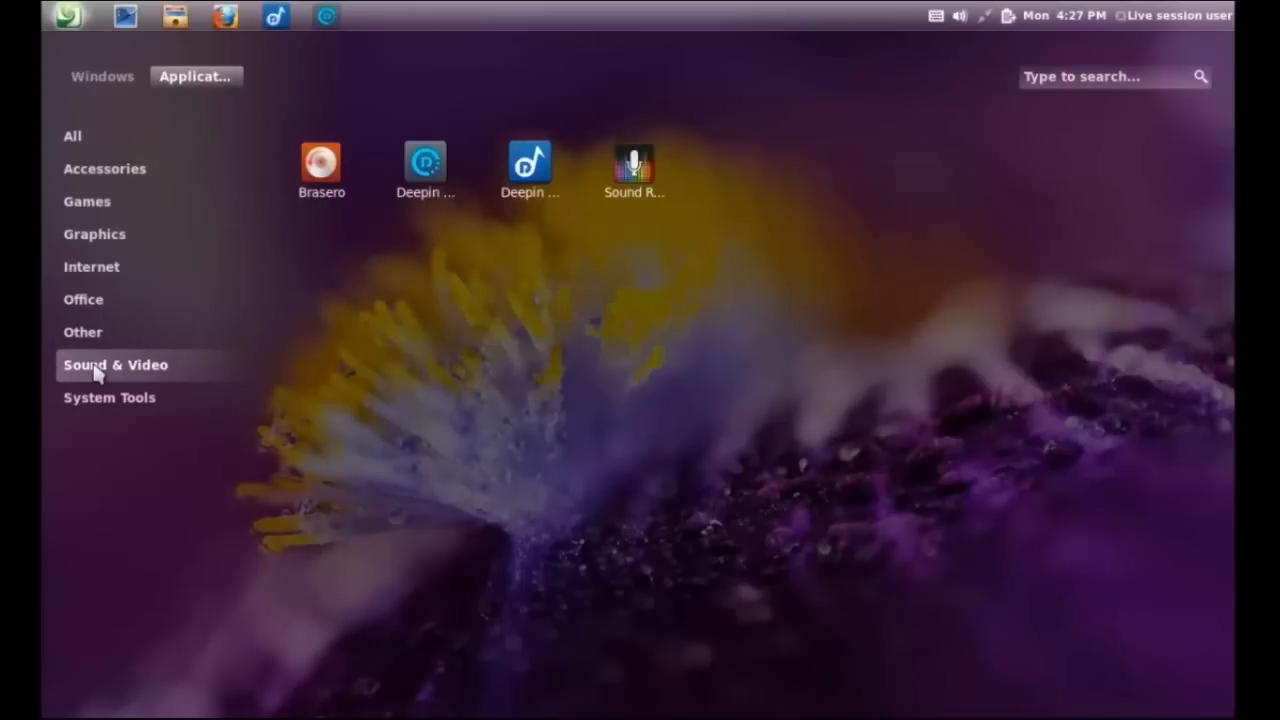
left_click(108, 396)
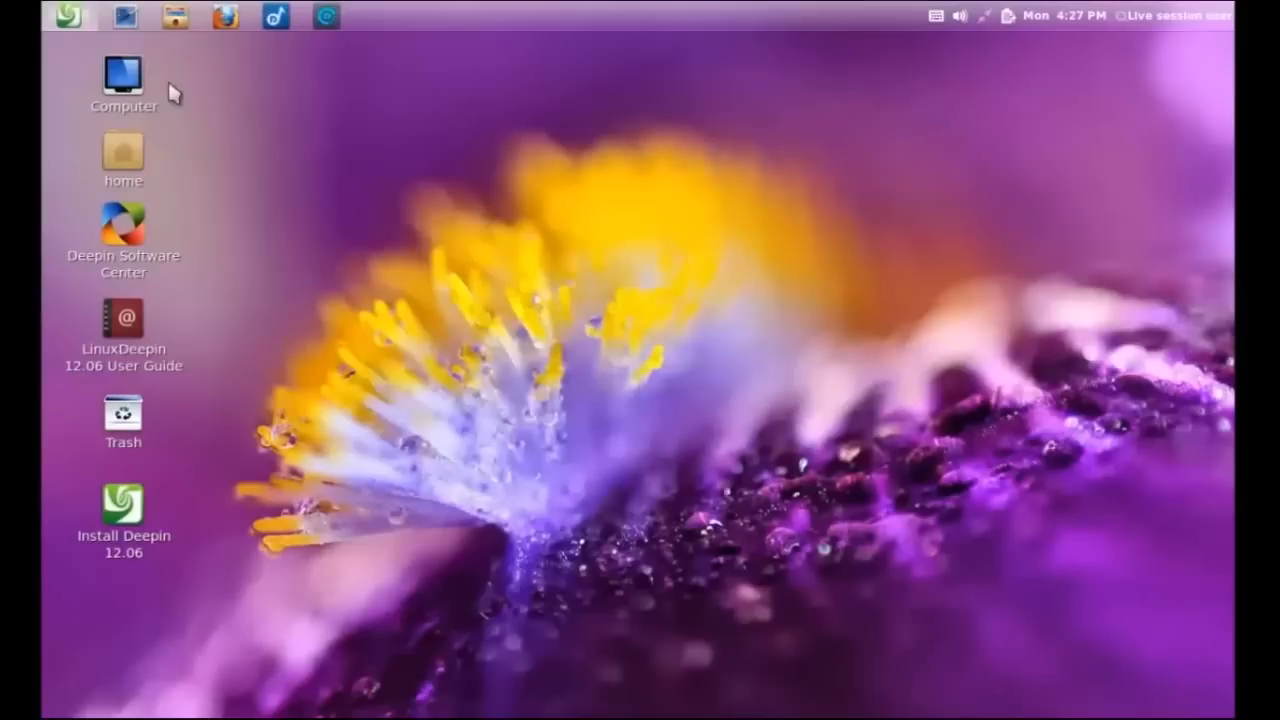
mouse_move(380, 248)
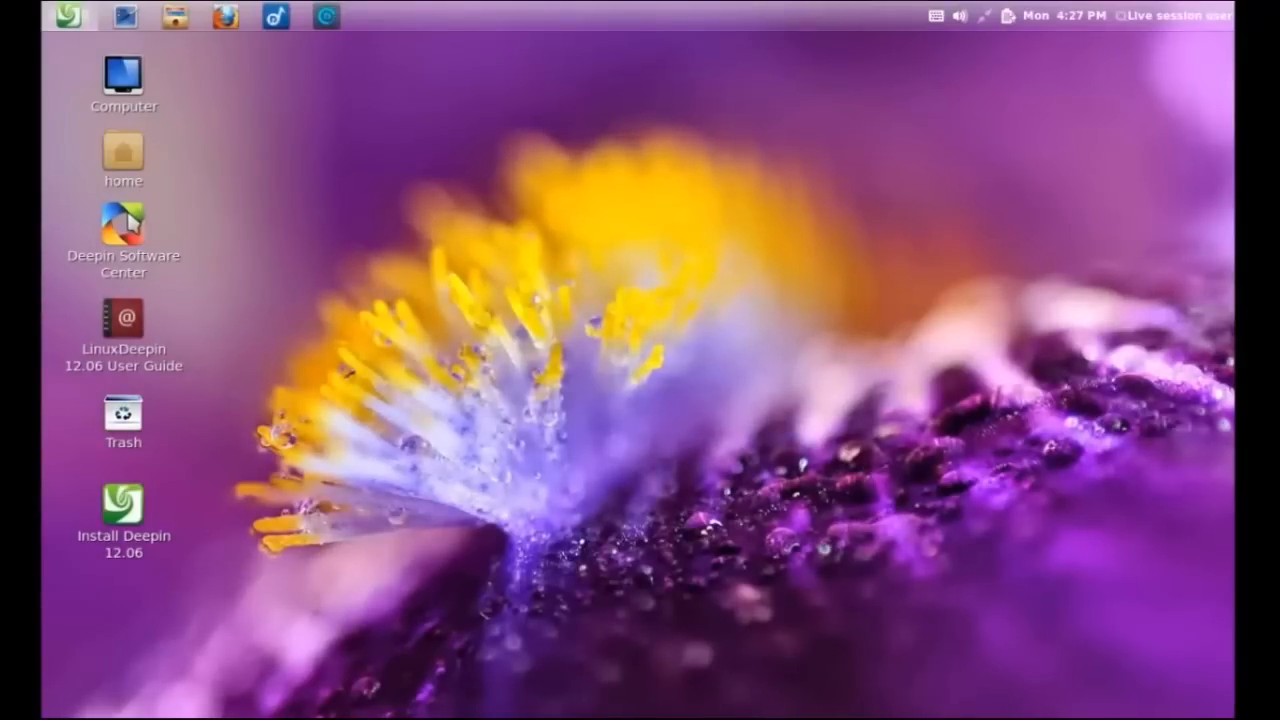
left_click(124, 236)
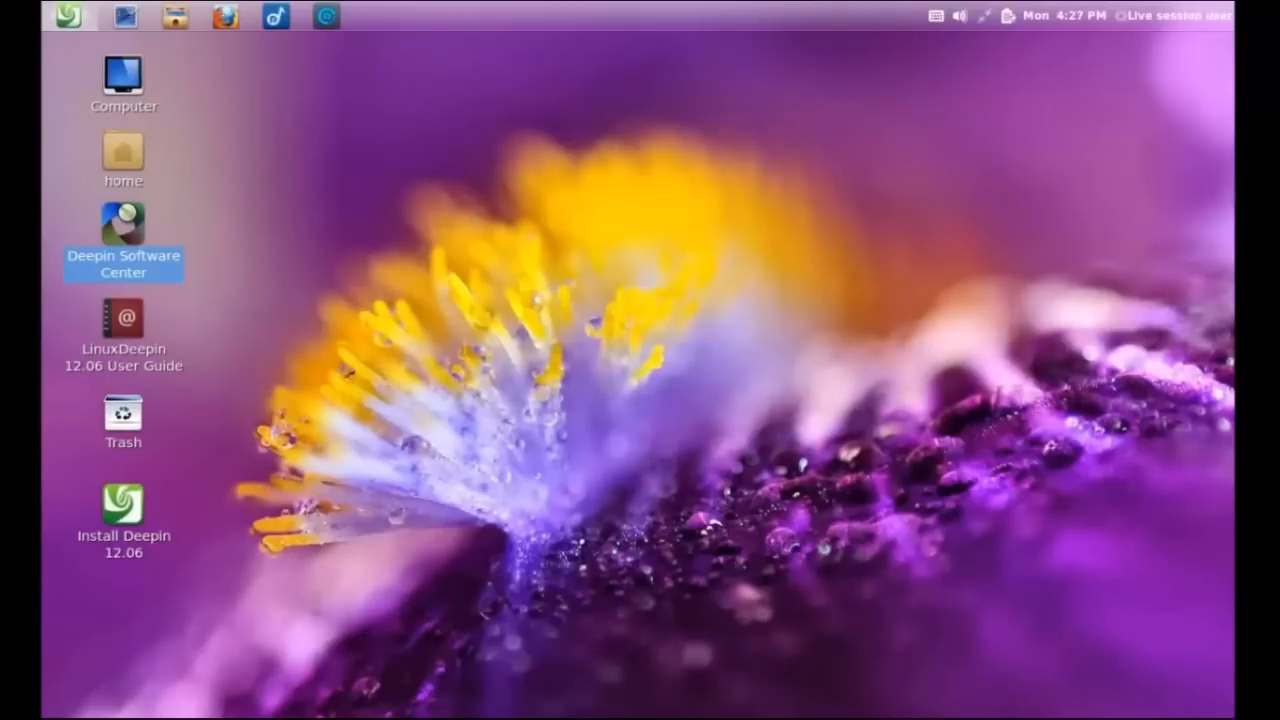
Launch Deepin Software Center, scroll its Home page listings, and return to the top
double_click(124, 224)
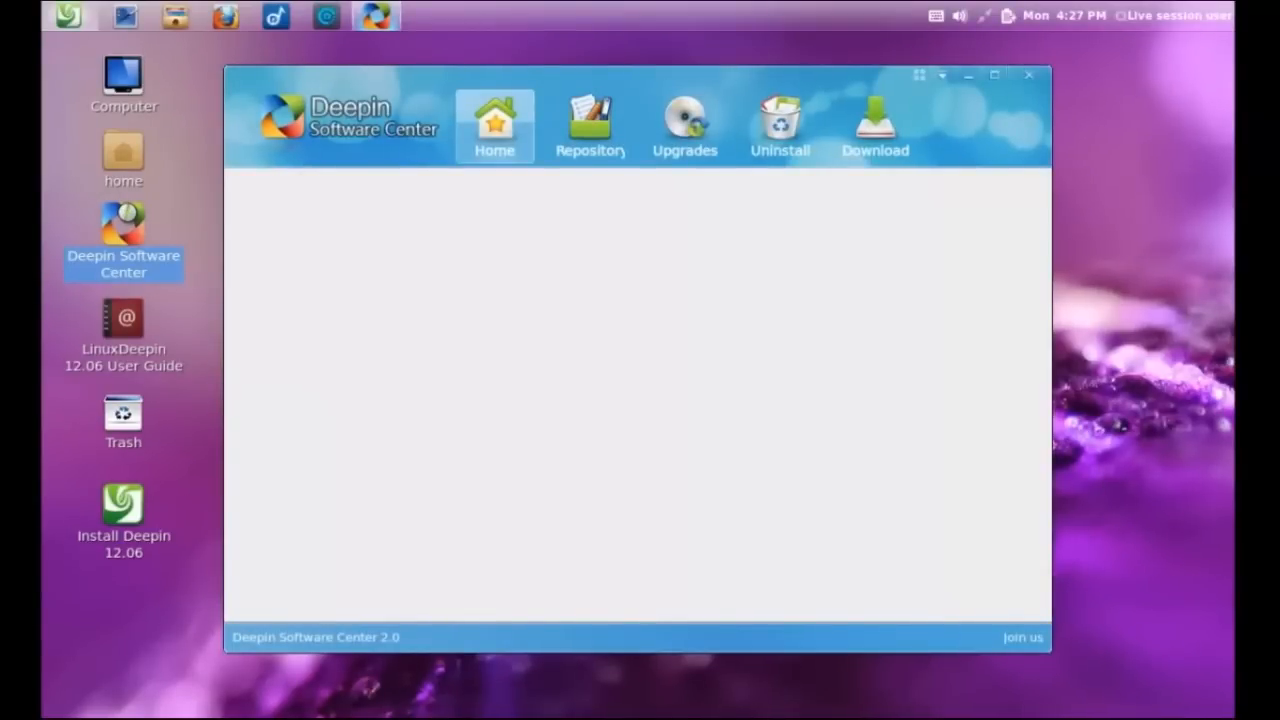
left_click(494, 124)
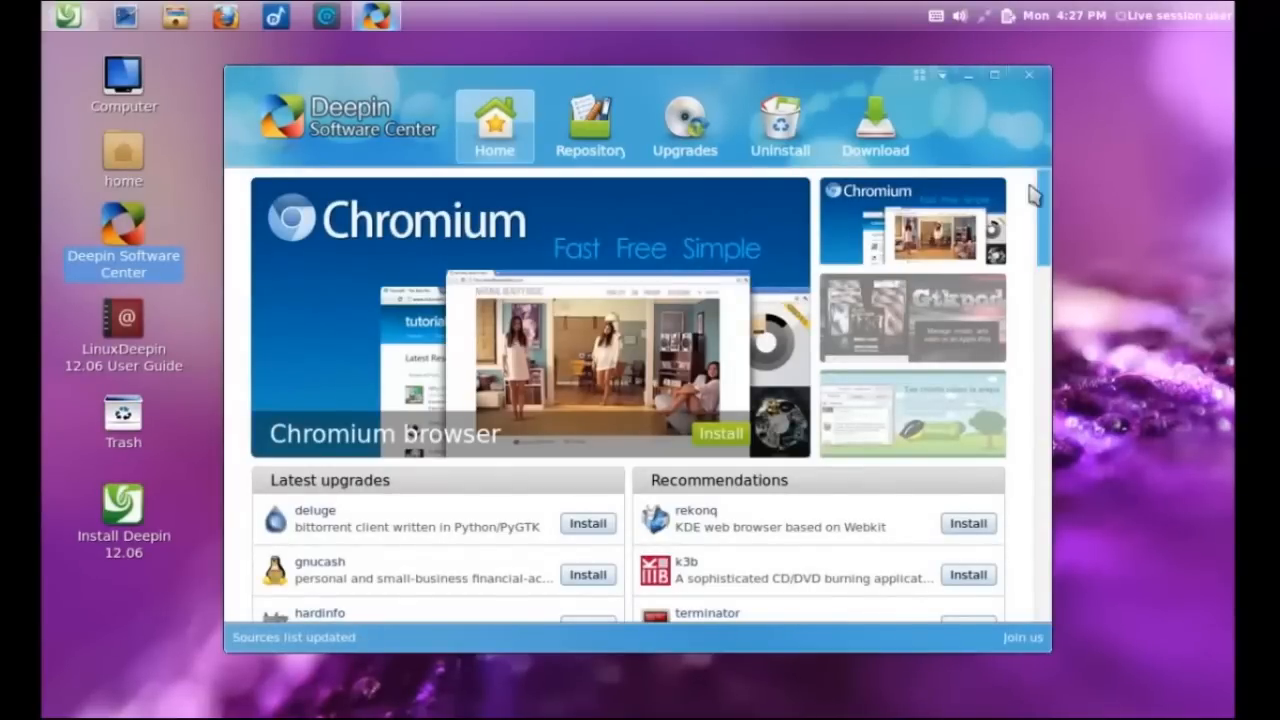
scroll("down", 3)
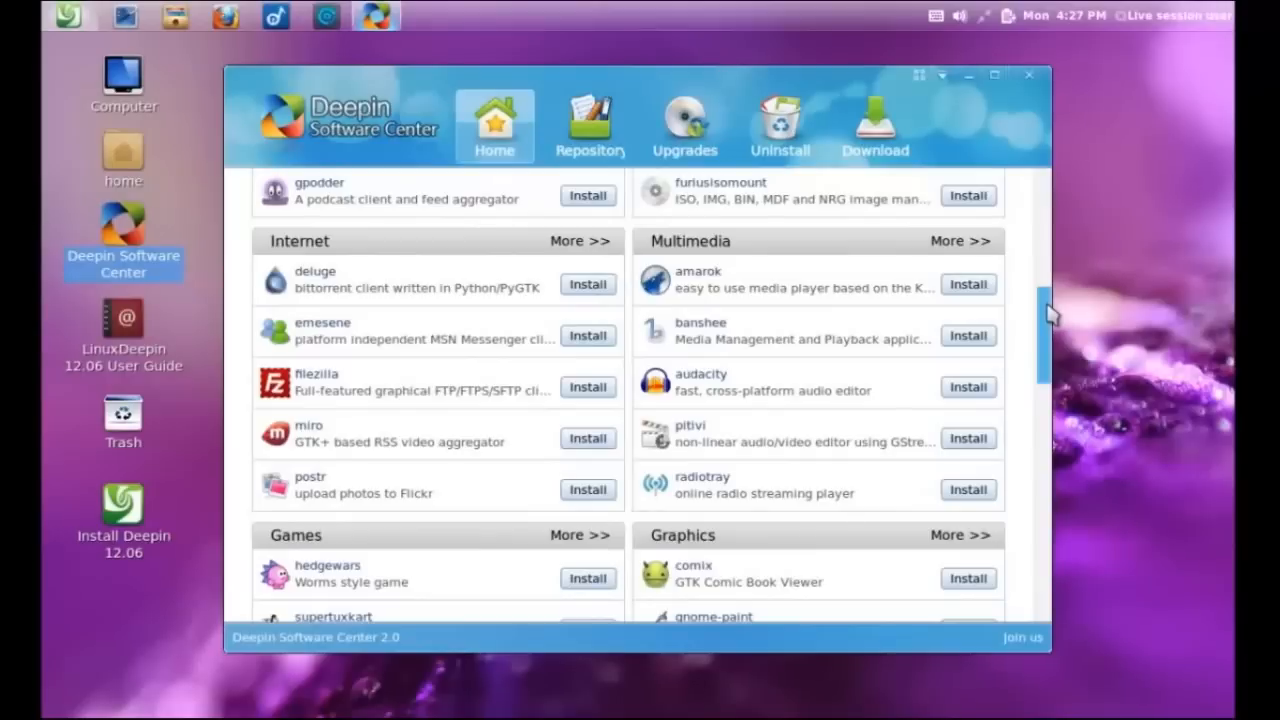
scroll("down", 3)
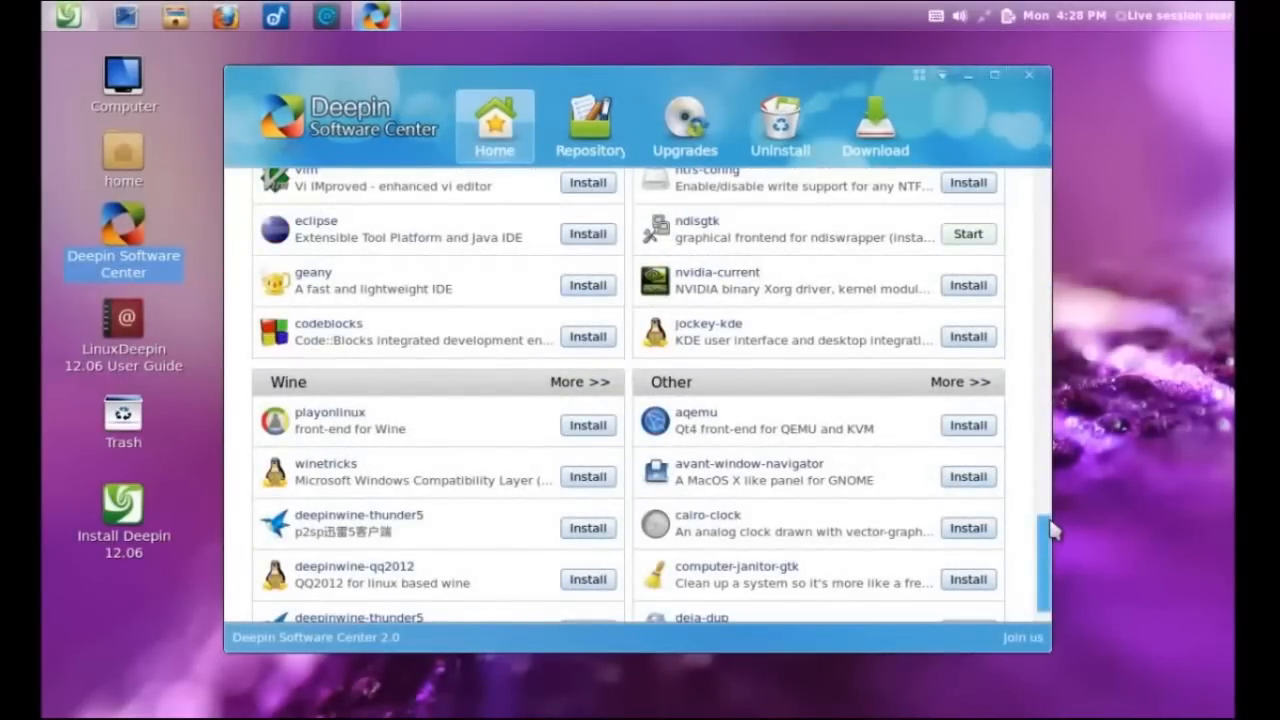
left_click(494, 124)
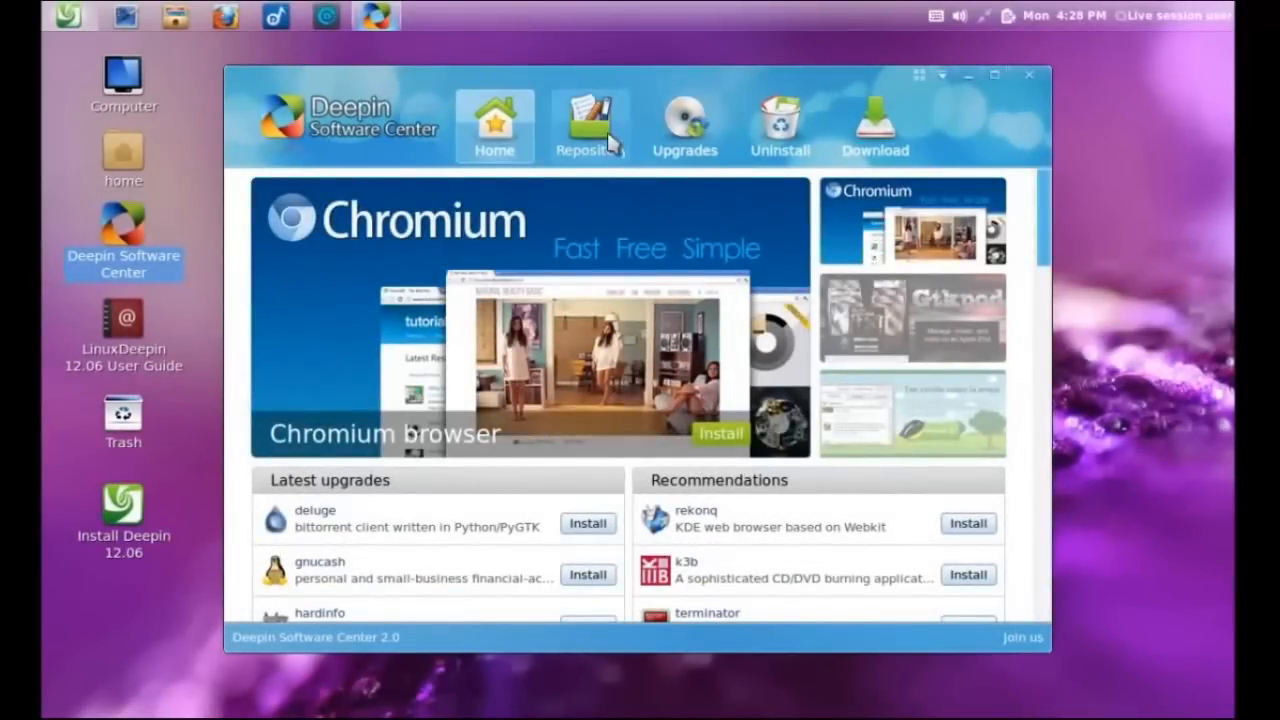
Browse the Repository's Multimedia, Games, and Office categories
left_click(588, 120)
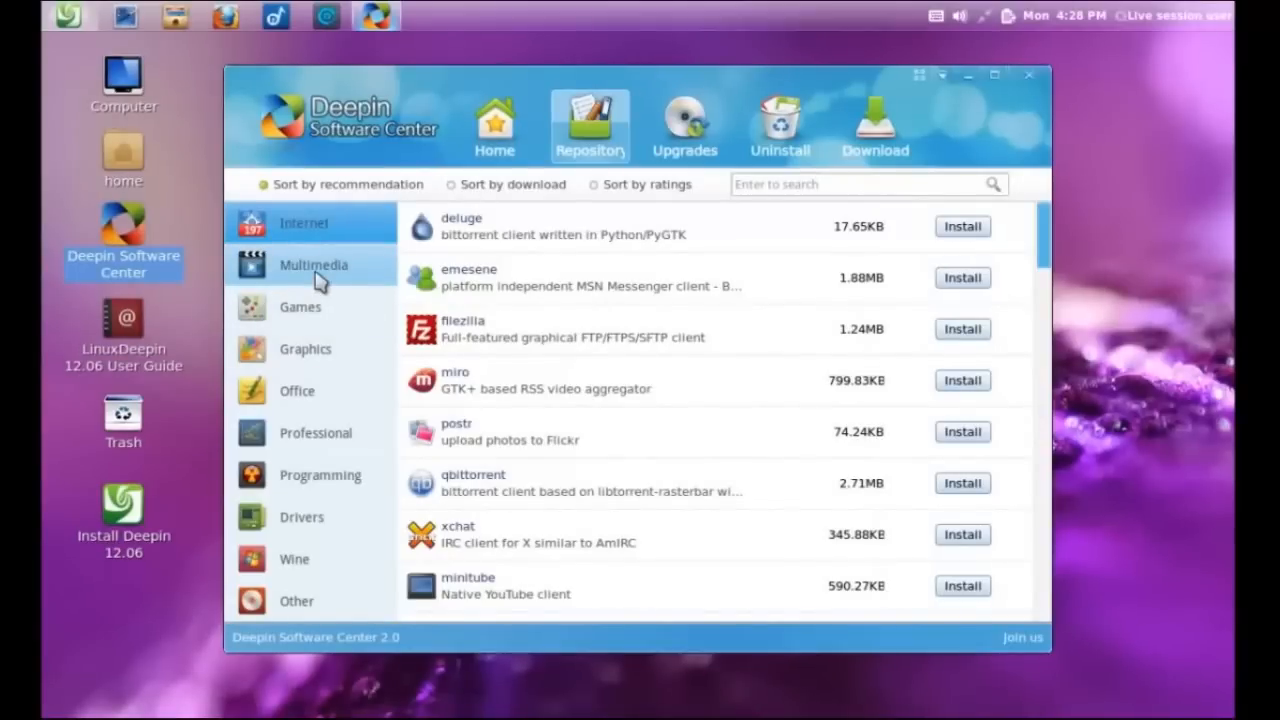
left_click(312, 264)
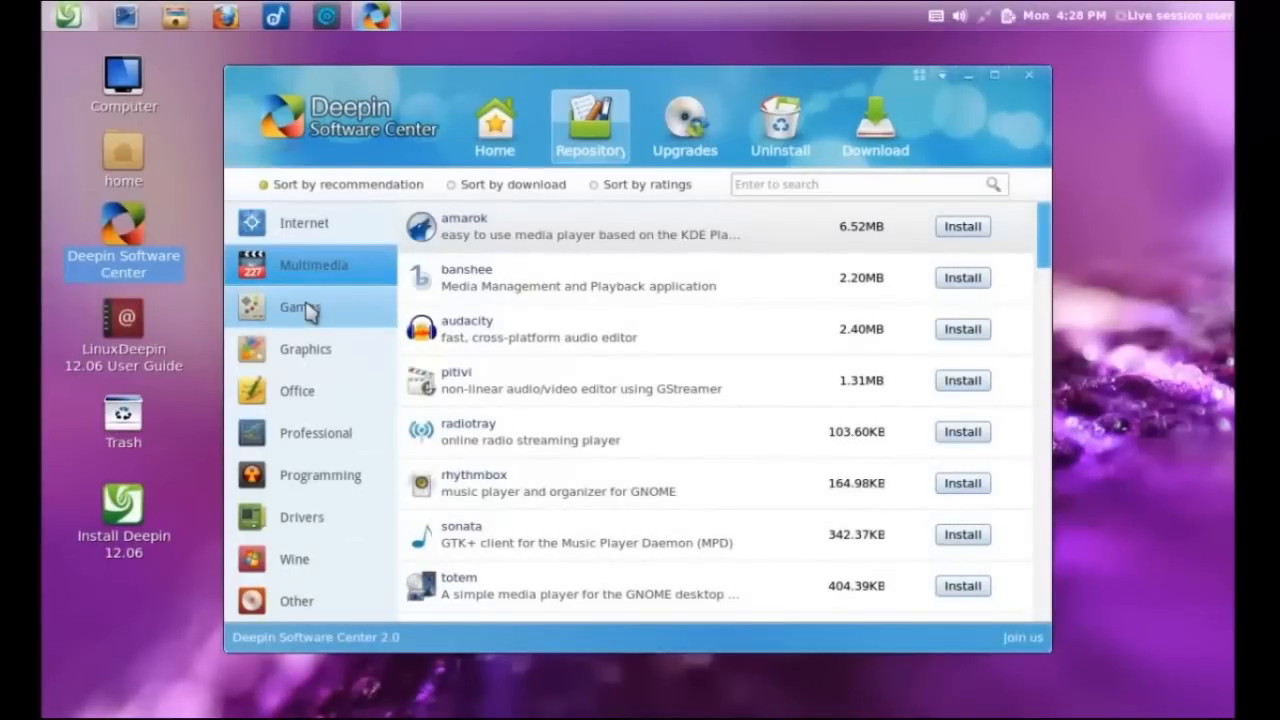
left_click(300, 308)
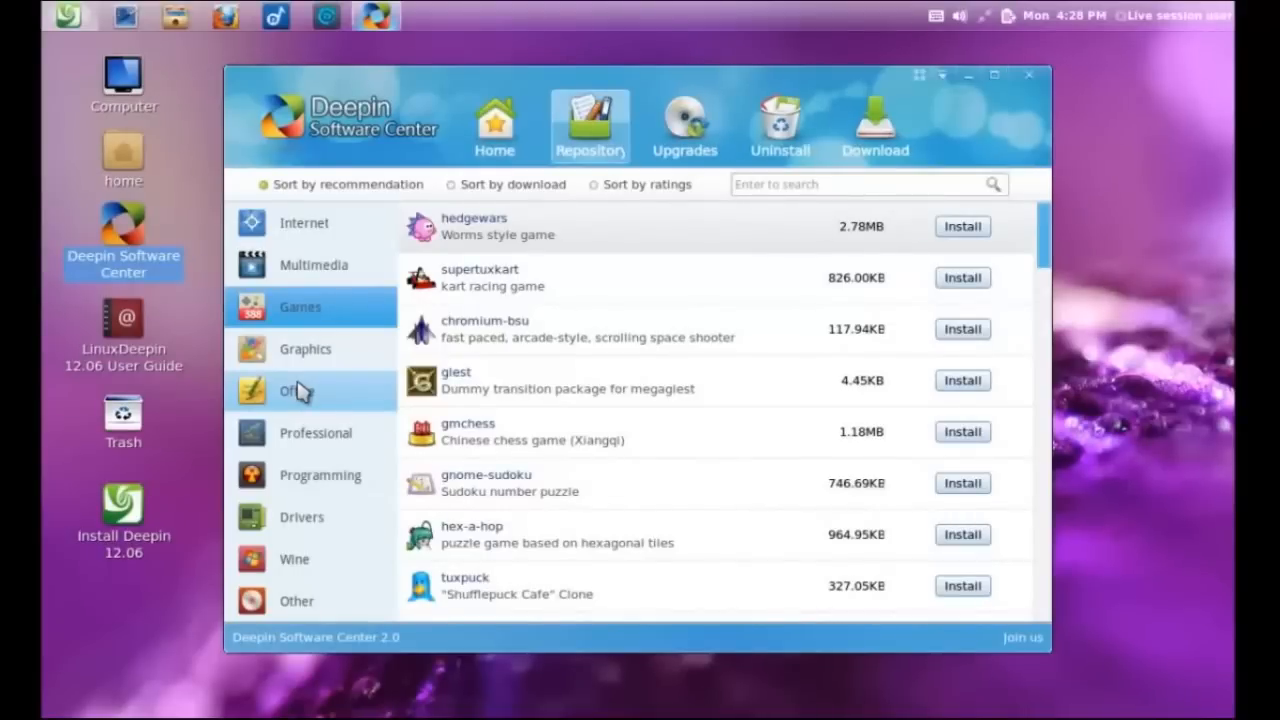
left_click(290, 390)
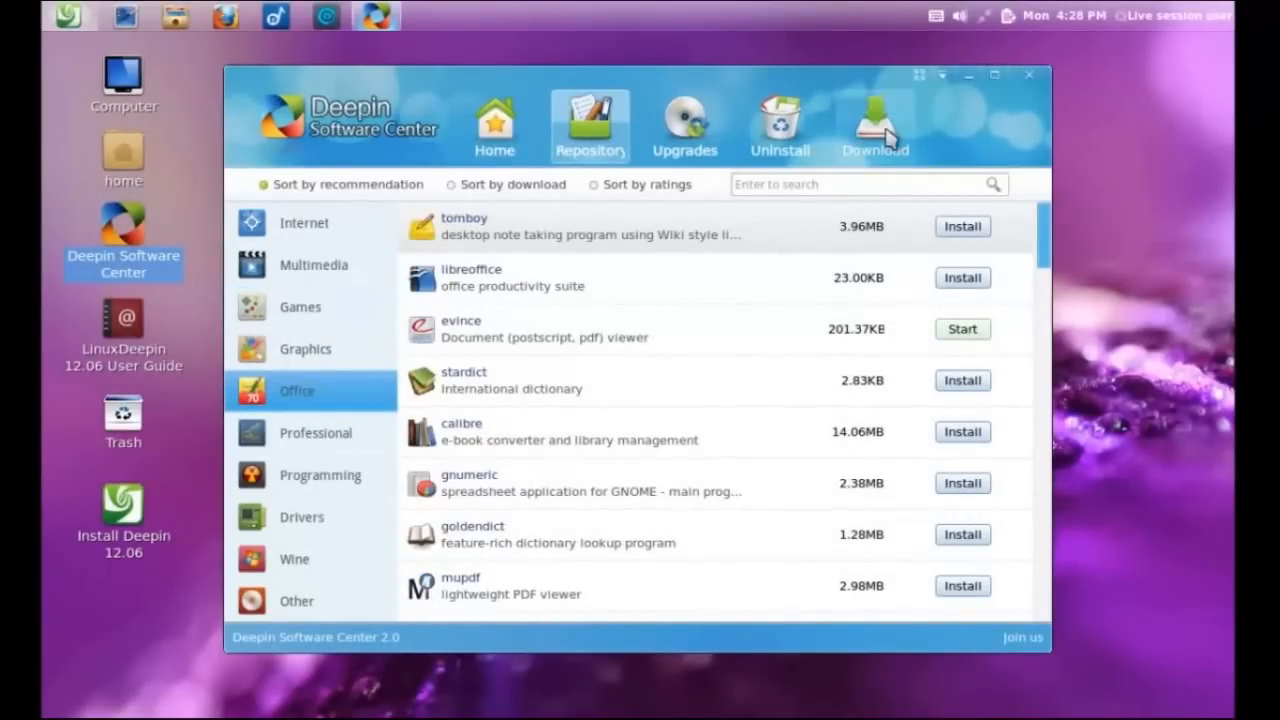
Check the empty Download list, then Upgrades showing the system is up to date
left_click(874, 124)
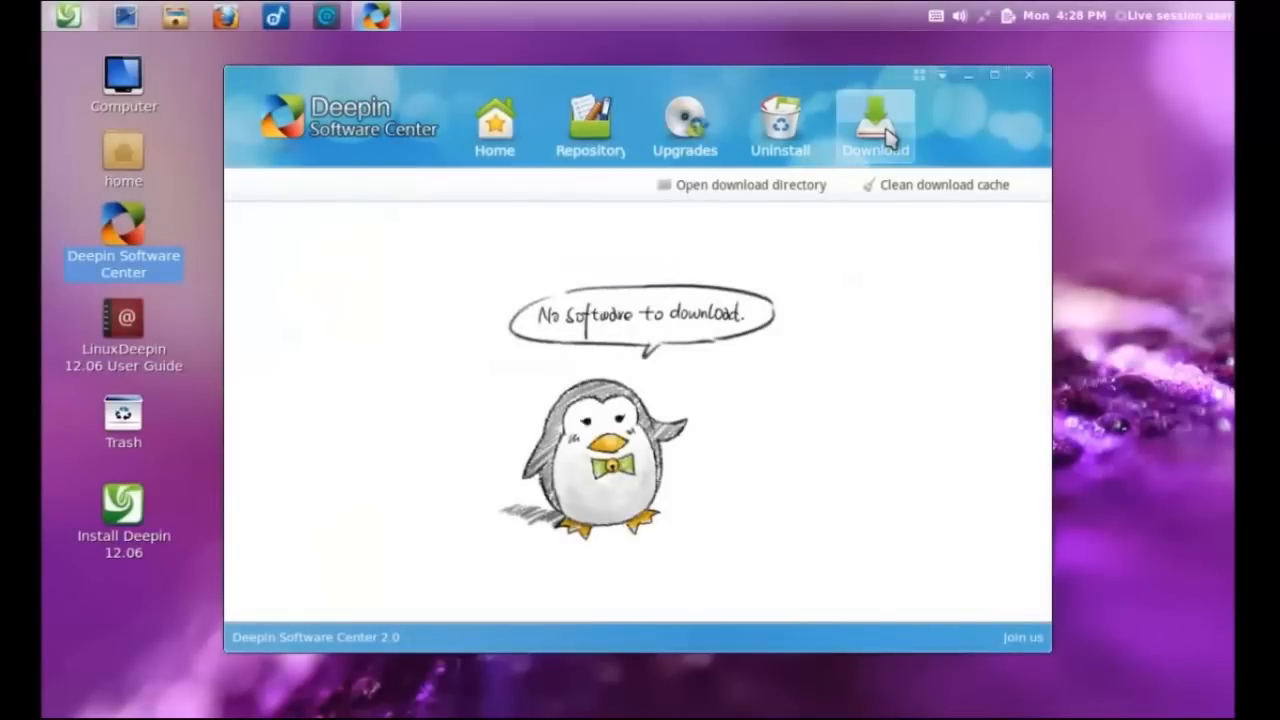
mouse_move(896, 212)
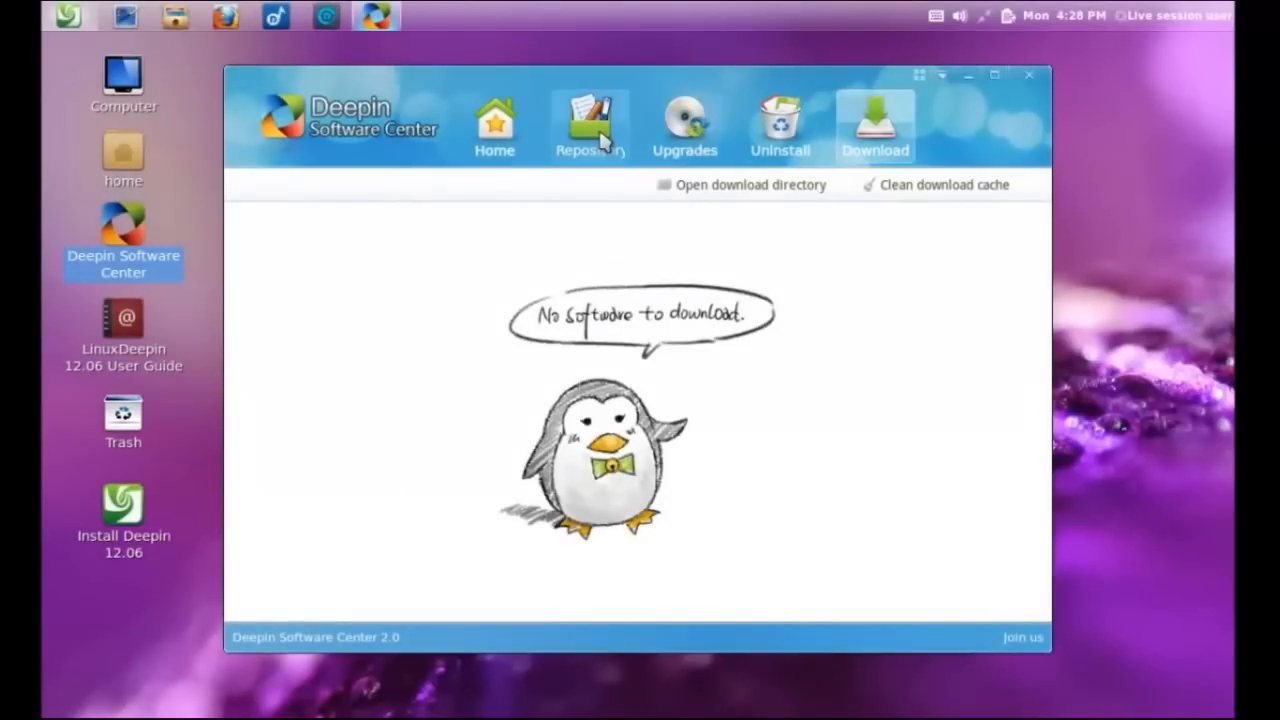
left_click(684, 124)
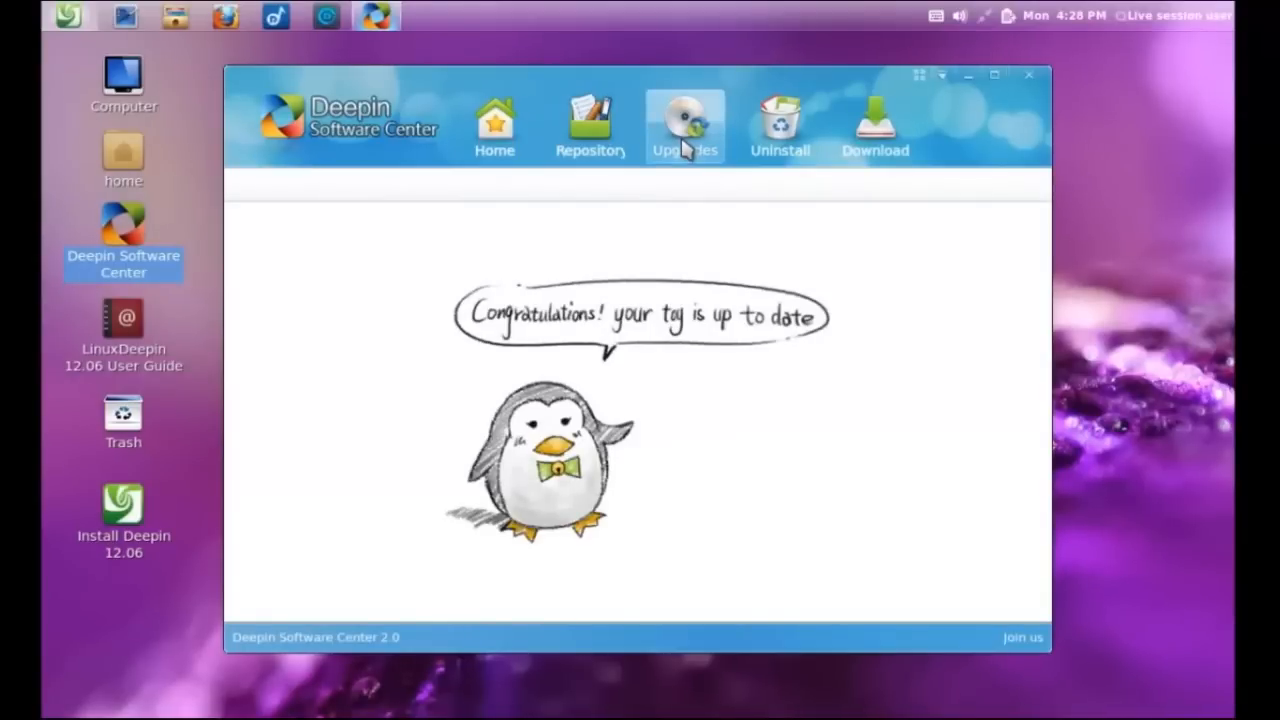
mouse_move(1030, 80)
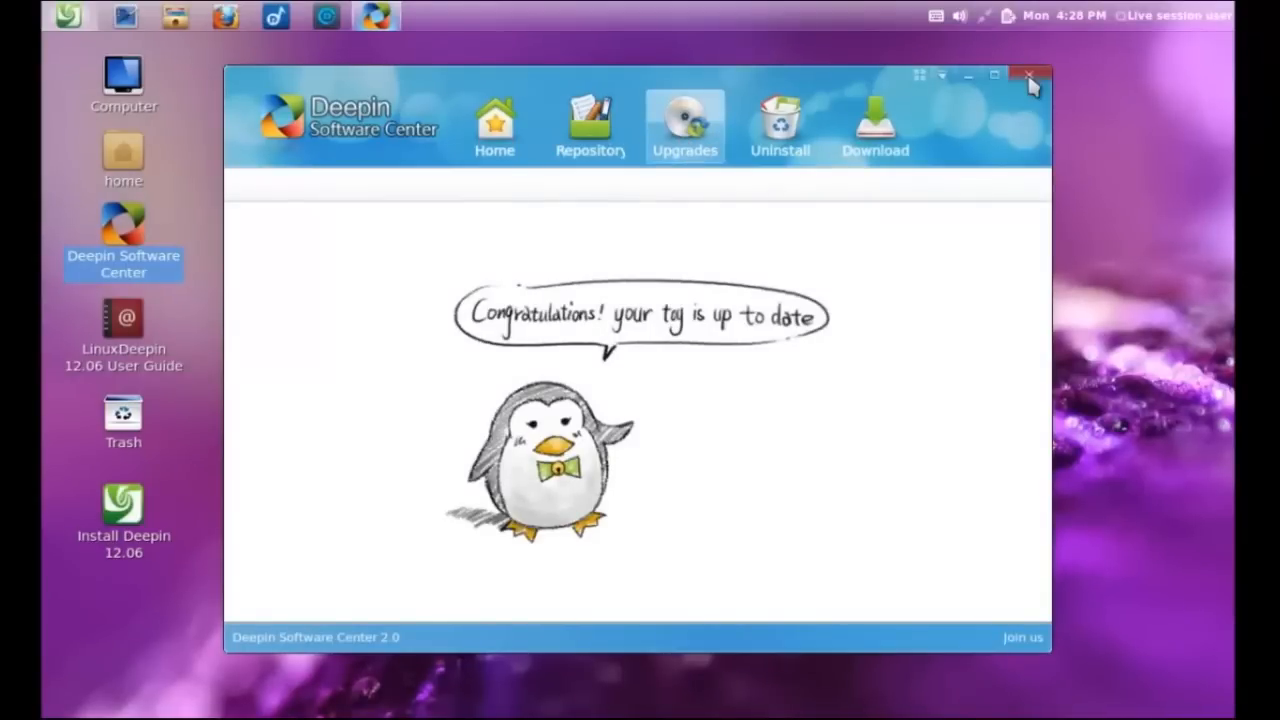
Close the Software Center and launch the LinuxDeepin 12.06 User Guide from the desktop
left_click(1030, 76)
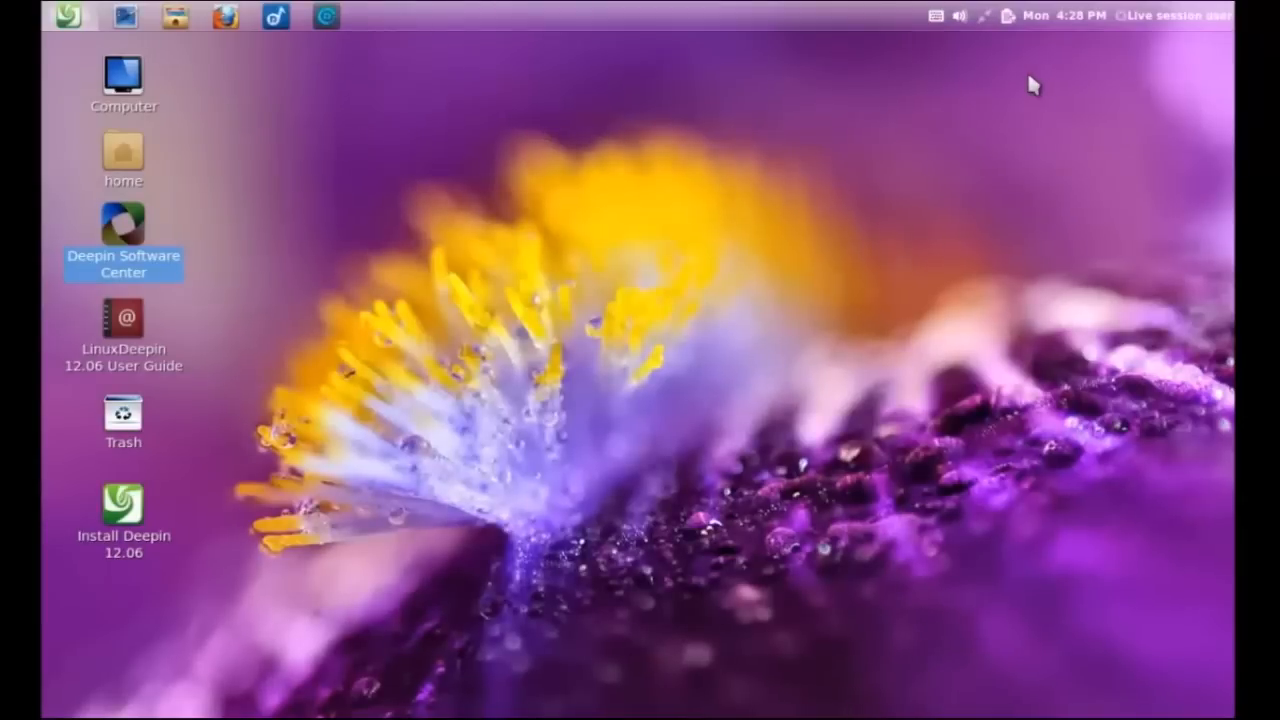
mouse_move(202, 192)
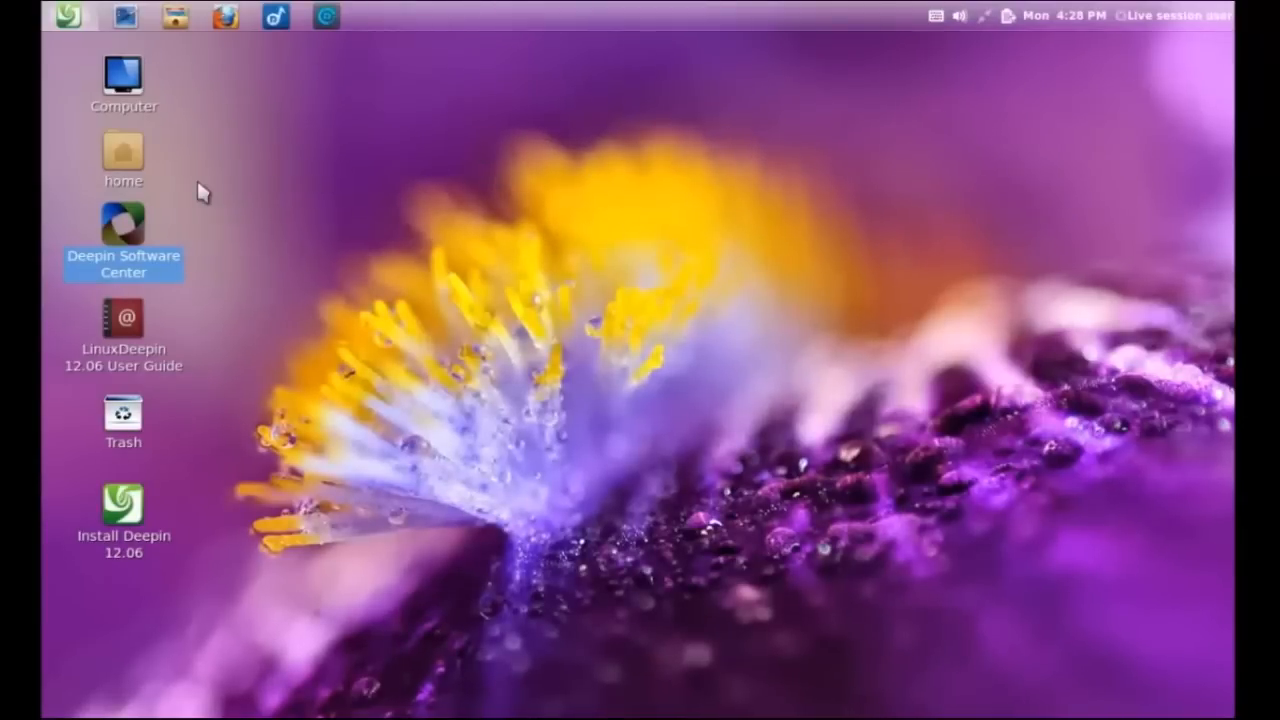
left_click(124, 330)
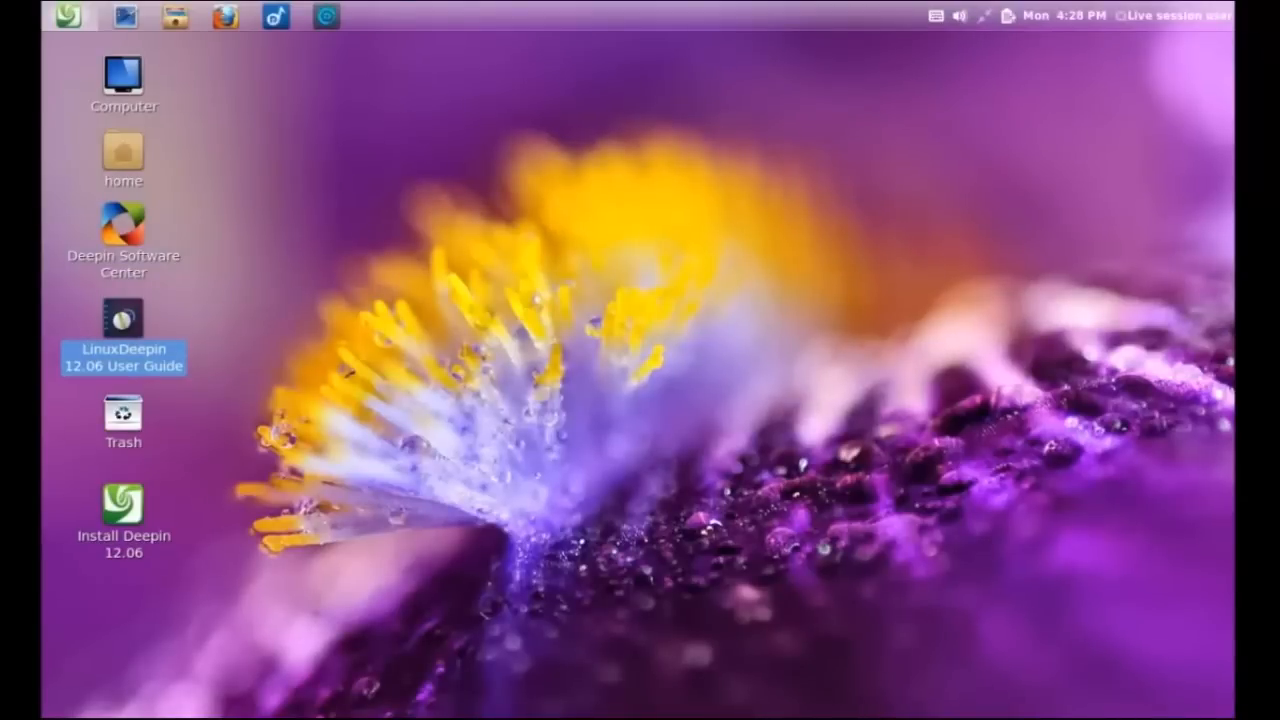
double_click(124, 324)
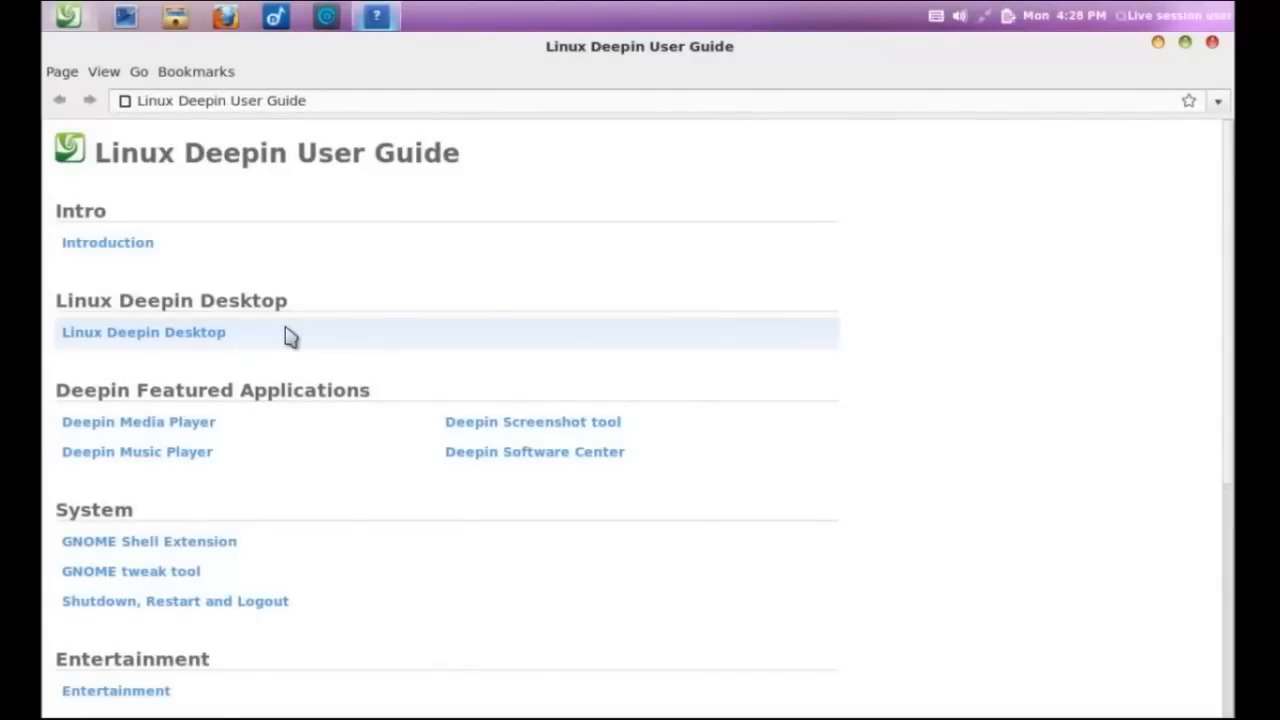
left_click(108, 242)
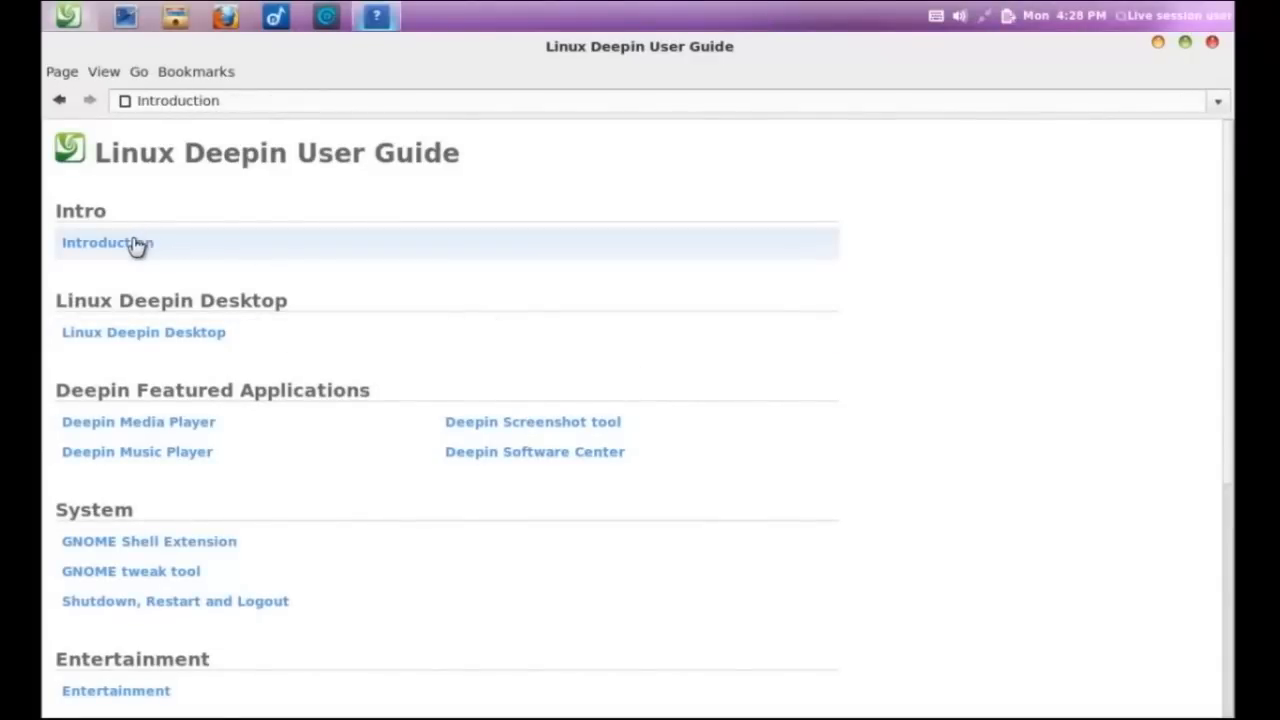
left_click(108, 242)
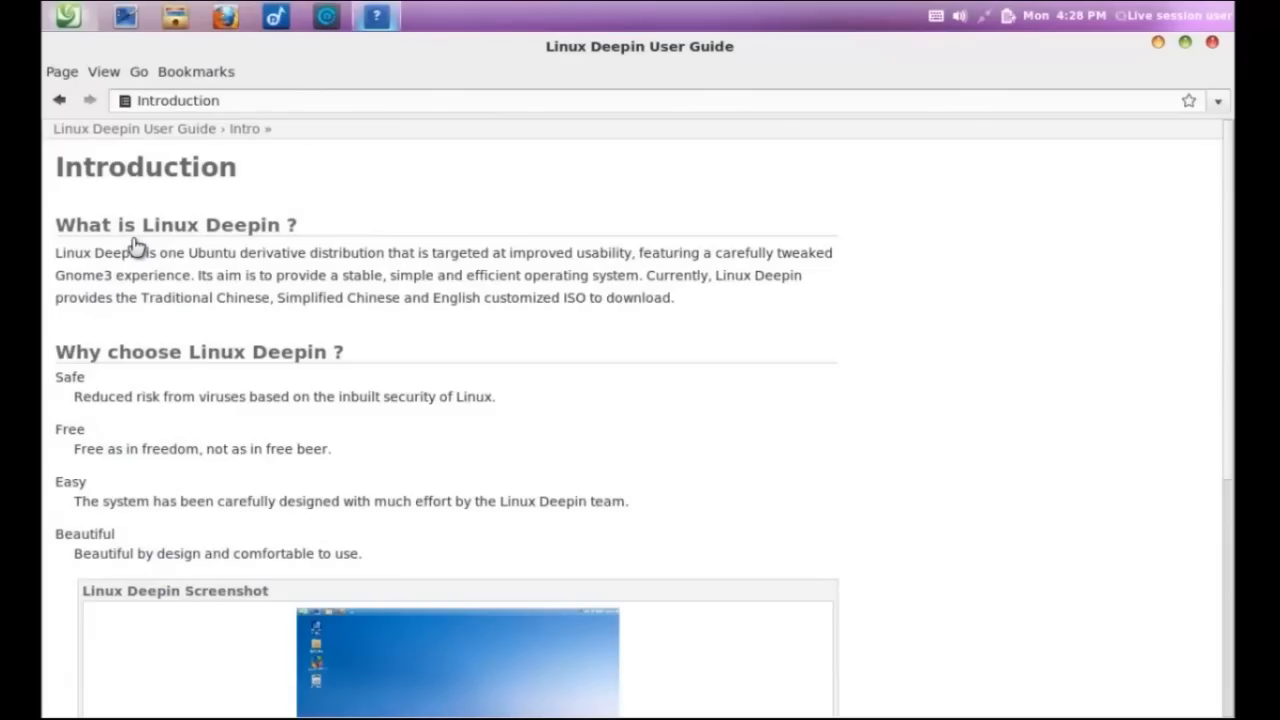
mouse_move(928, 444)
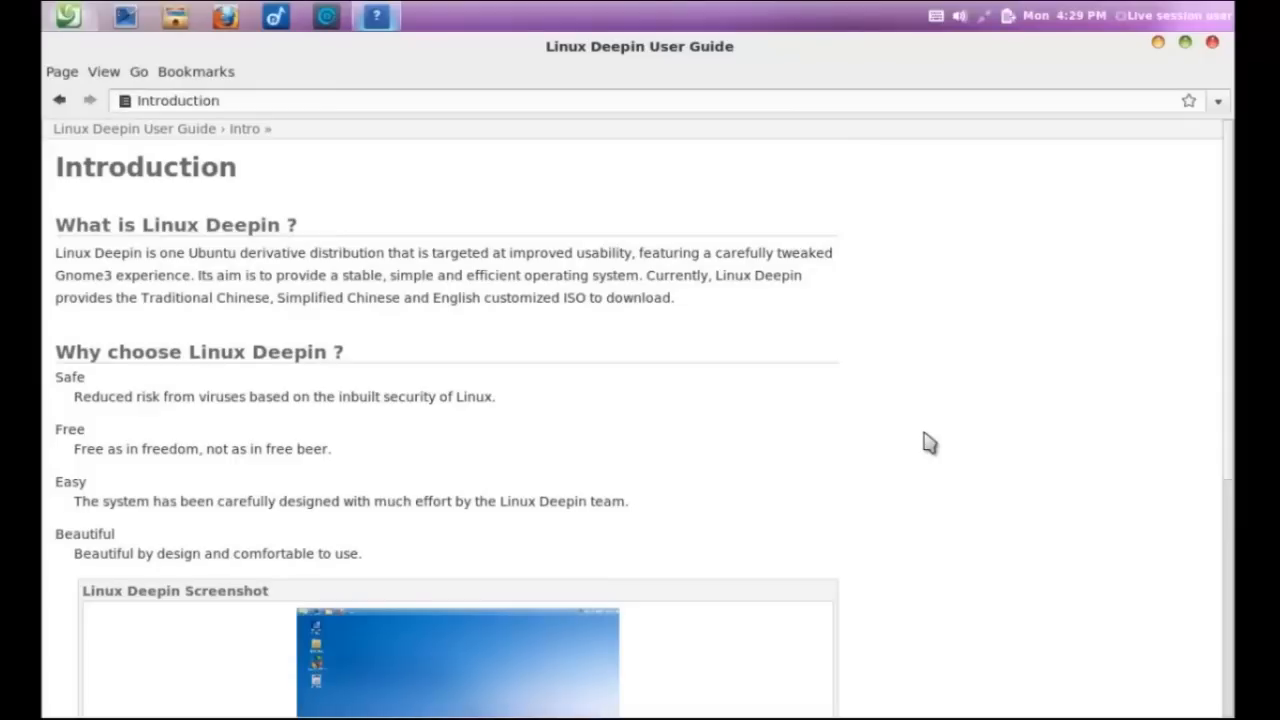
scroll("down", 3)
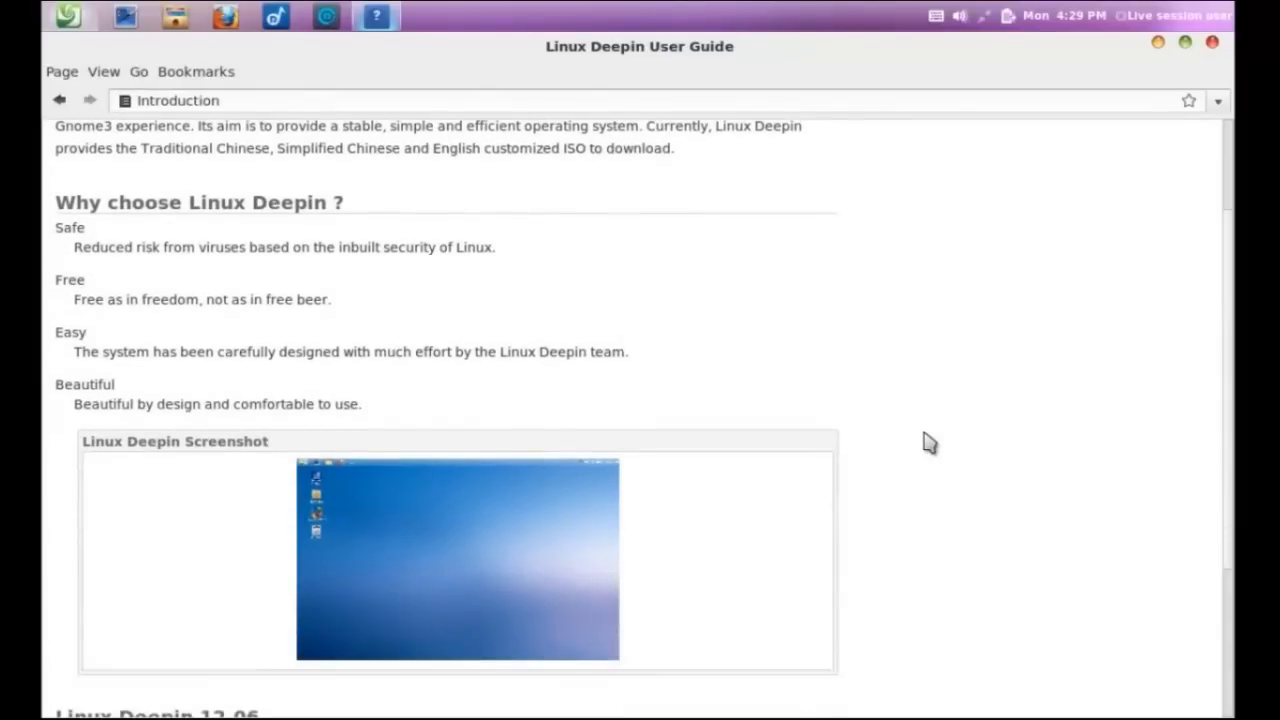
scroll("down", 3)
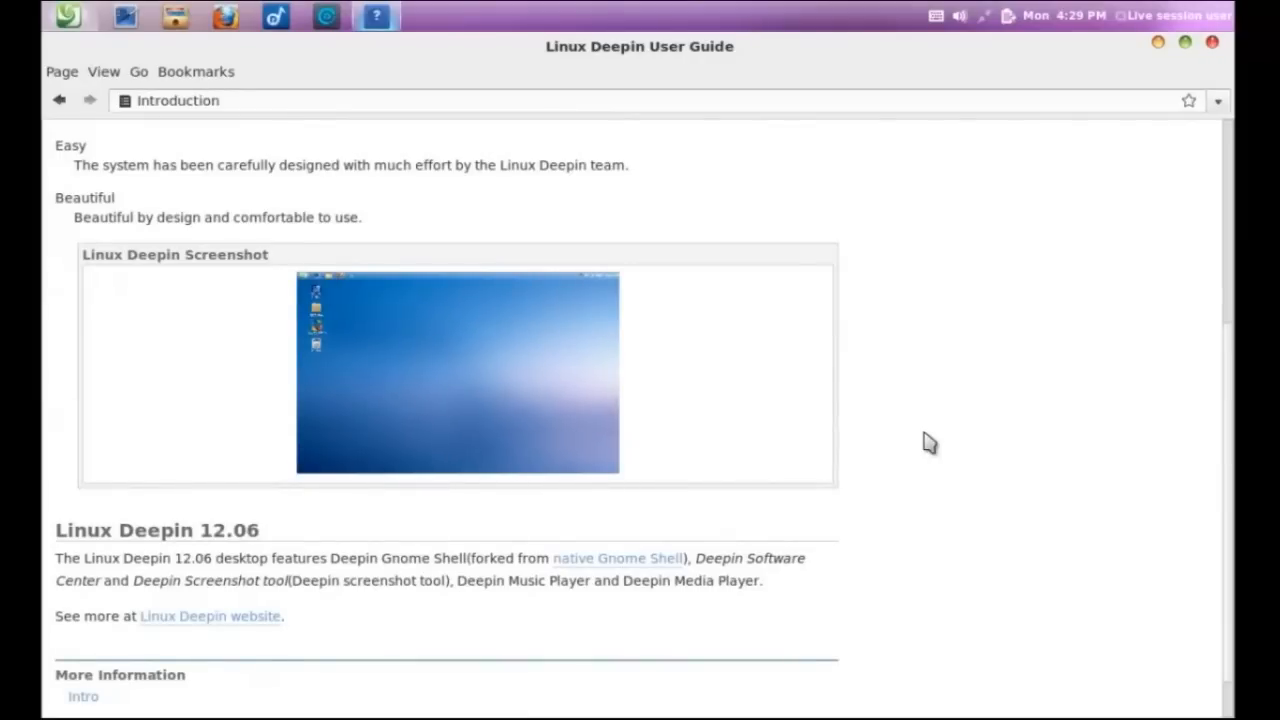
scroll("down", 3)
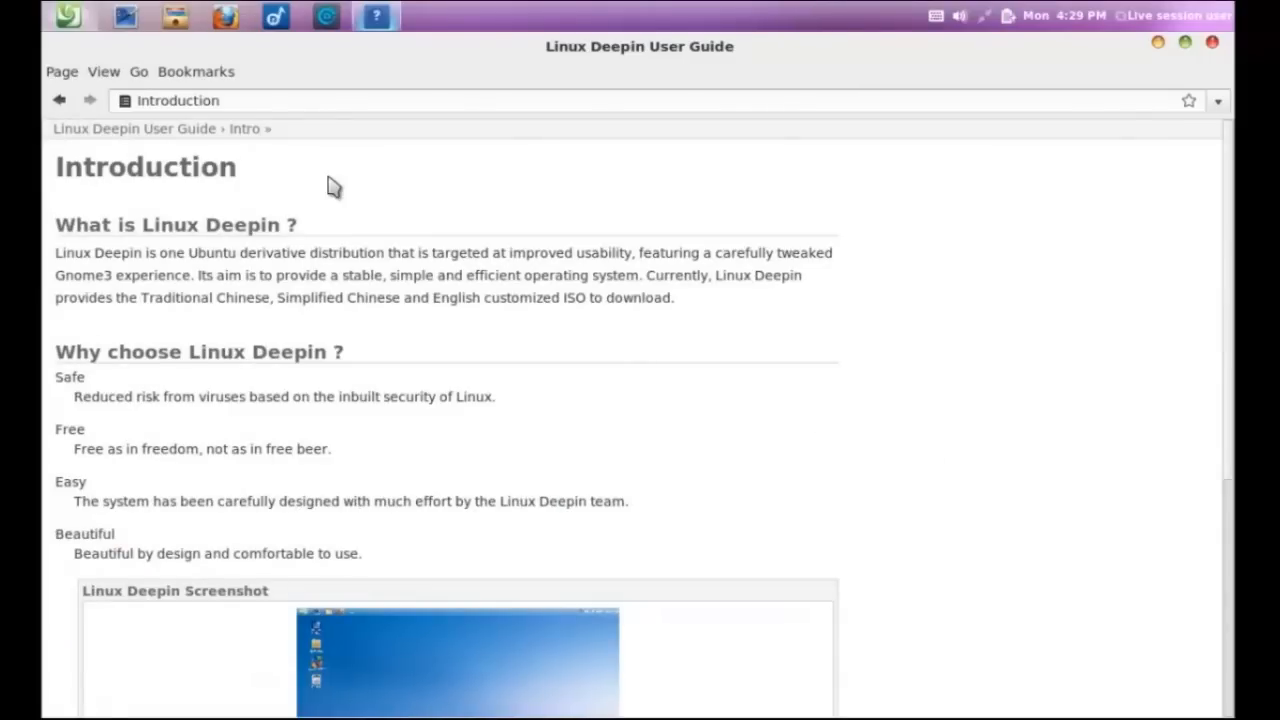
left_click(60, 100)
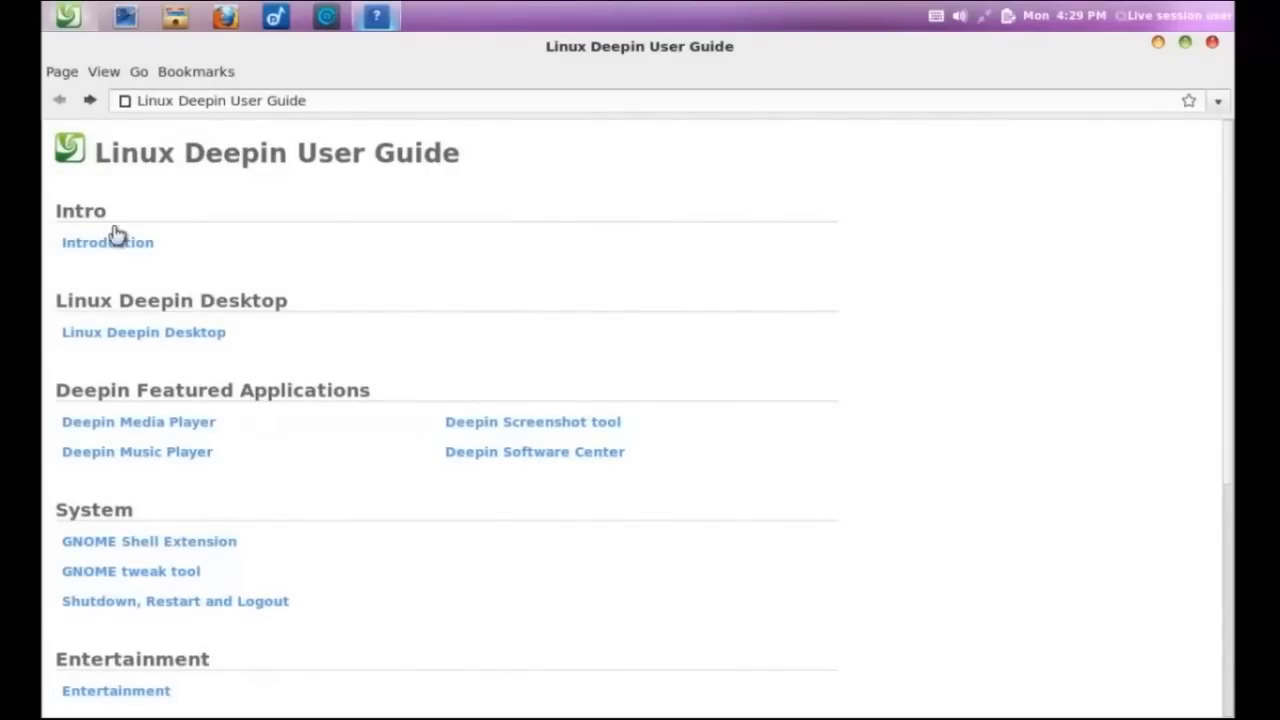
mouse_move(342, 486)
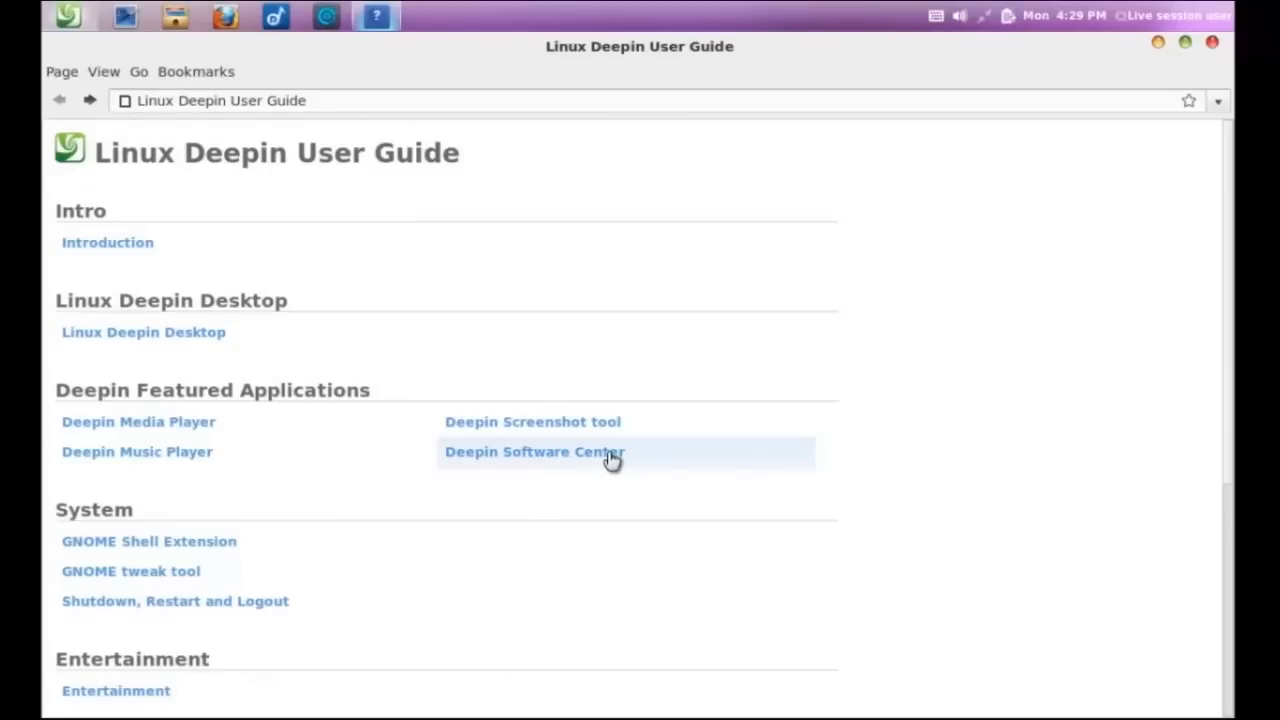
Read the Deepin Screenshot tool page under Featured Applications, then close the User Guide
left_click(532, 452)
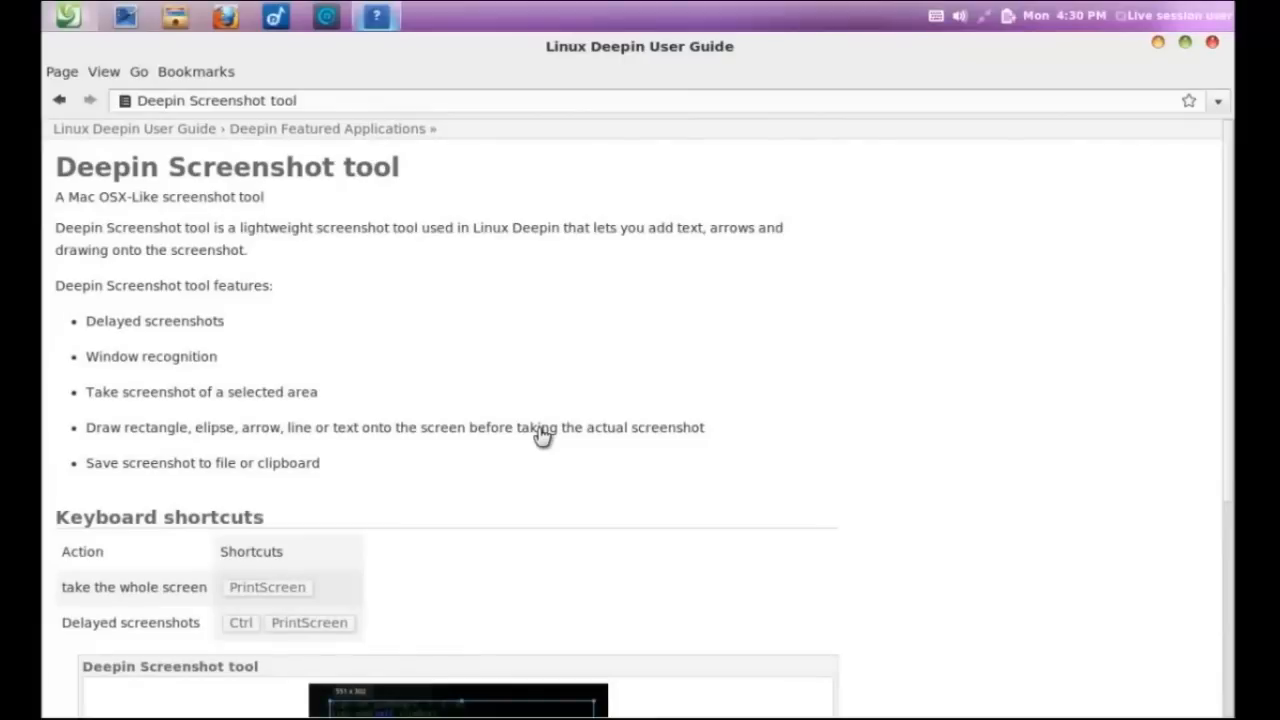
mouse_move(652, 458)
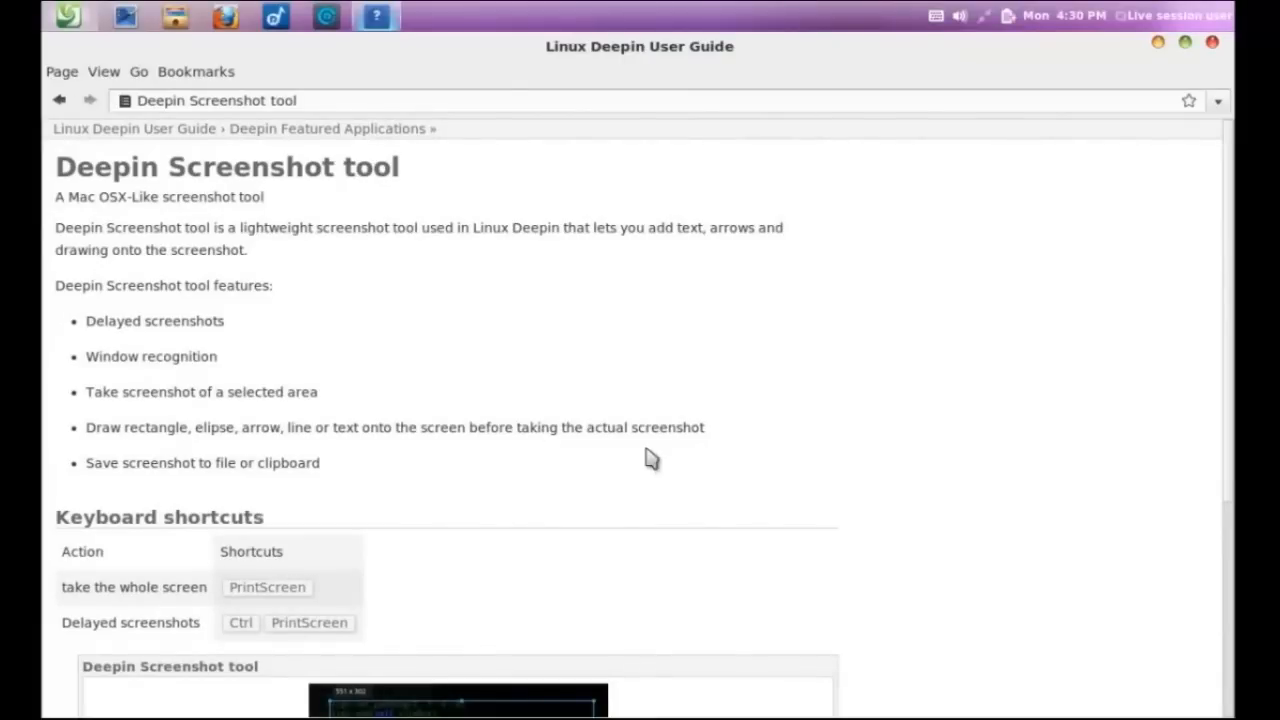
mouse_move(810, 470)
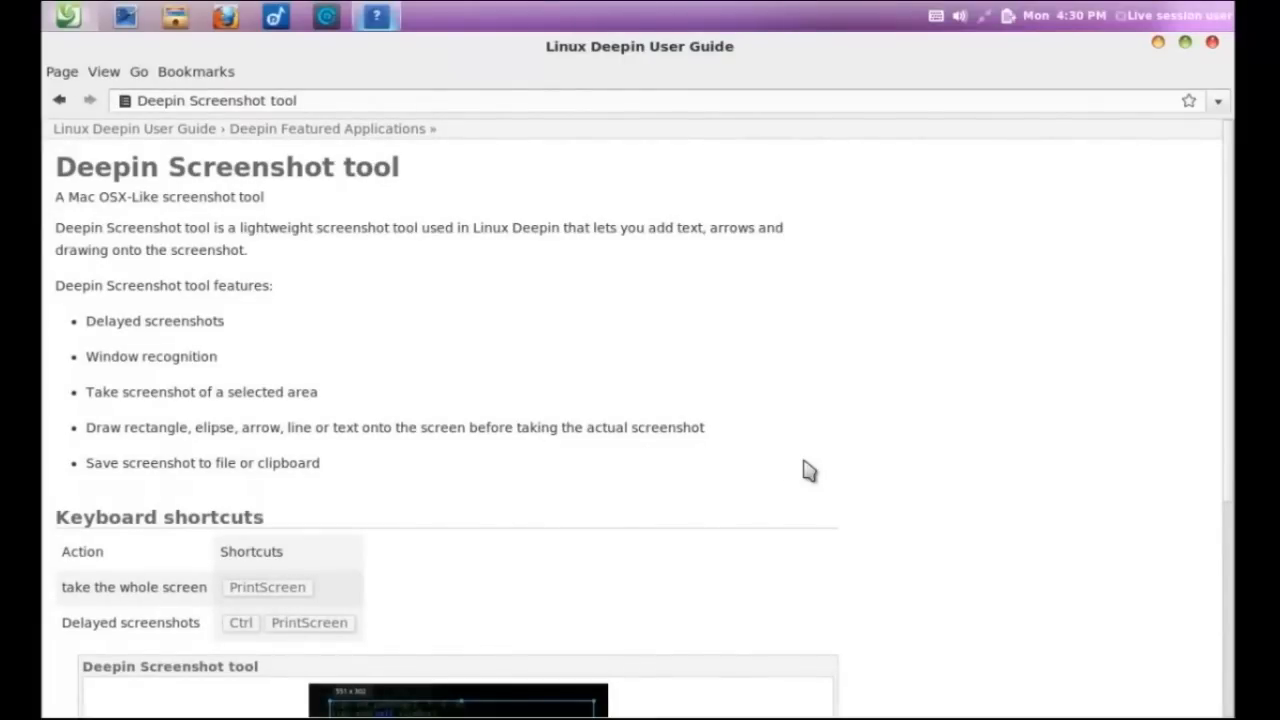
scroll("down", 3)
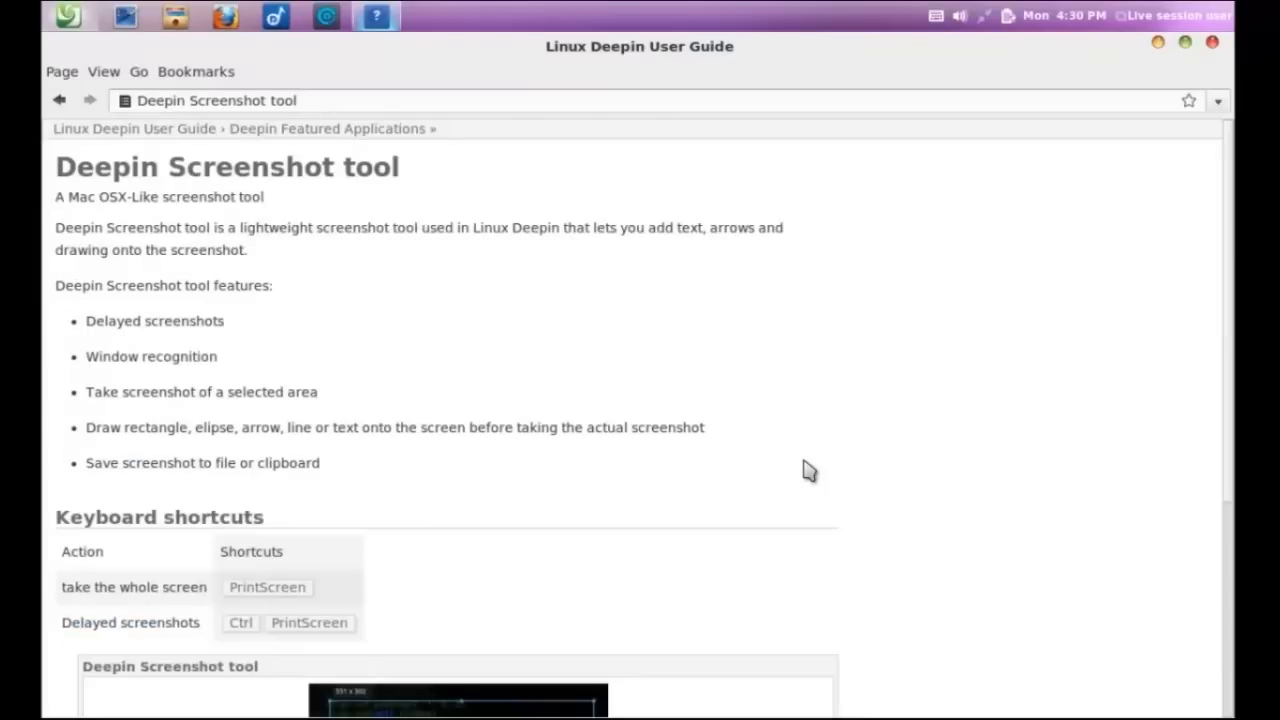
mouse_move(676, 96)
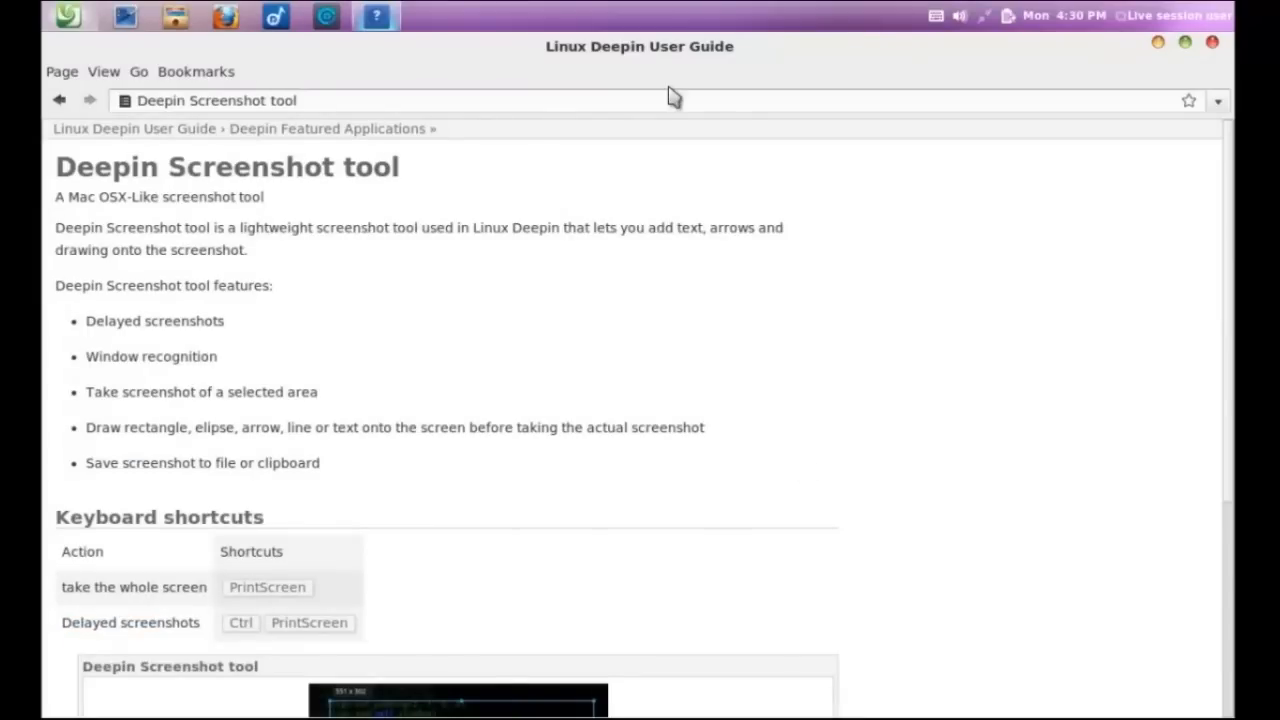
mouse_move(1164, 52)
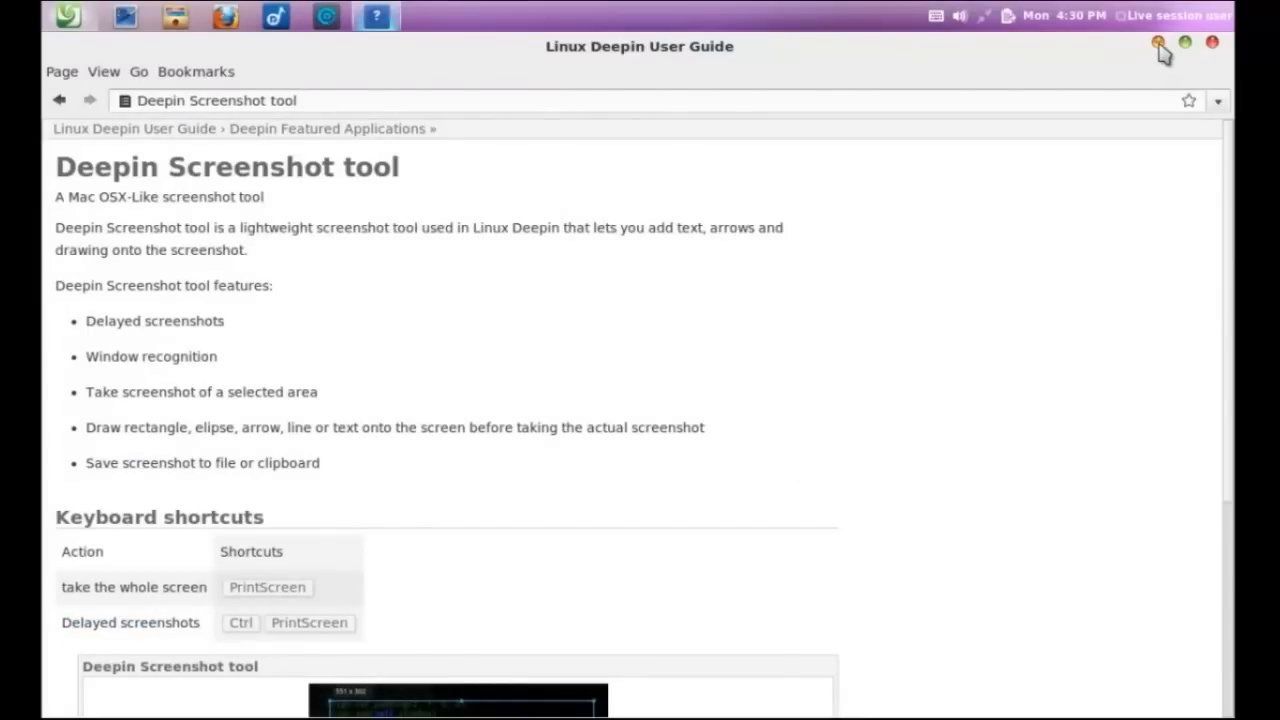
left_click(1212, 42)
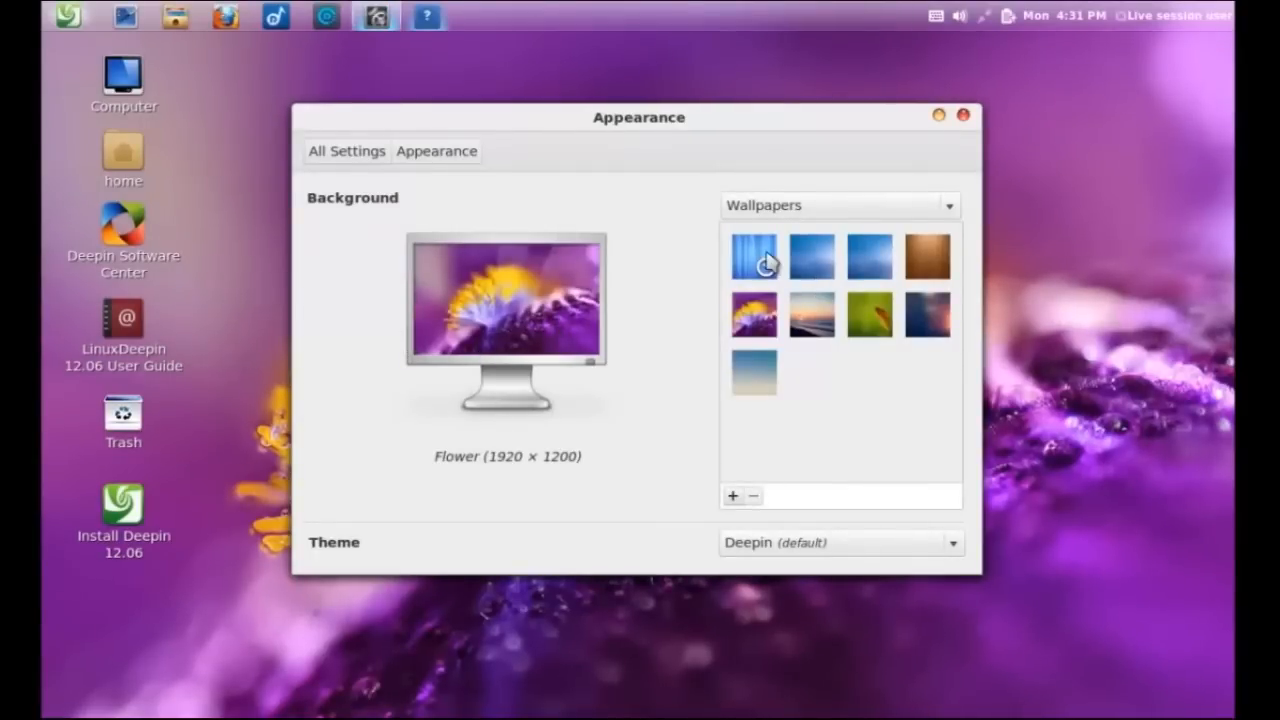
Try the striped default, set the Background Sky wallpaper, and close Appearance settings
left_click(752, 256)
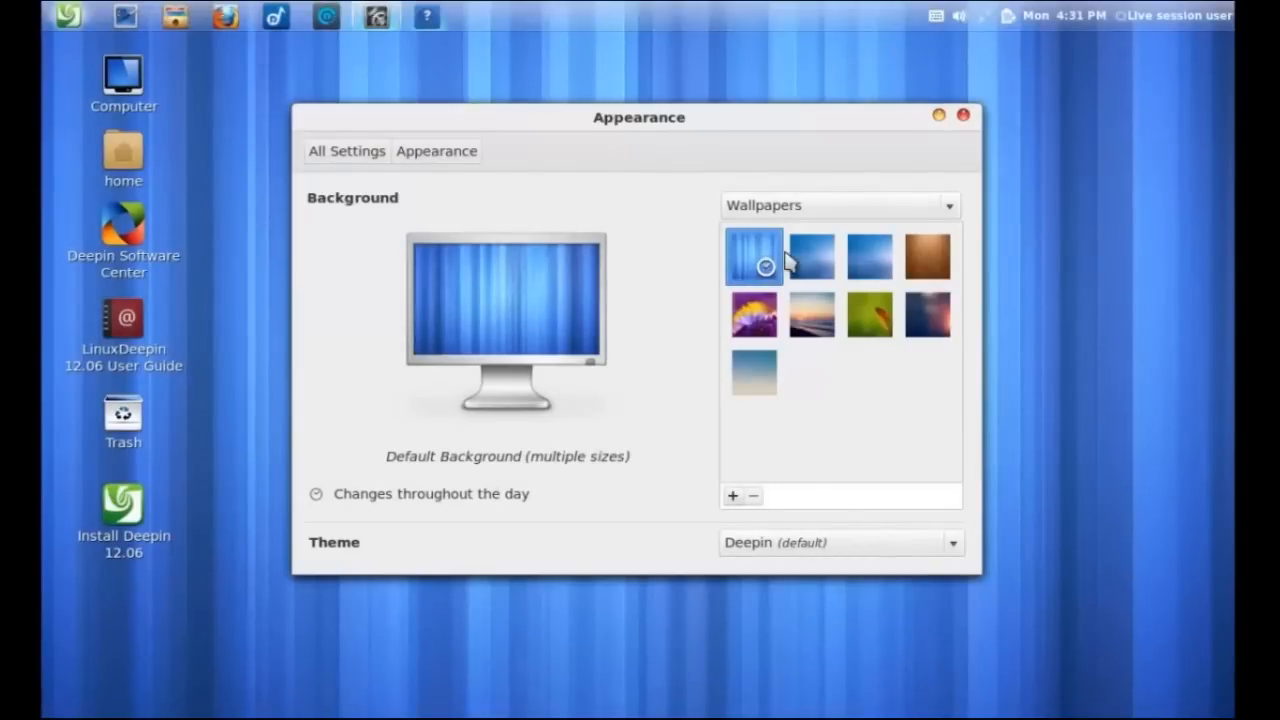
left_click(812, 256)
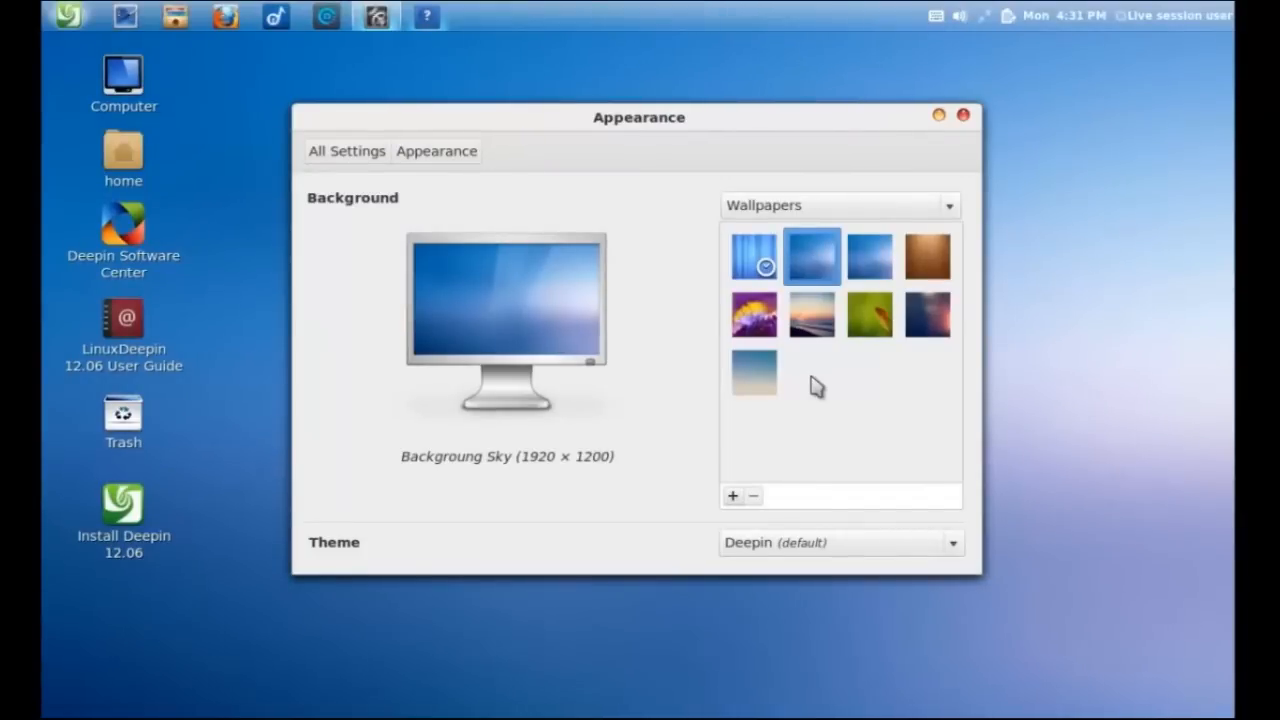
mouse_move(972, 194)
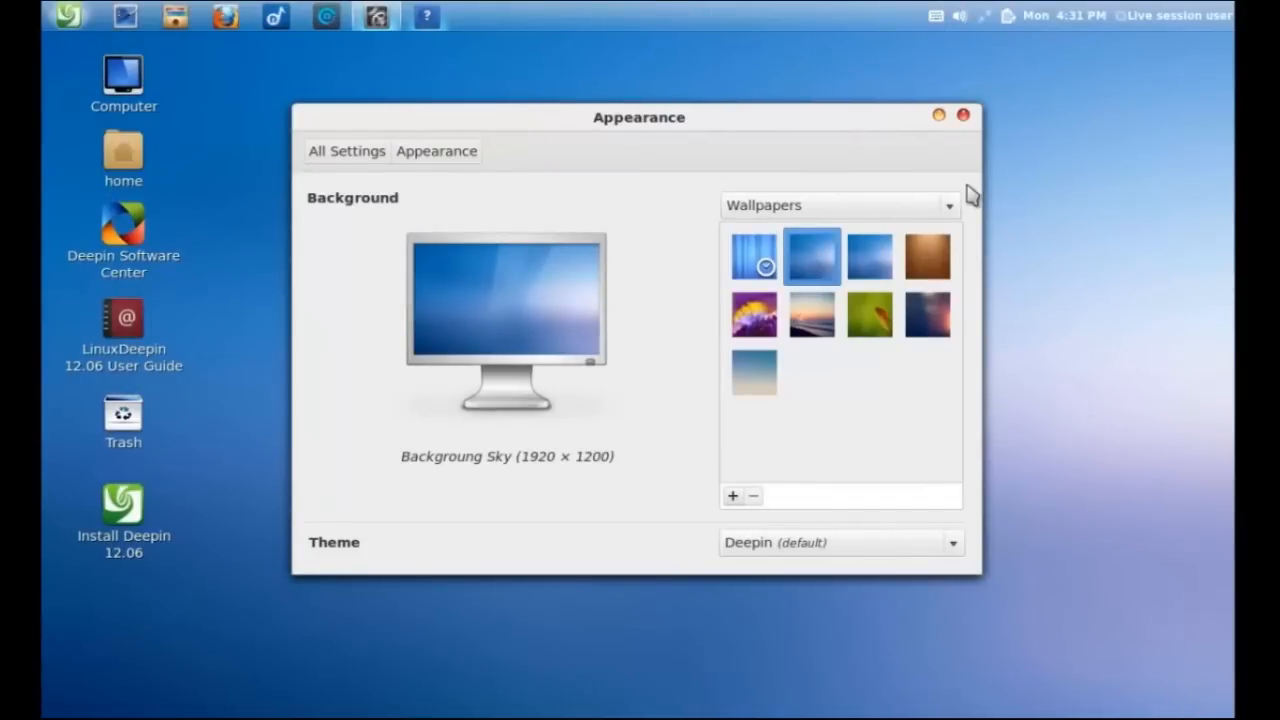
left_click(962, 114)
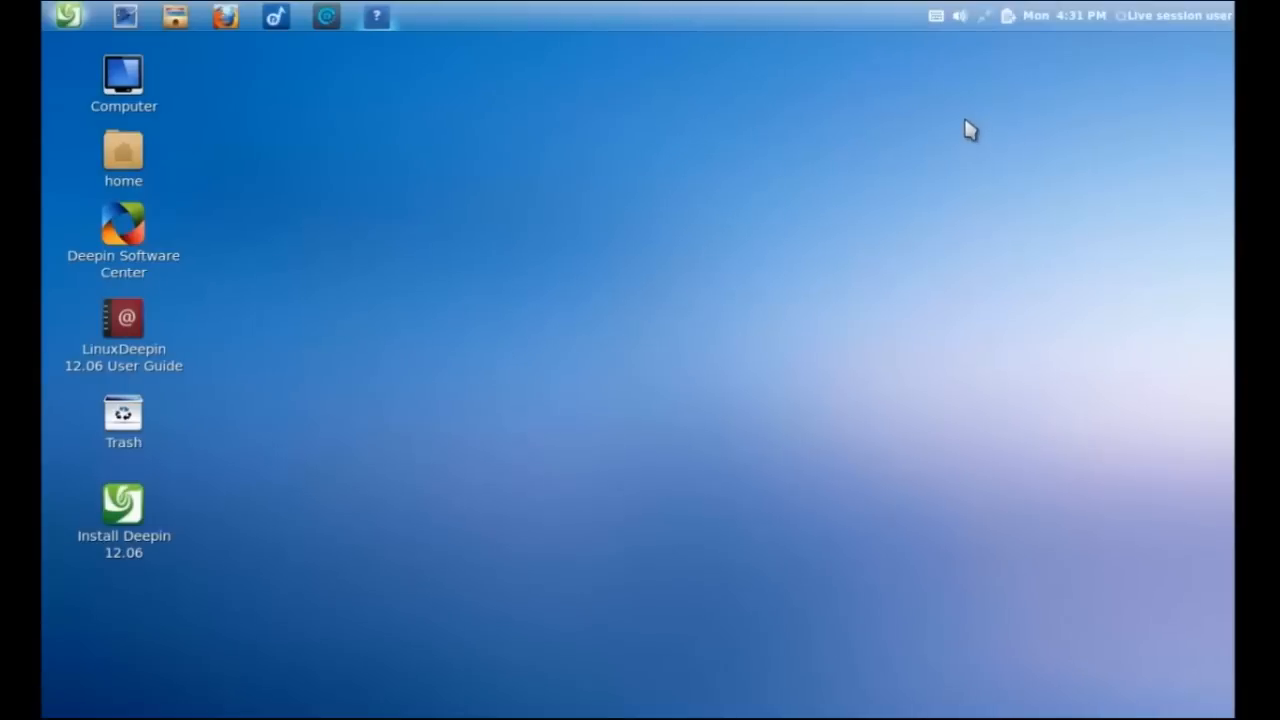
mouse_move(190, 32)
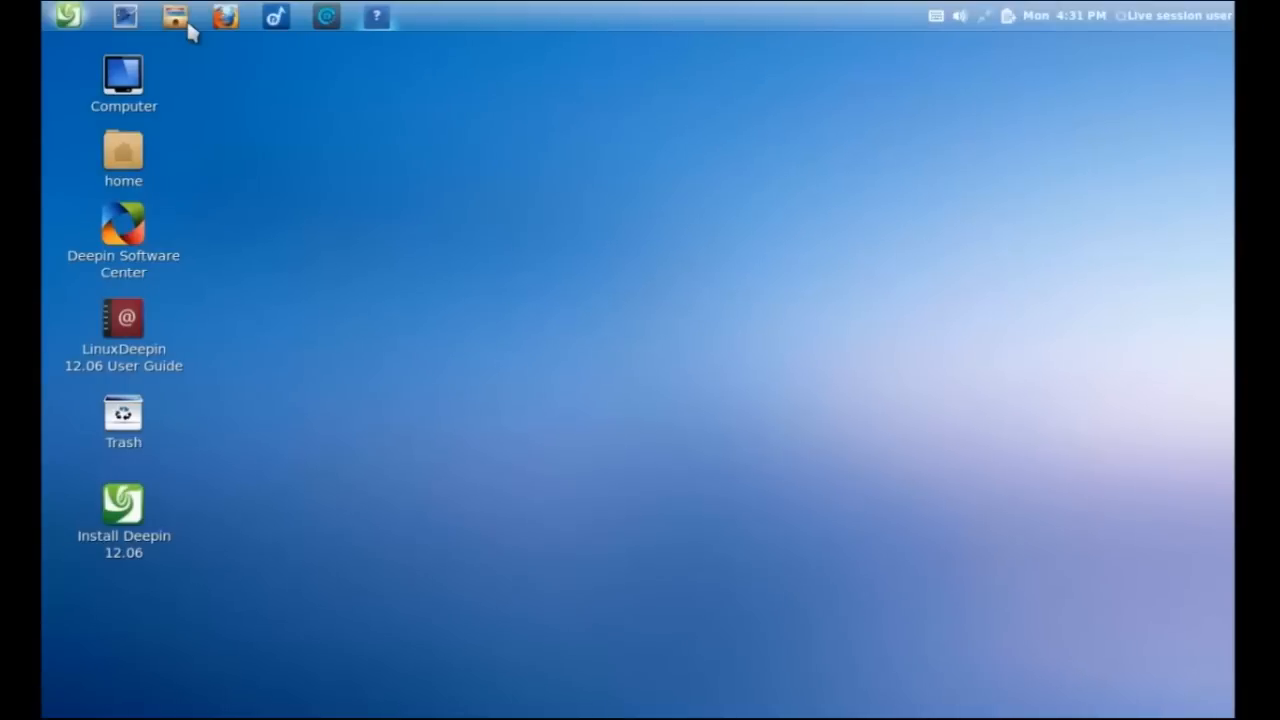
left_click(176, 16)
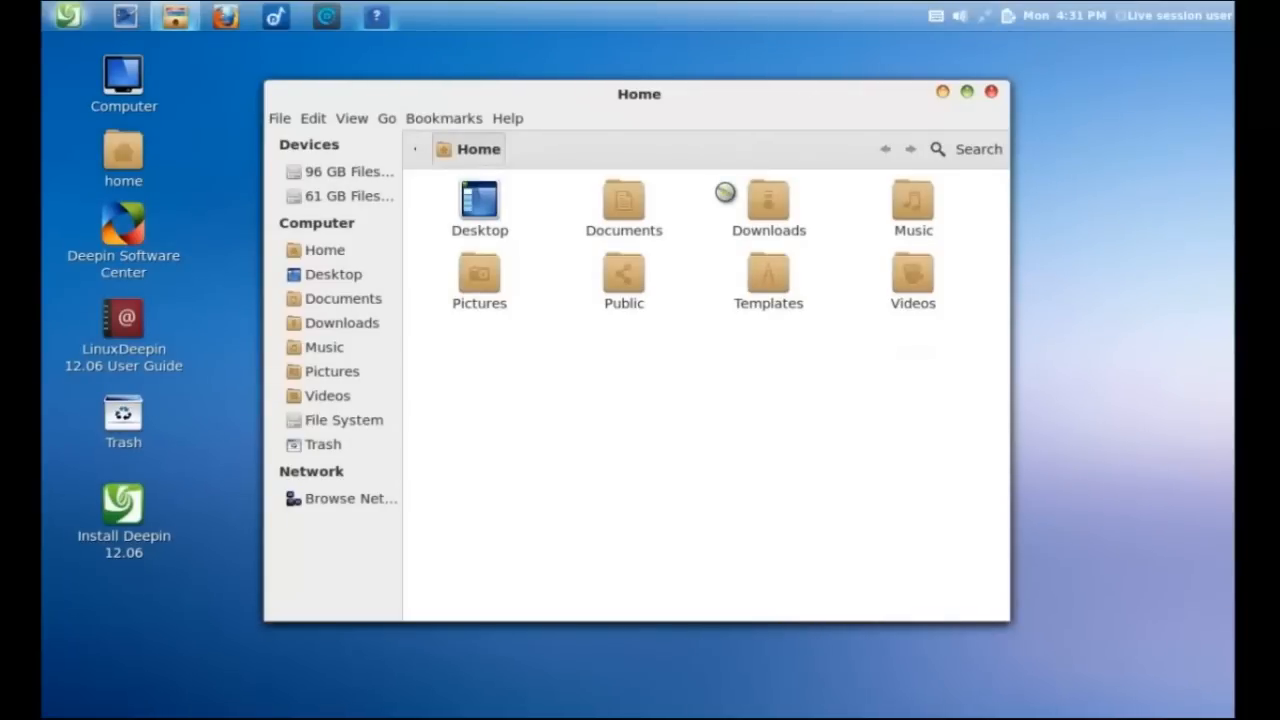
left_click(990, 92)
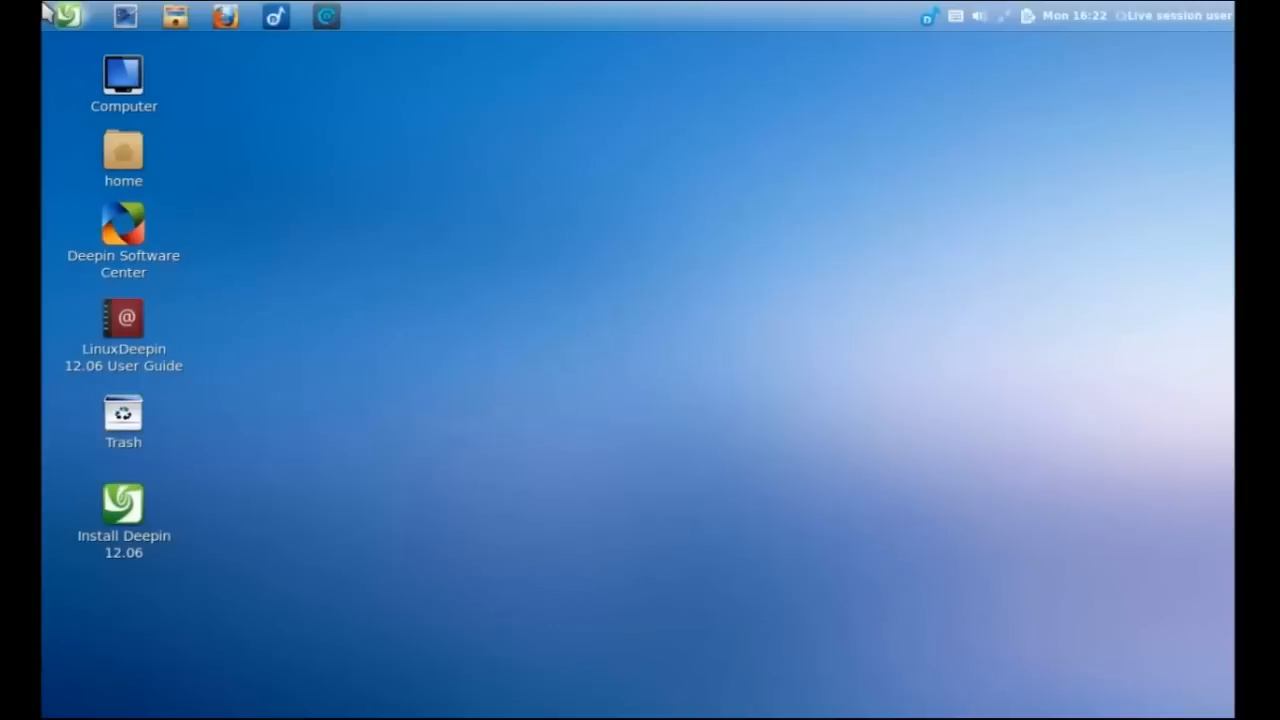
mouse_move(820, 12)
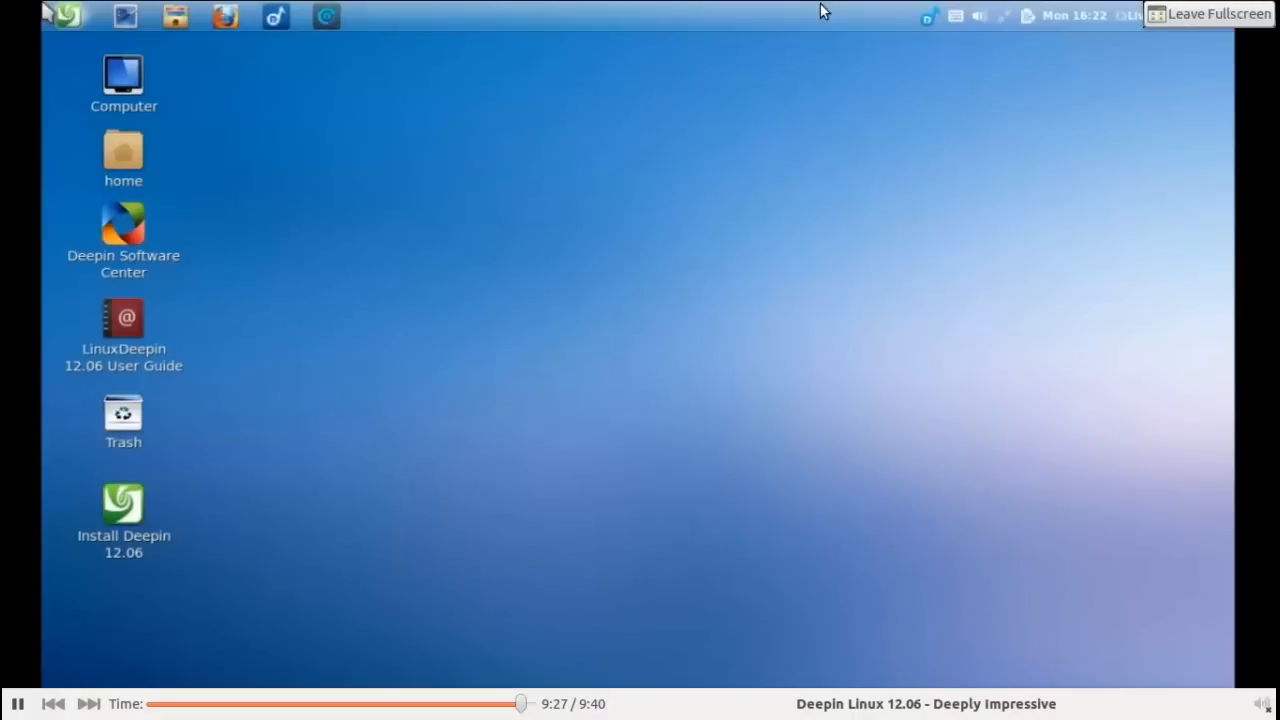
mouse_move(1150, 18)
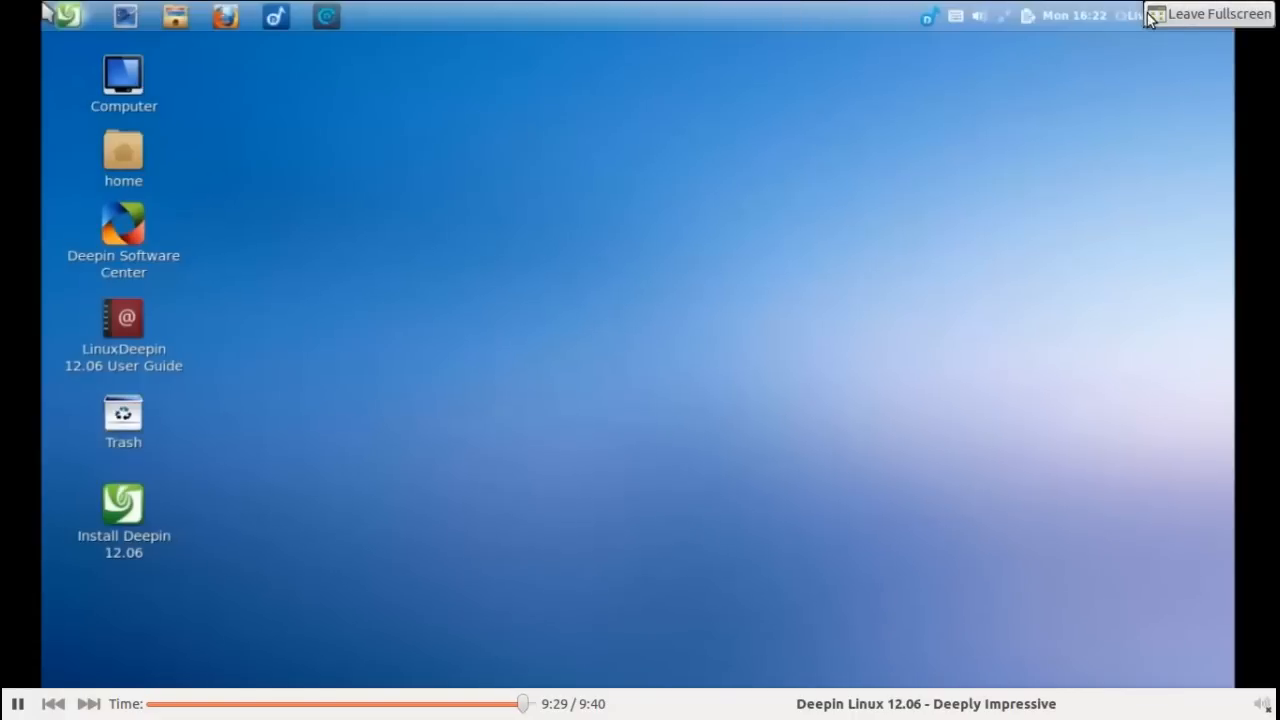